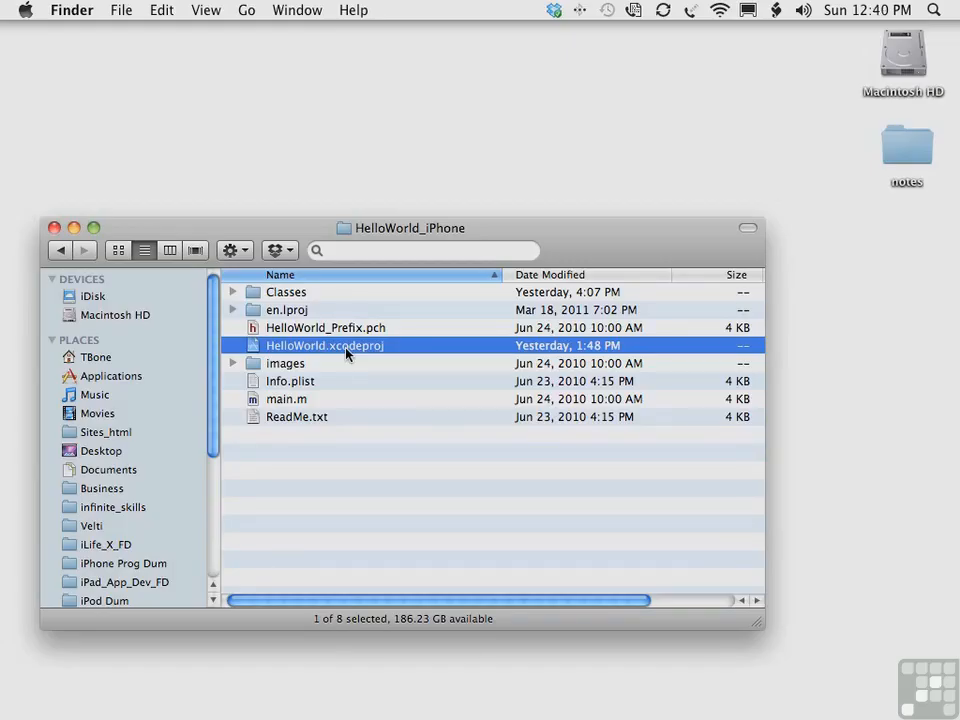
Step: Open HelloWorld.xcodeproj from Finder so the project loads in Xcode
{"action": "double_click", "coordinate": [324, 344]}
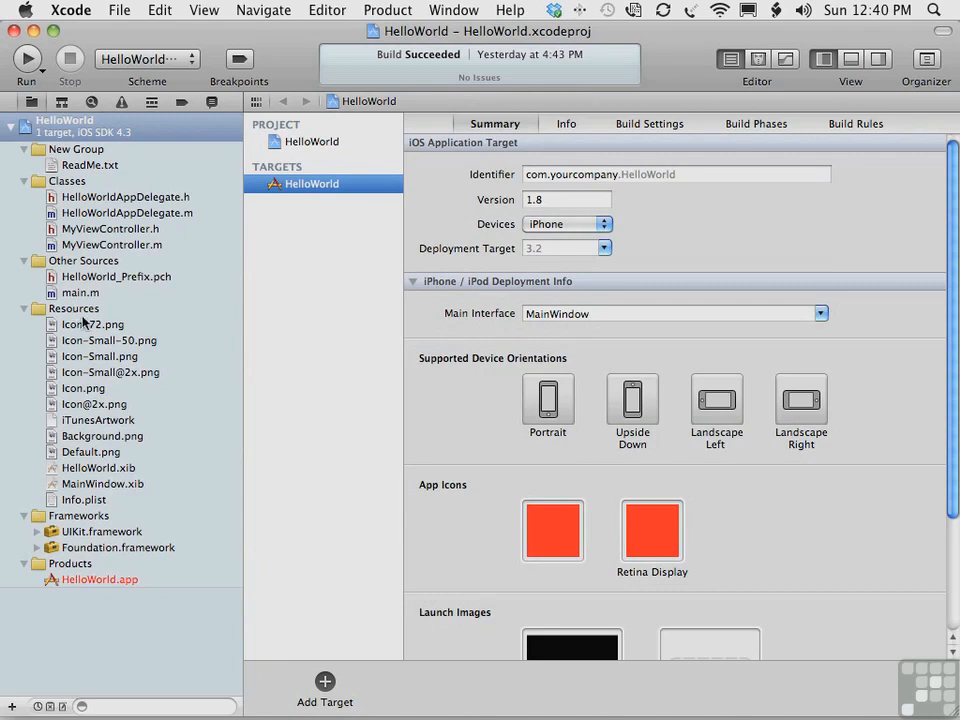
{"action": "mouse_move", "coordinate": [116, 492]}
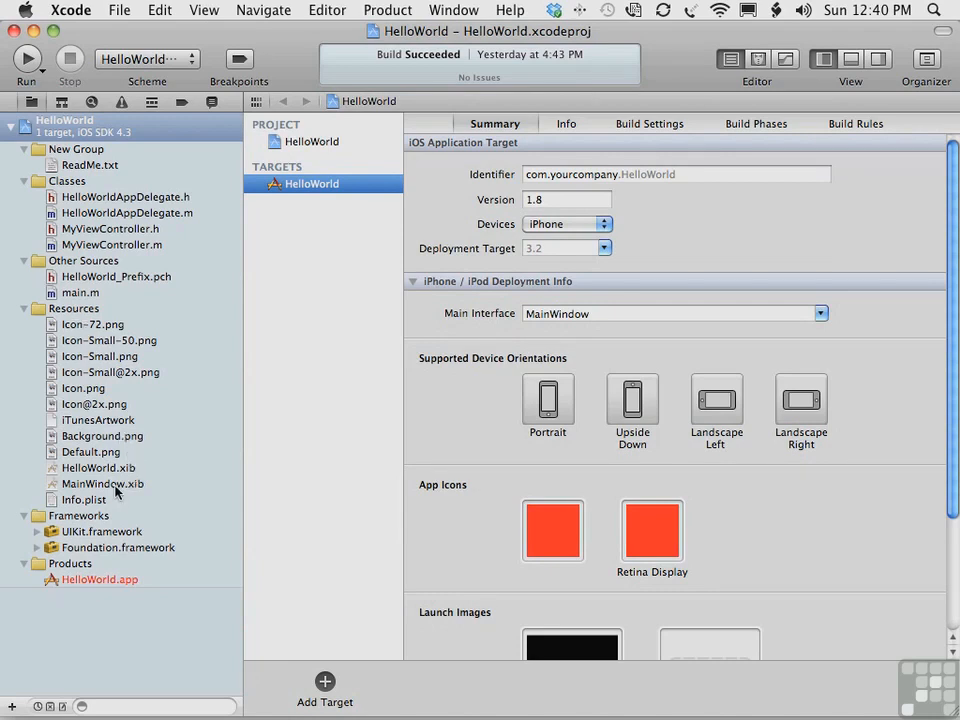
Step: Show MainWindow.xib's layout, pick the iPhone 4.3 Simulator scheme and run HelloWorld
{"action": "double_click", "coordinate": [102, 482]}
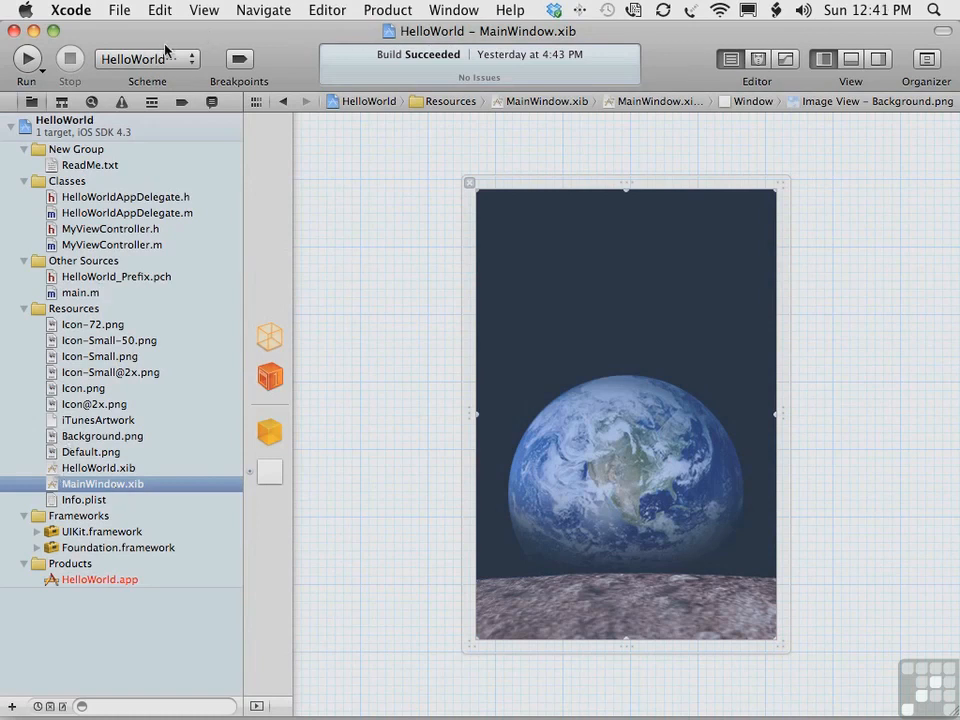
{"action": "left_click", "coordinate": [148, 58]}
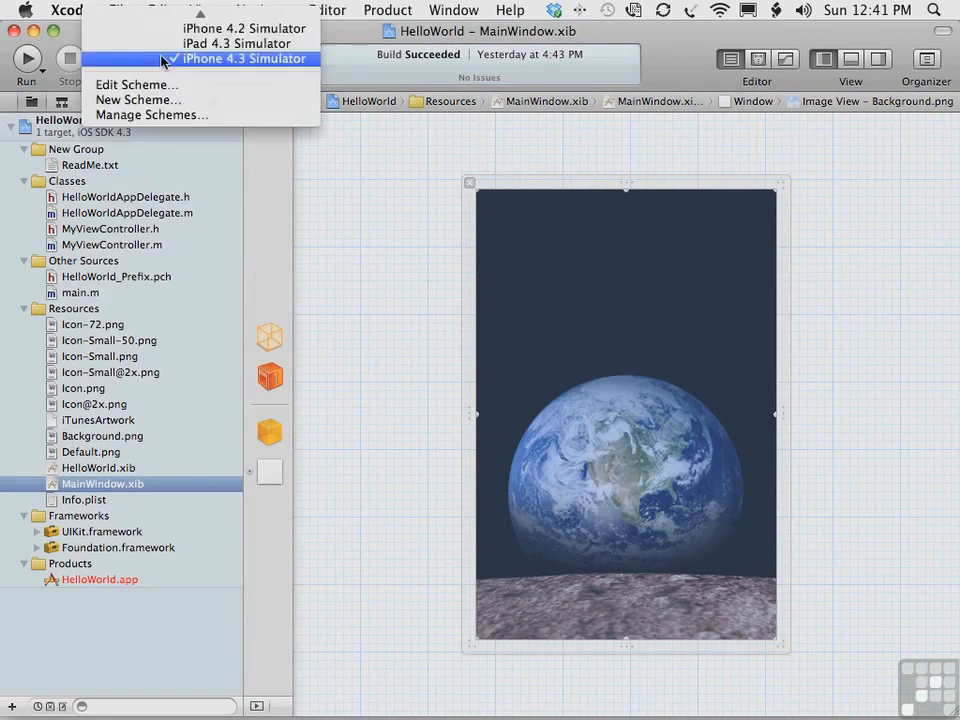
{"action": "left_click", "coordinate": [244, 58]}
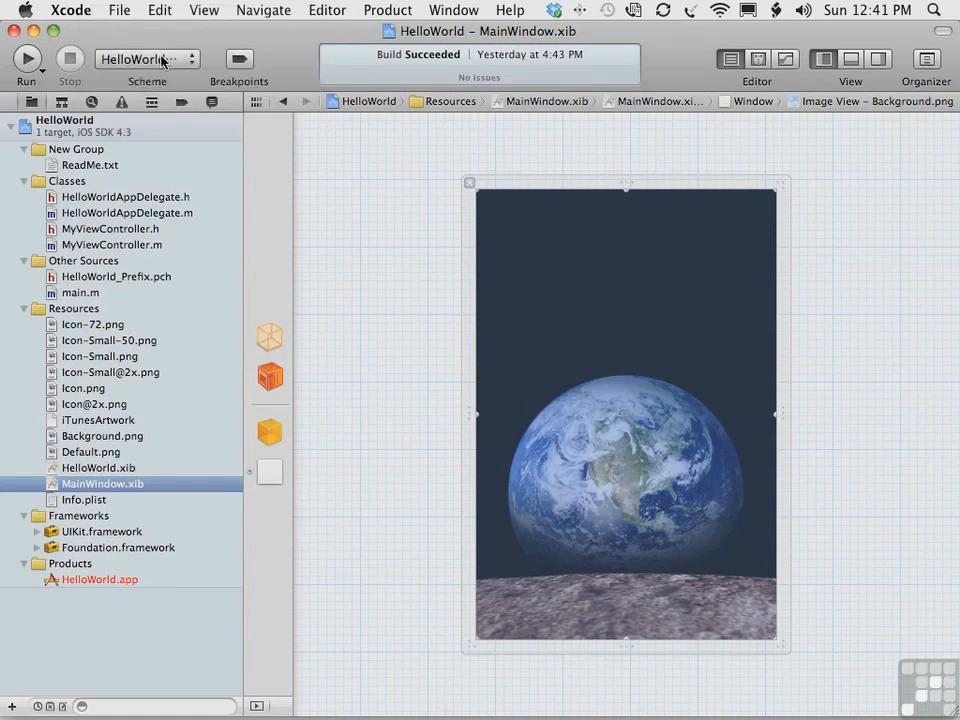
{"action": "mouse_move", "coordinate": [28, 58]}
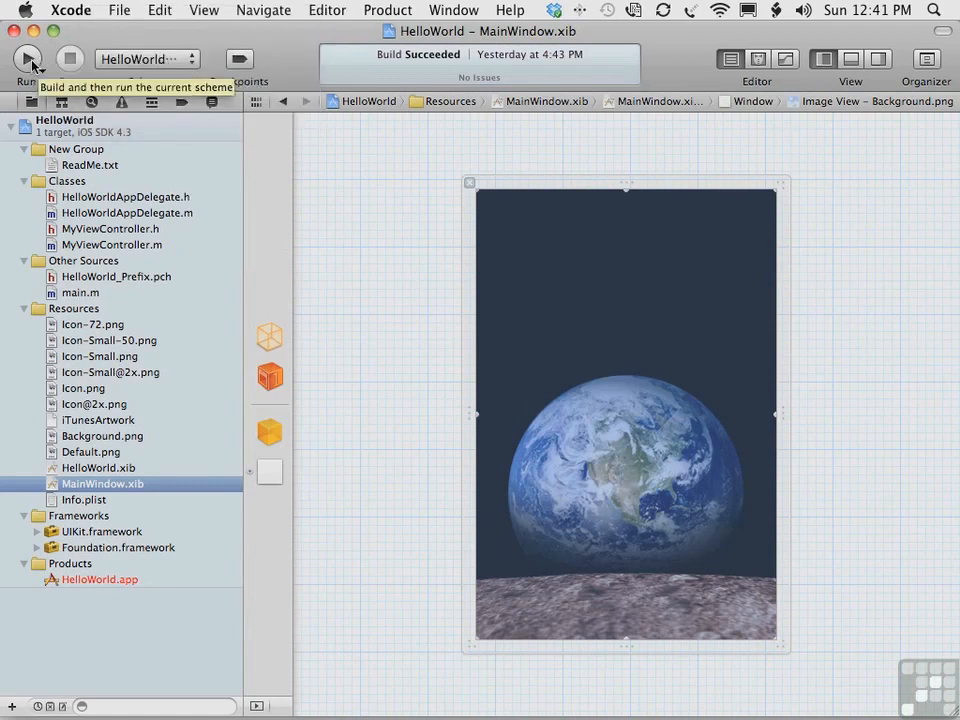
{"action": "left_click", "coordinate": [28, 60]}
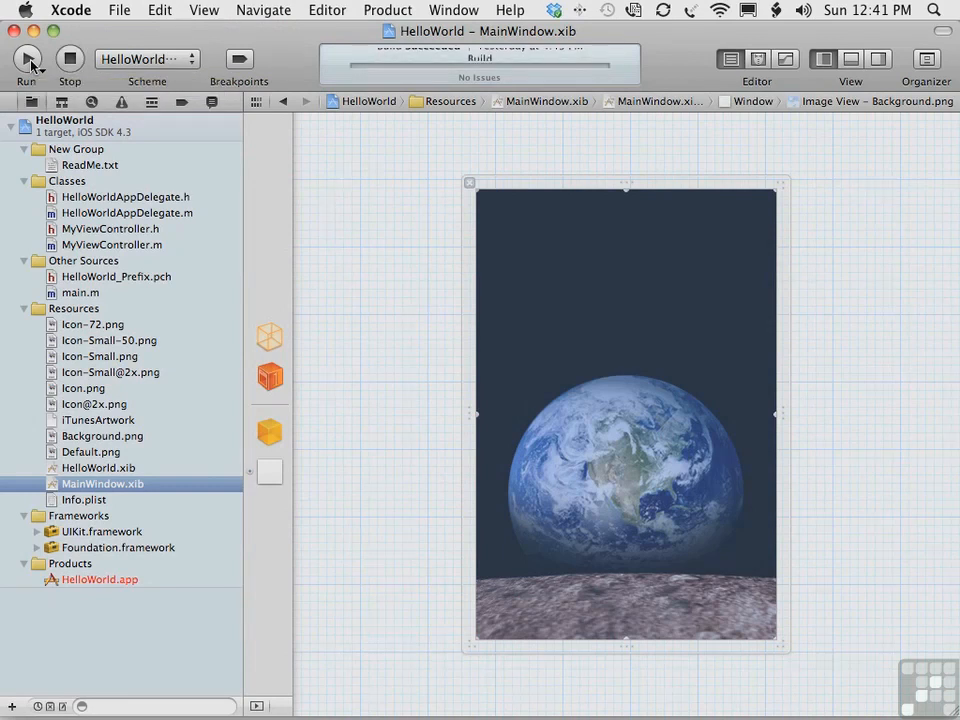
Step: In the running app, enter 'Hello Everybody' in the text field so the label updates to match
{"action": "left_click", "coordinate": [28, 60]}
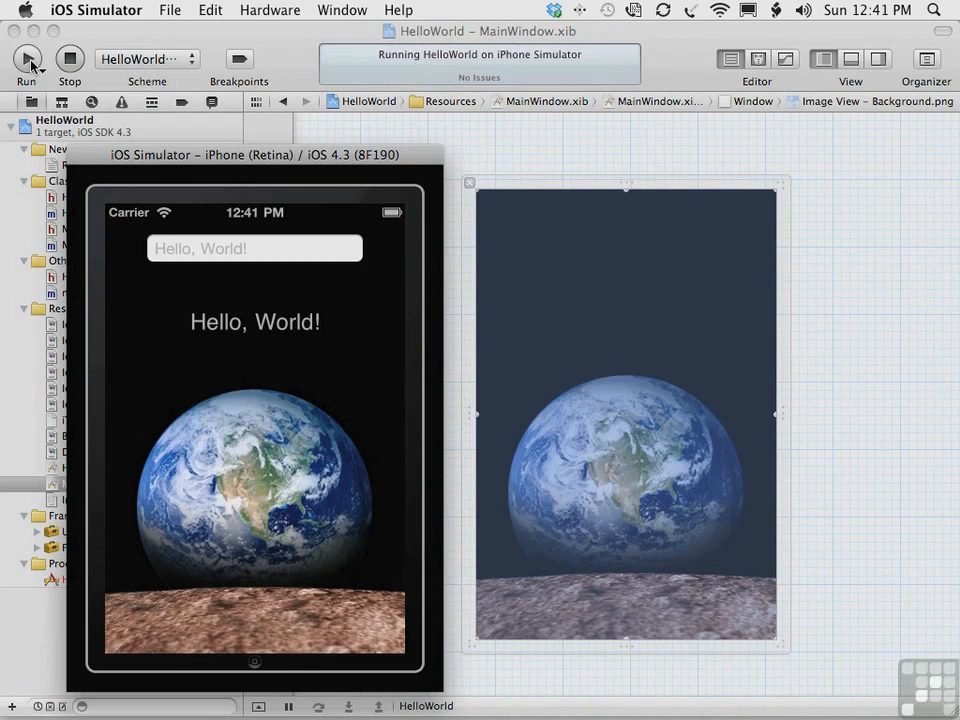
{"action": "left_click", "coordinate": [254, 248]}
{"action": "type", "text": "He"}
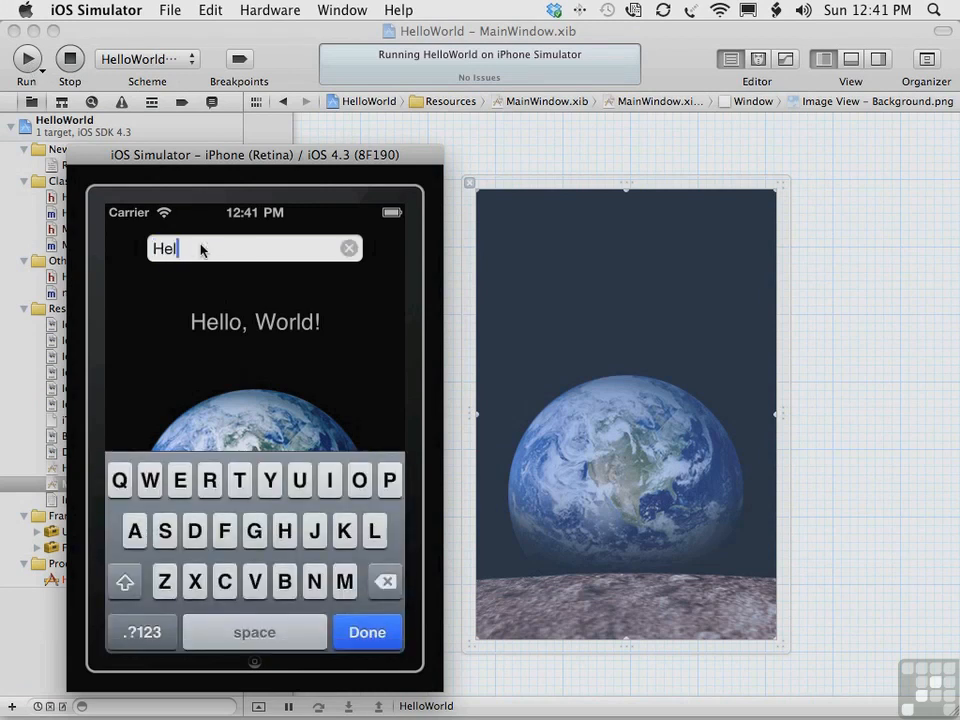
{"action": "type", "text": "lo Everybody"}
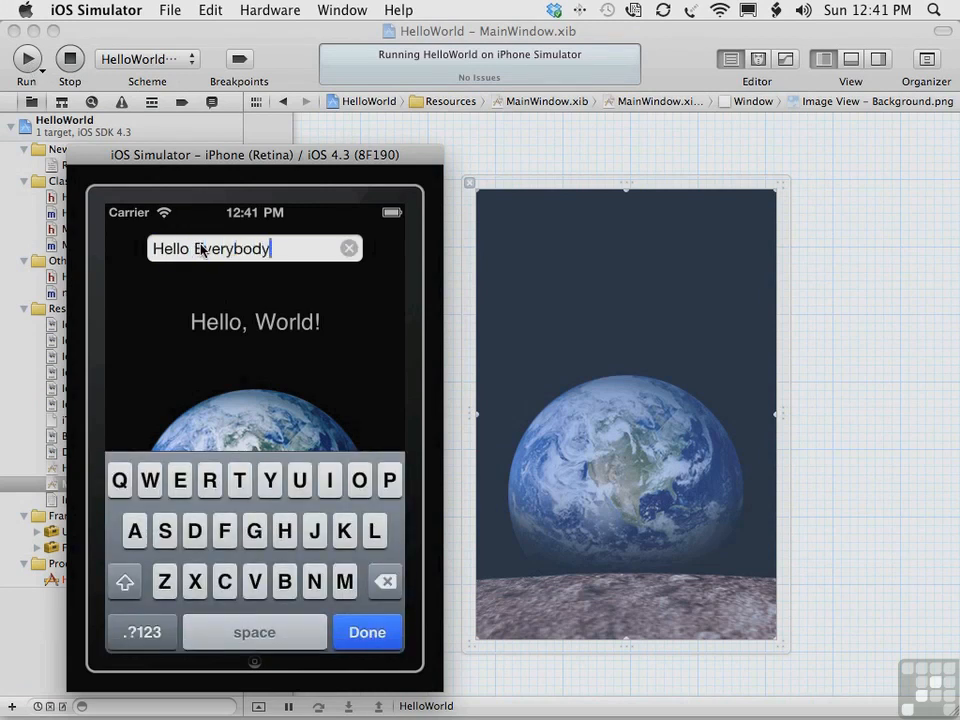
{"action": "left_click", "coordinate": [368, 632]}
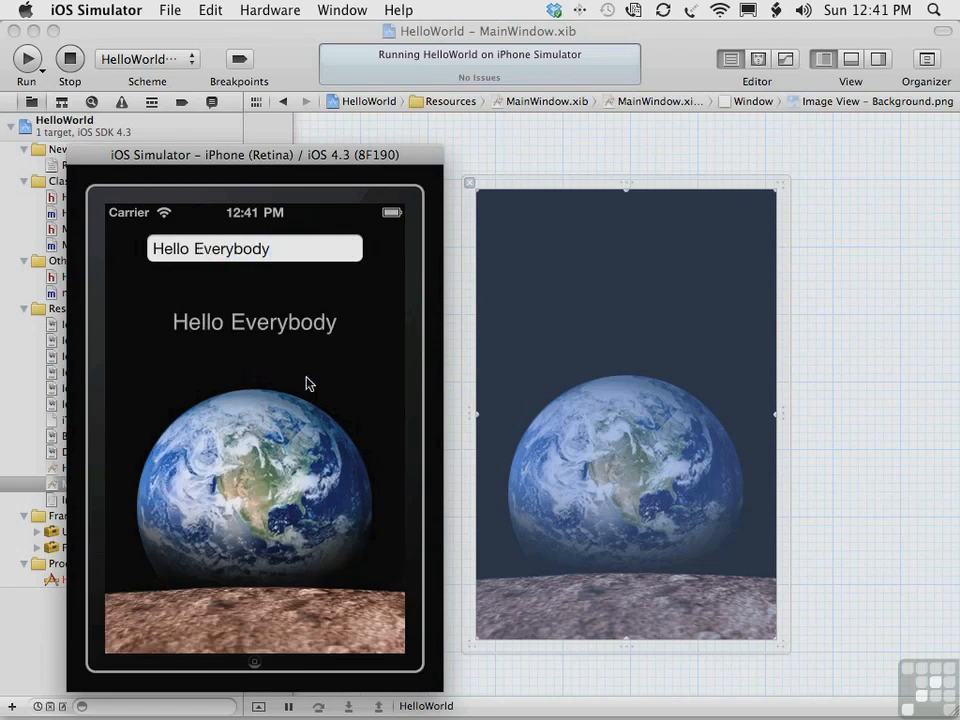
{"action": "mouse_move", "coordinate": [320, 356]}
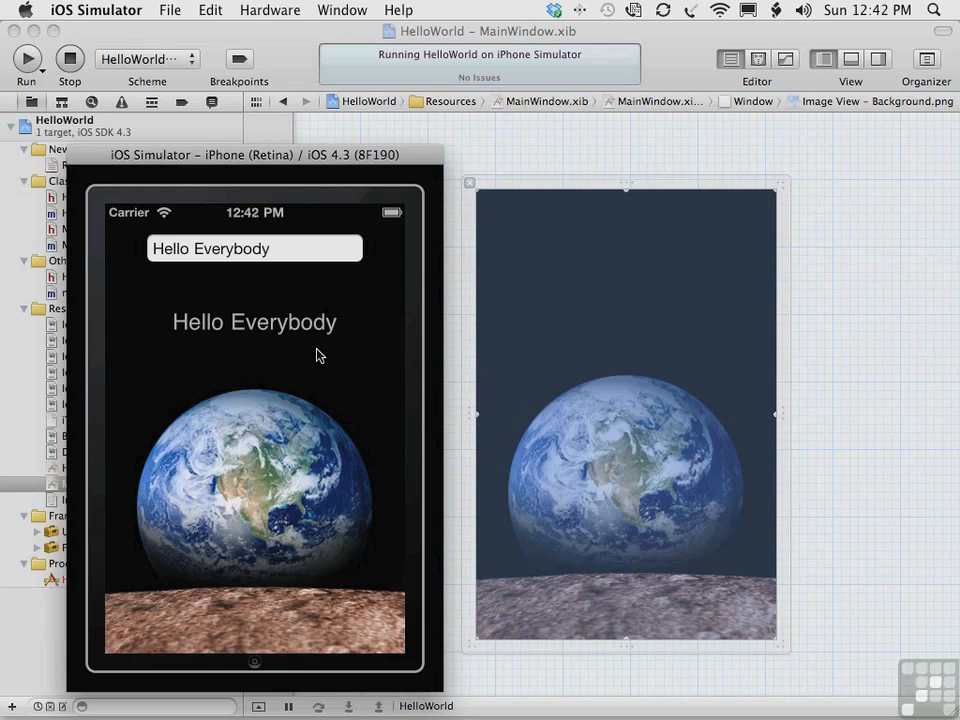
{"action": "mouse_move", "coordinate": [258, 262]}
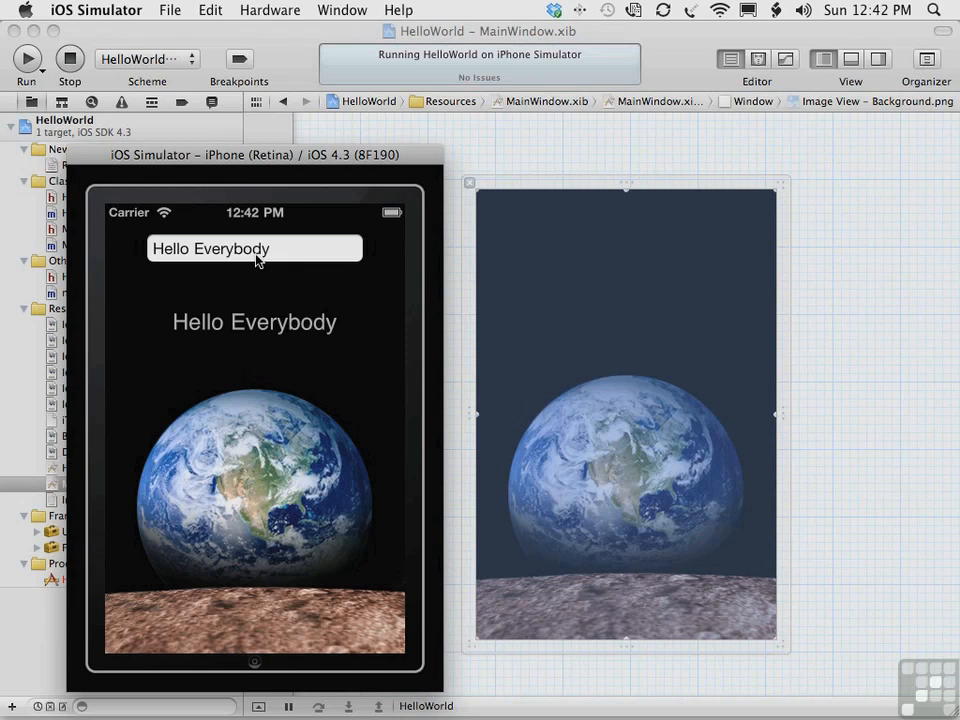
{"action": "mouse_move", "coordinate": [258, 258]}
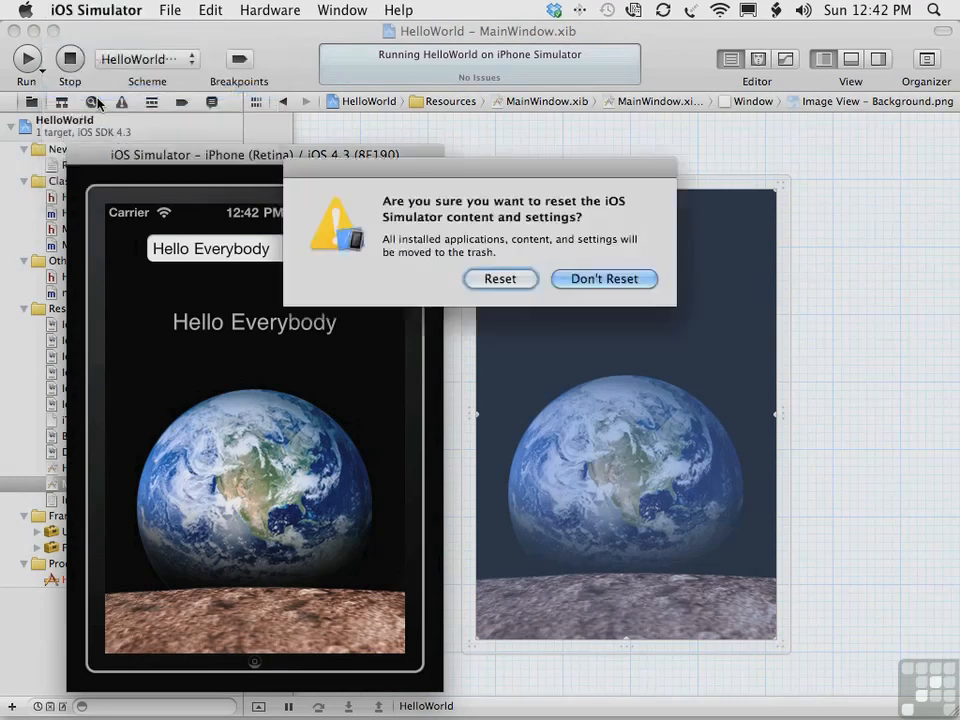
Step: Choose Don't Reset to keep simulator content, then quit iOS Simulator back to Xcode
{"action": "left_click", "coordinate": [604, 278]}
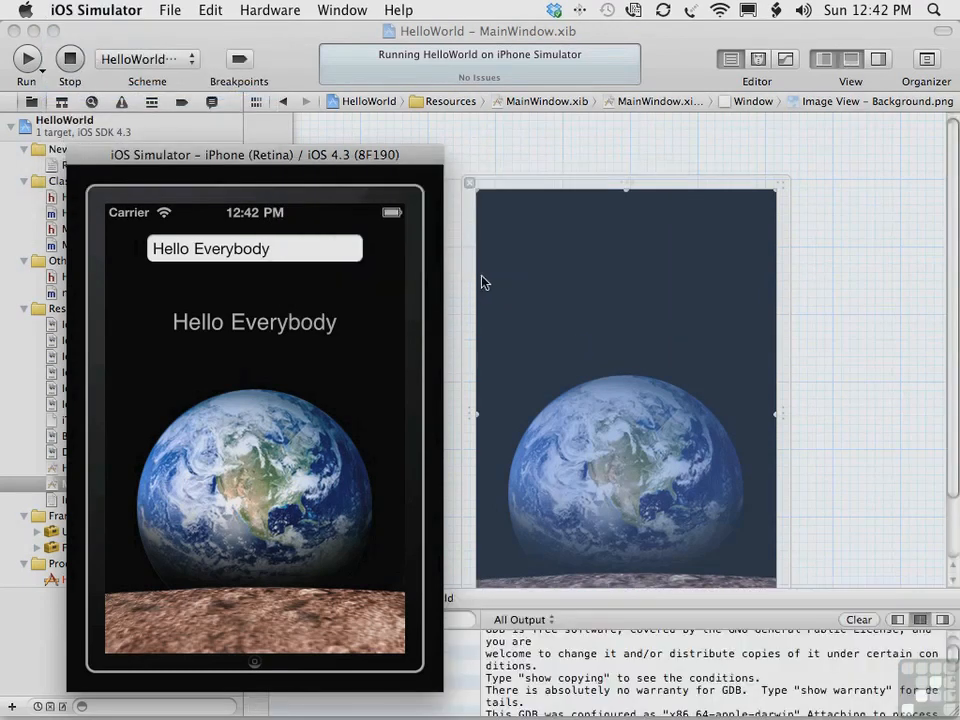
{"action": "left_click", "coordinate": [96, 10]}
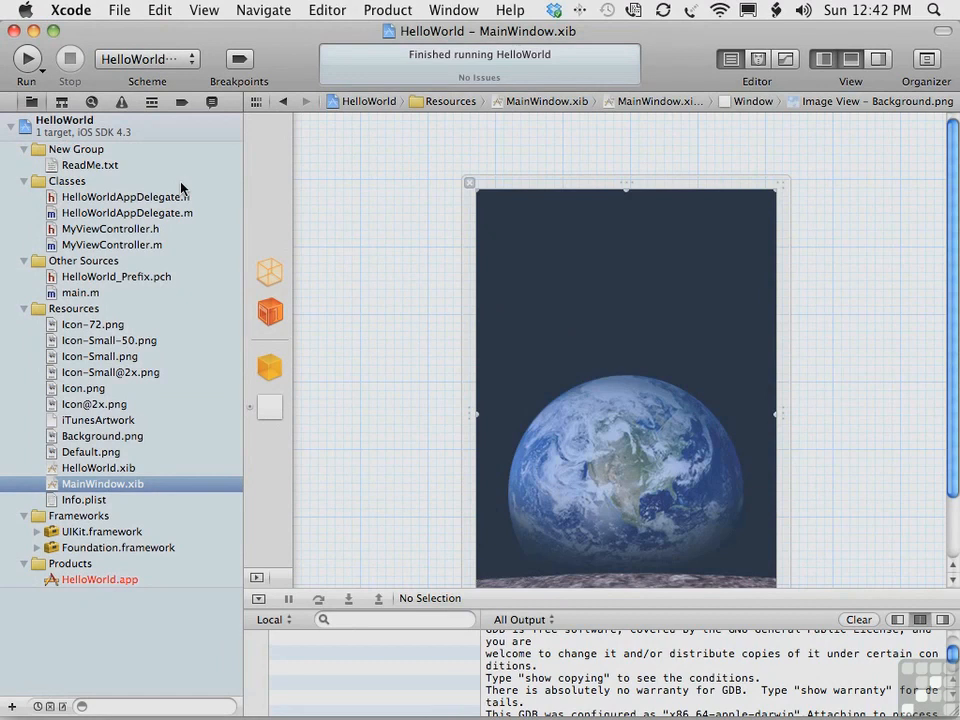
{"action": "mouse_move", "coordinate": [434, 672]}
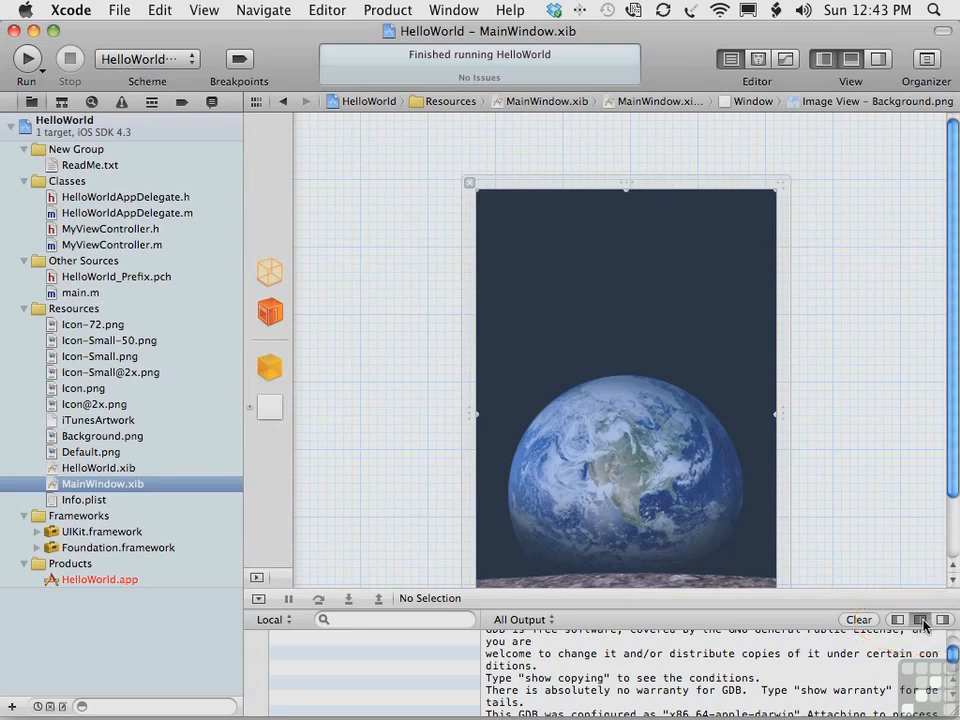
{"action": "mouse_move", "coordinate": [920, 620]}
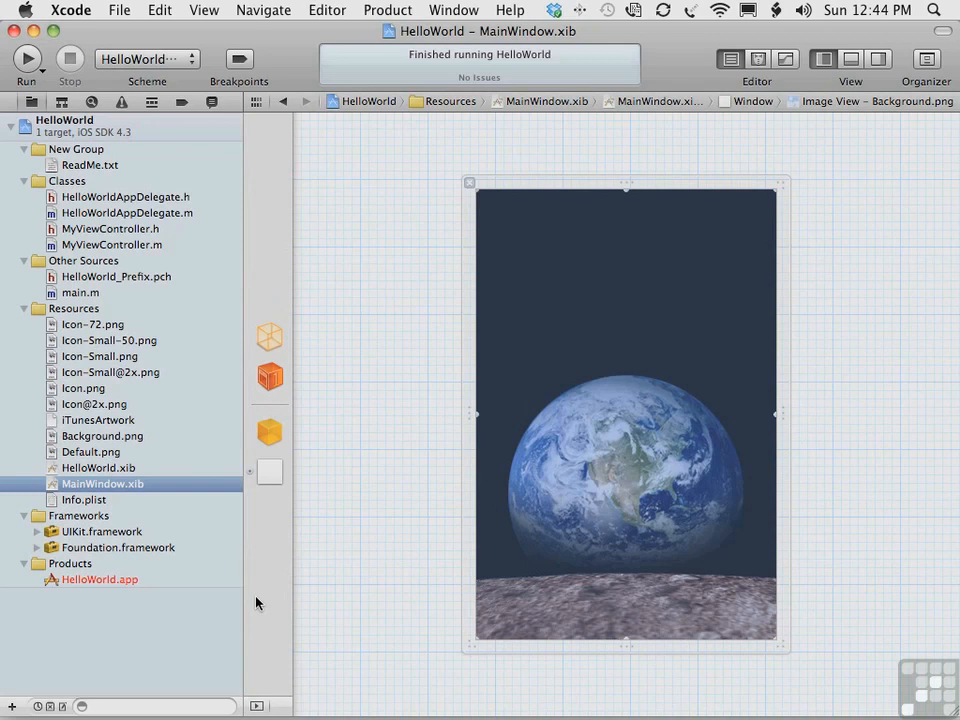
{"action": "mouse_move", "coordinate": [52, 428]}
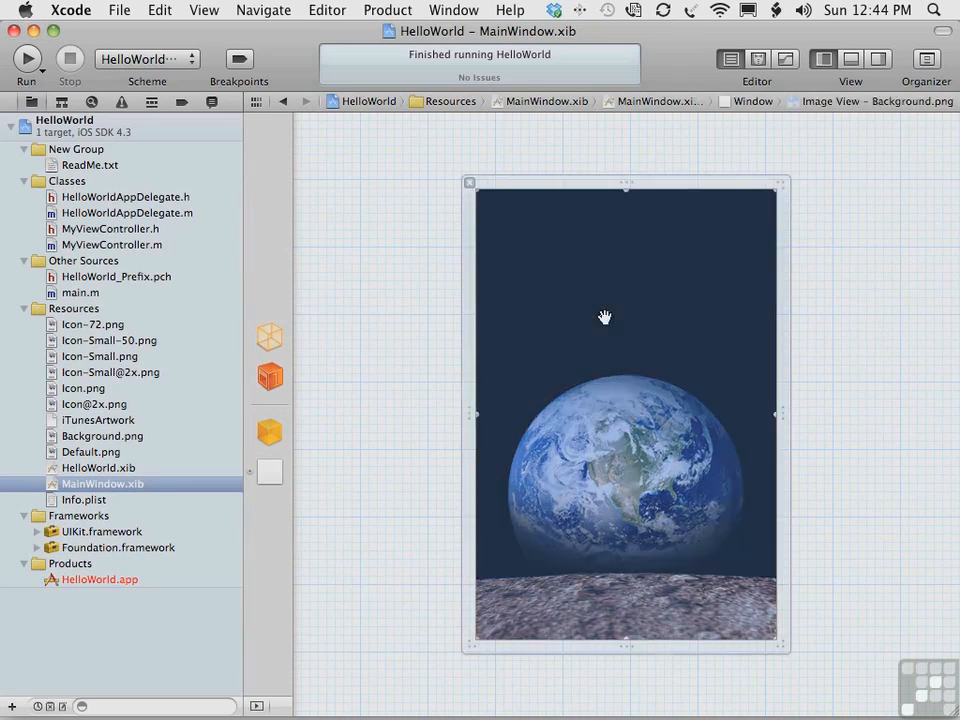
{"action": "mouse_move", "coordinate": [870, 124]}
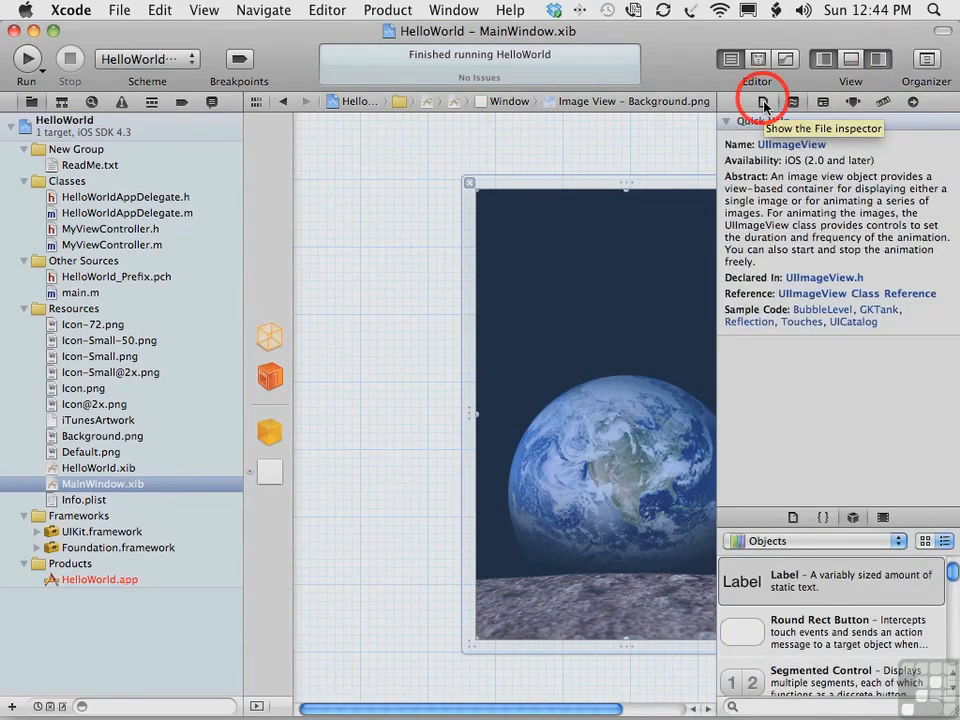
Step: Show the File inspector for MainWindow.xib with its identity and Interface Builder settings
{"action": "left_click", "coordinate": [762, 100]}
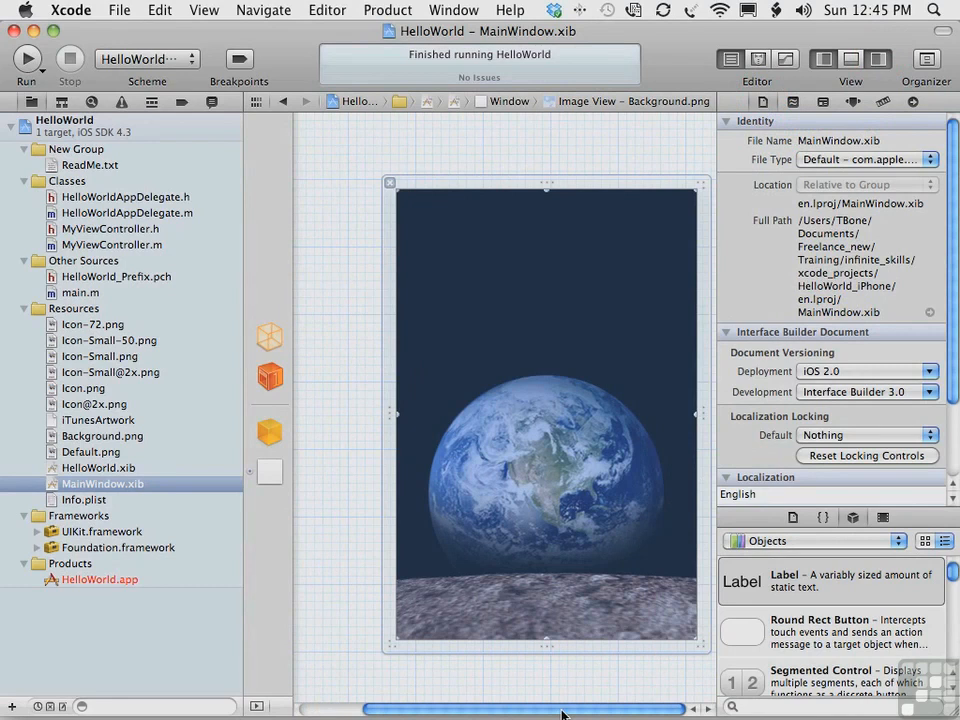
{"action": "mouse_move", "coordinate": [268, 376]}
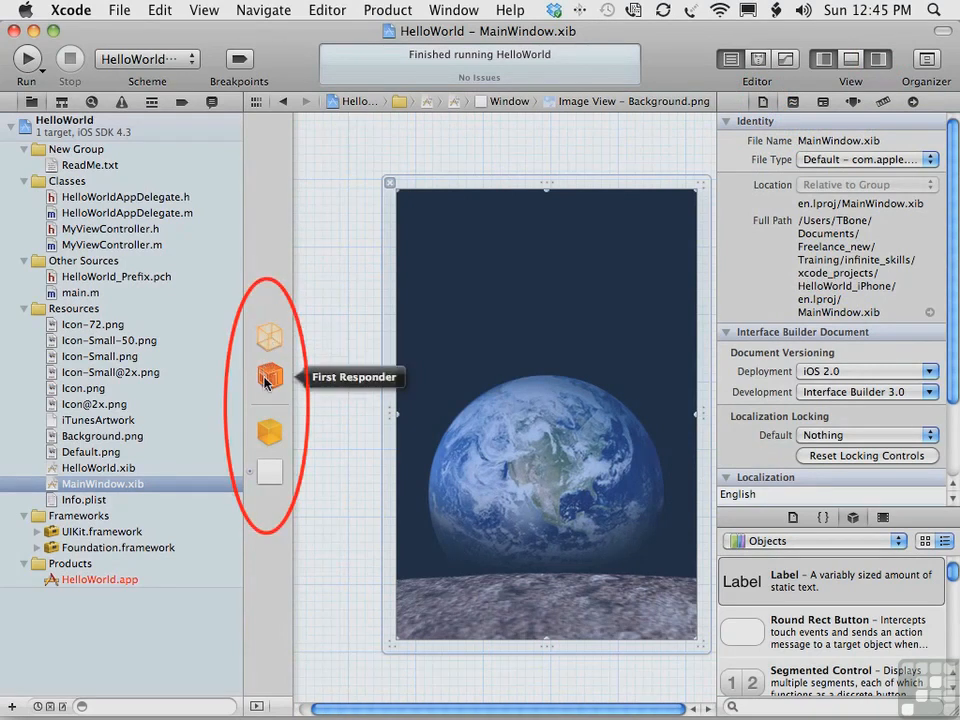
{"action": "mouse_move", "coordinate": [270, 336]}
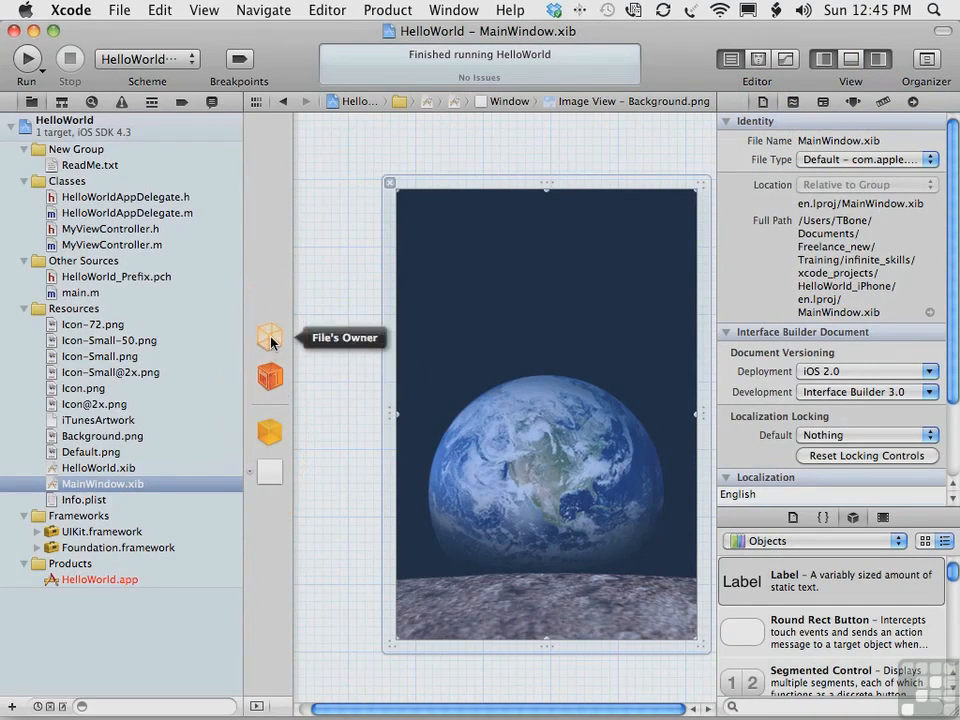
{"action": "mouse_move", "coordinate": [268, 376]}
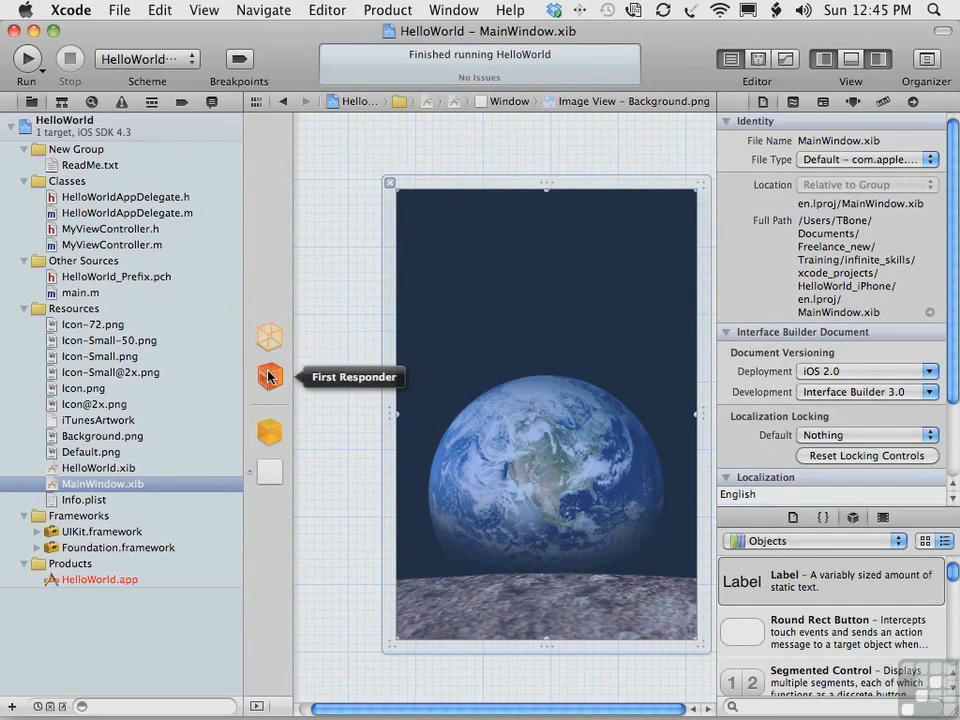
{"action": "mouse_move", "coordinate": [268, 432]}
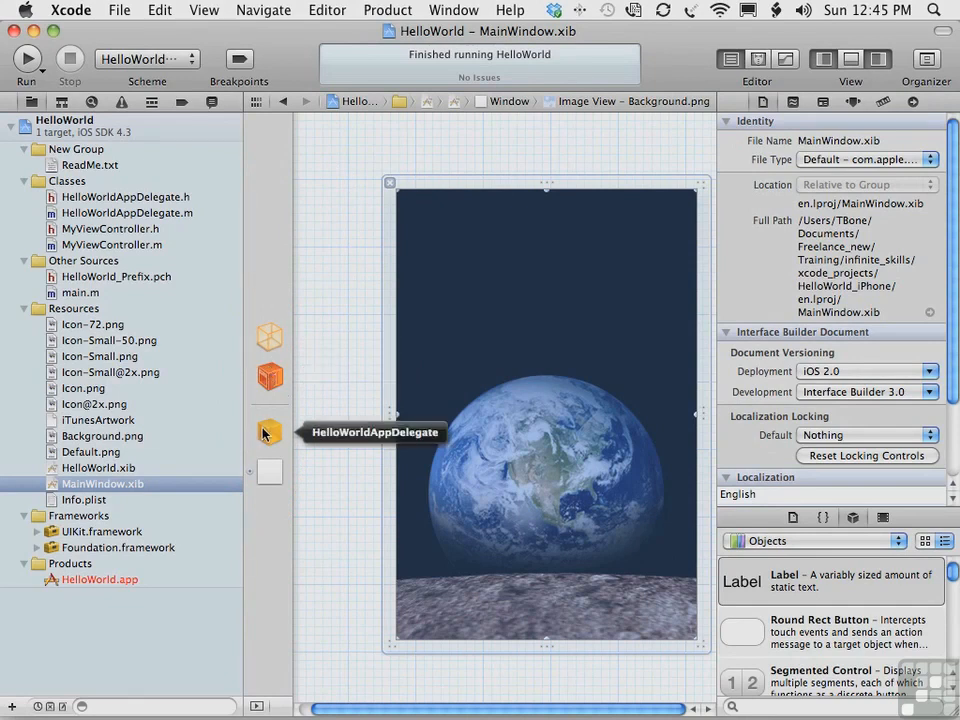
{"action": "mouse_move", "coordinate": [268, 472]}
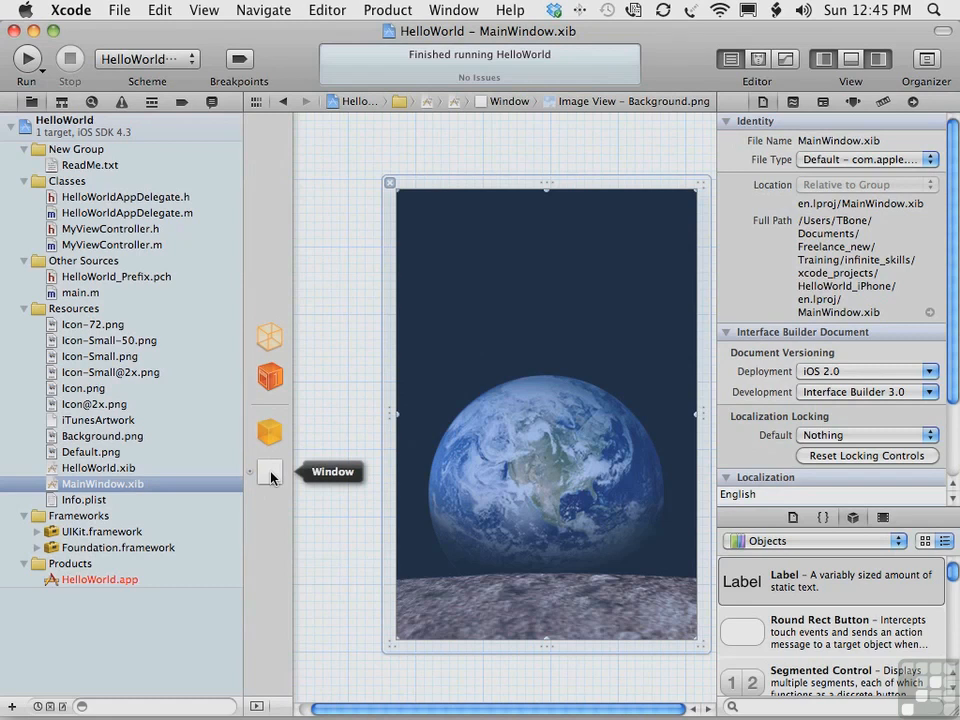
Step: Expand the Window object, select its Background.png image view and show its Attributes inspector
{"action": "left_click", "coordinate": [270, 472]}
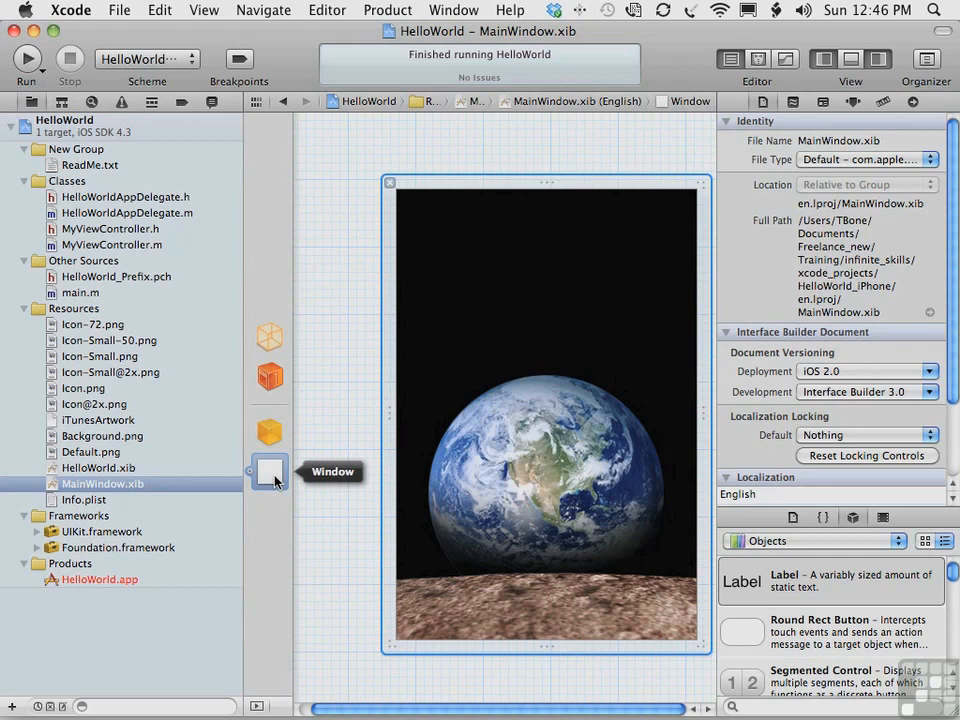
{"action": "mouse_move", "coordinate": [258, 636]}
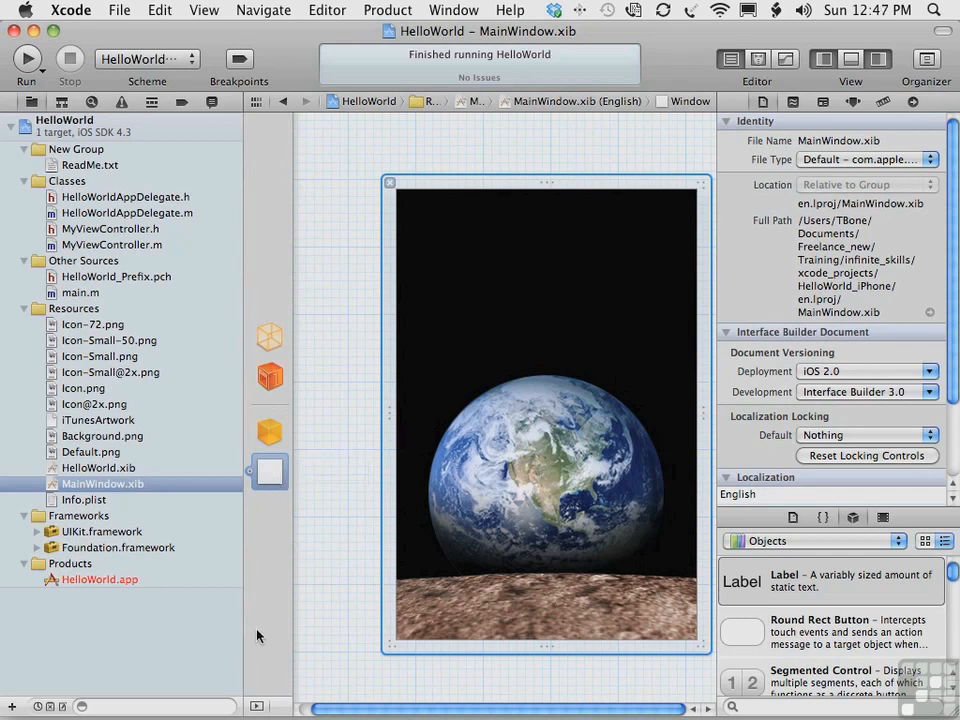
{"action": "mouse_move", "coordinate": [270, 472]}
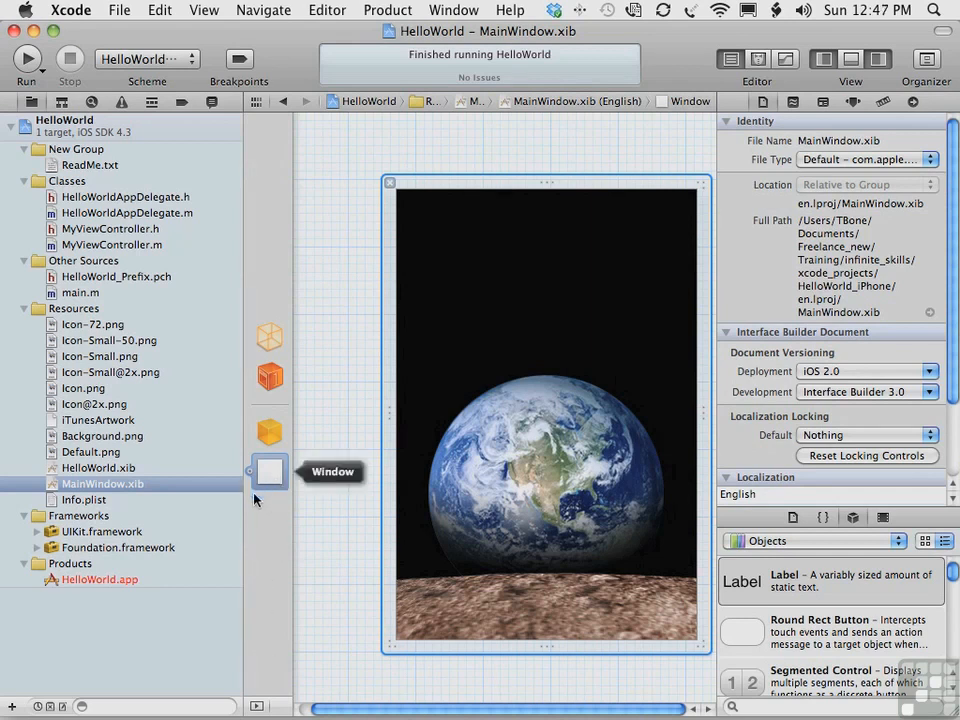
{"action": "mouse_move", "coordinate": [258, 708]}
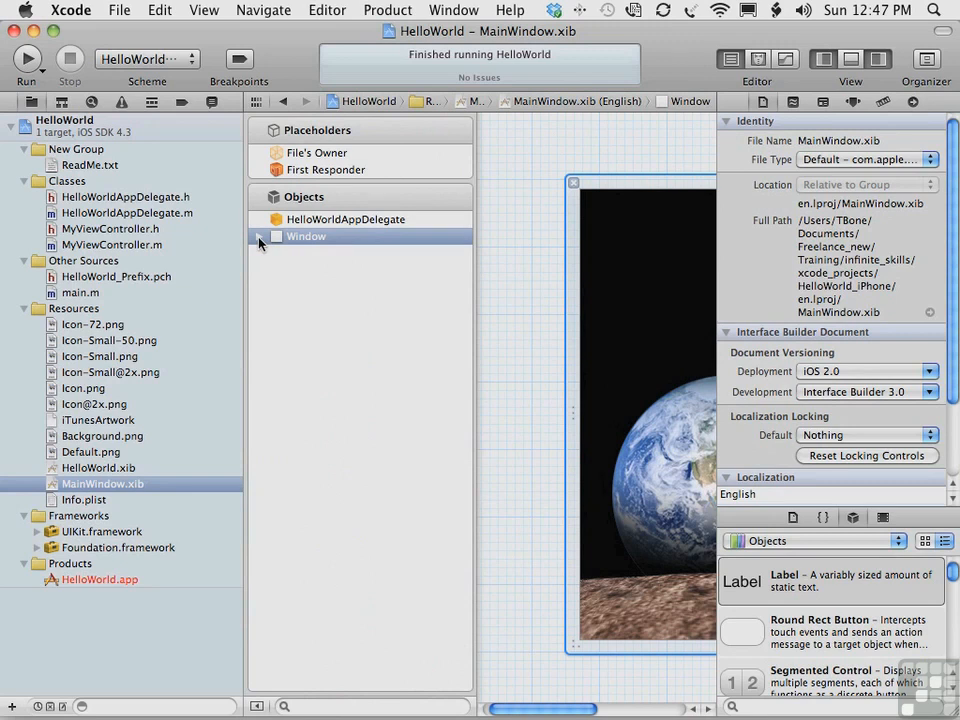
{"action": "left_click", "coordinate": [260, 236]}
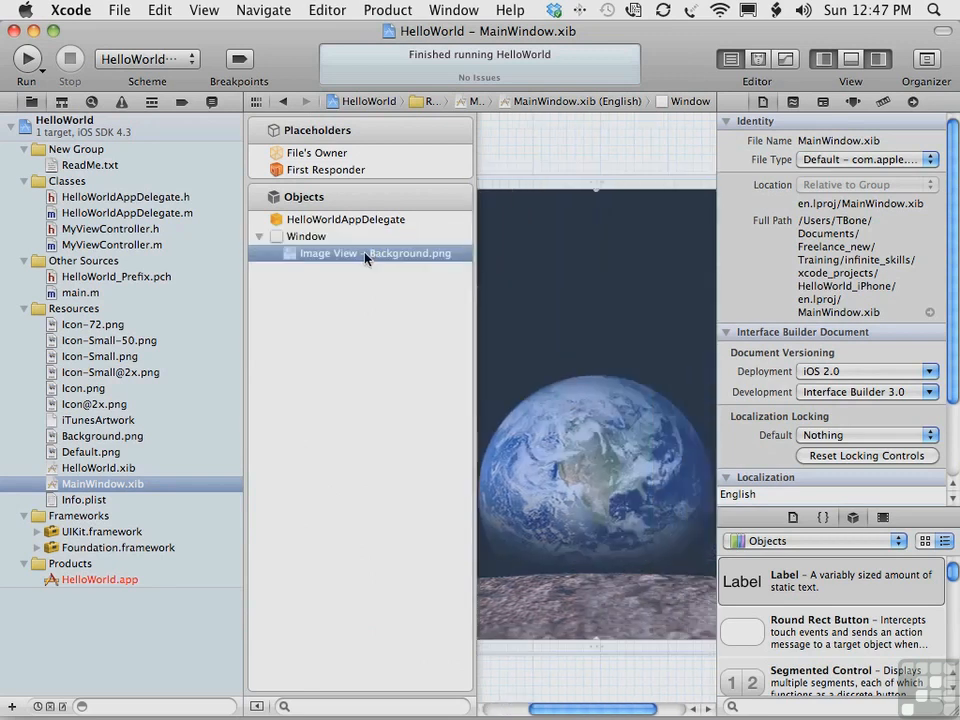
{"action": "left_click", "coordinate": [376, 252]}
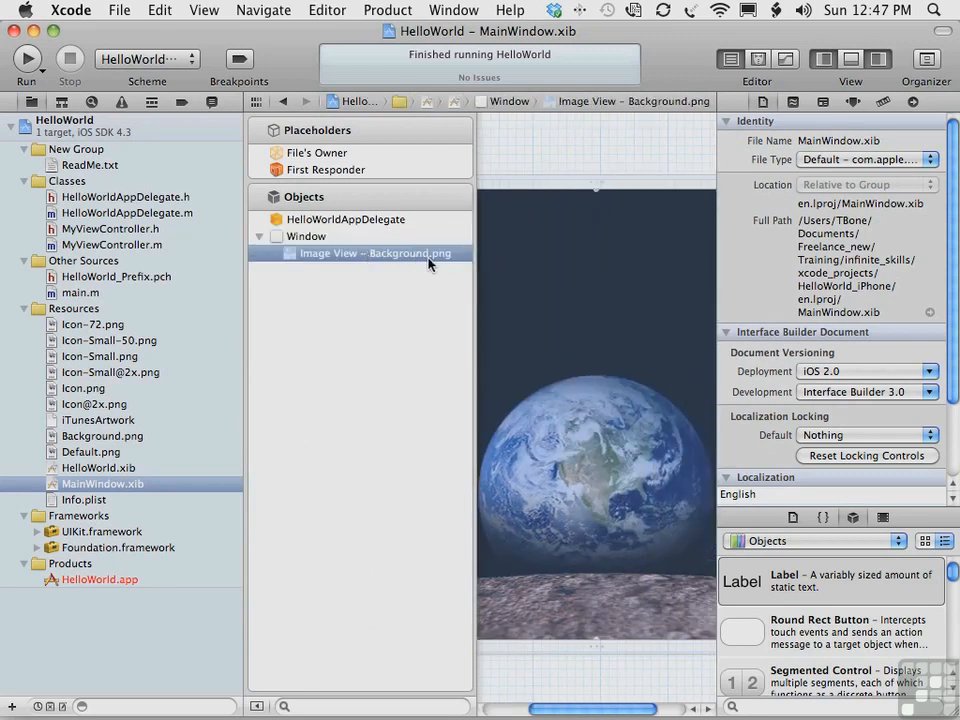
{"action": "mouse_move", "coordinate": [376, 344]}
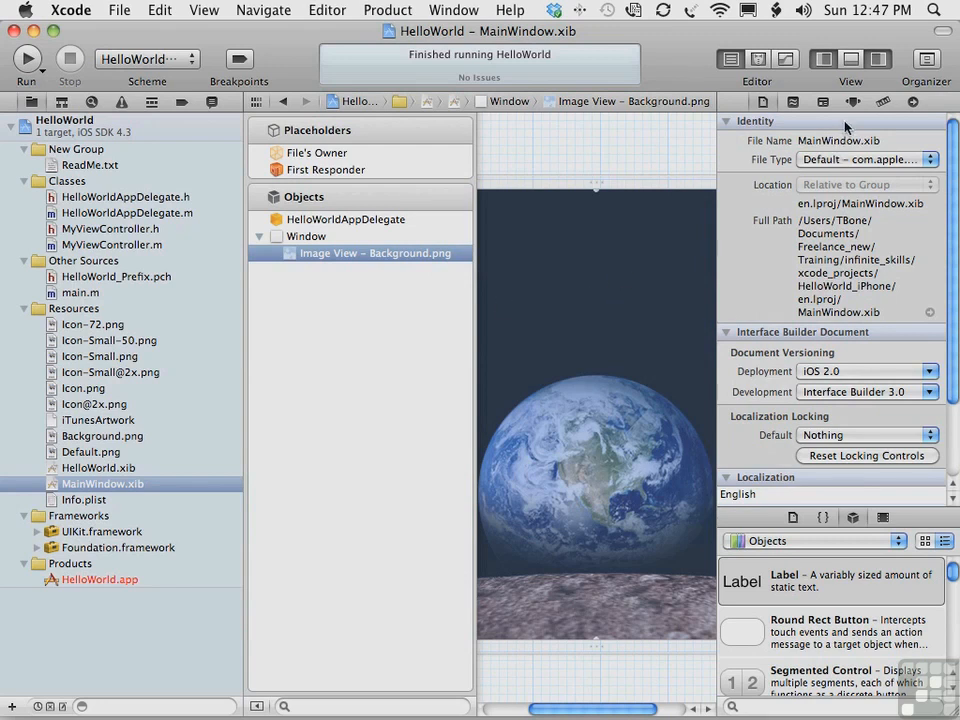
{"action": "mouse_move", "coordinate": [852, 102]}
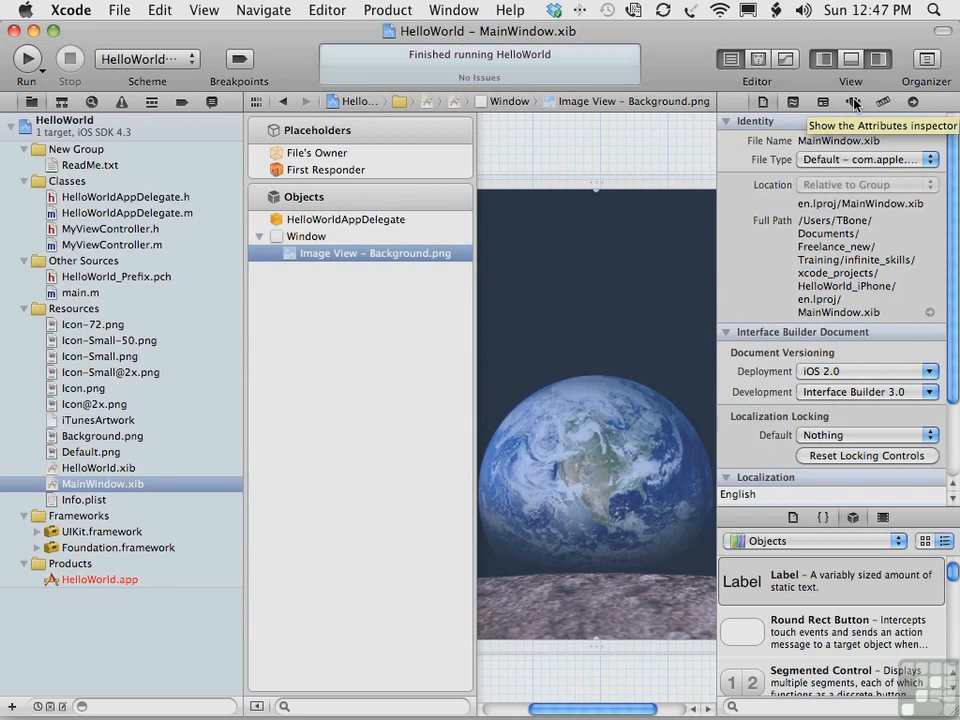
{"action": "left_click", "coordinate": [854, 102]}
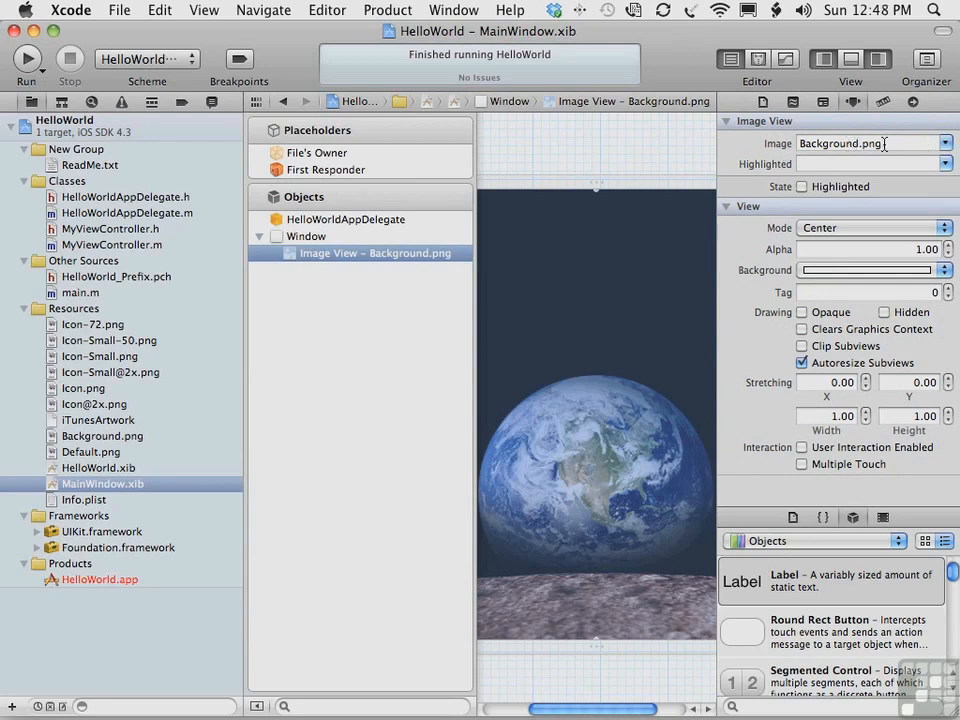
Step: Preview Background.png, then in HelloWorld.xib select the image view and Label objects
{"action": "left_click", "coordinate": [102, 436]}
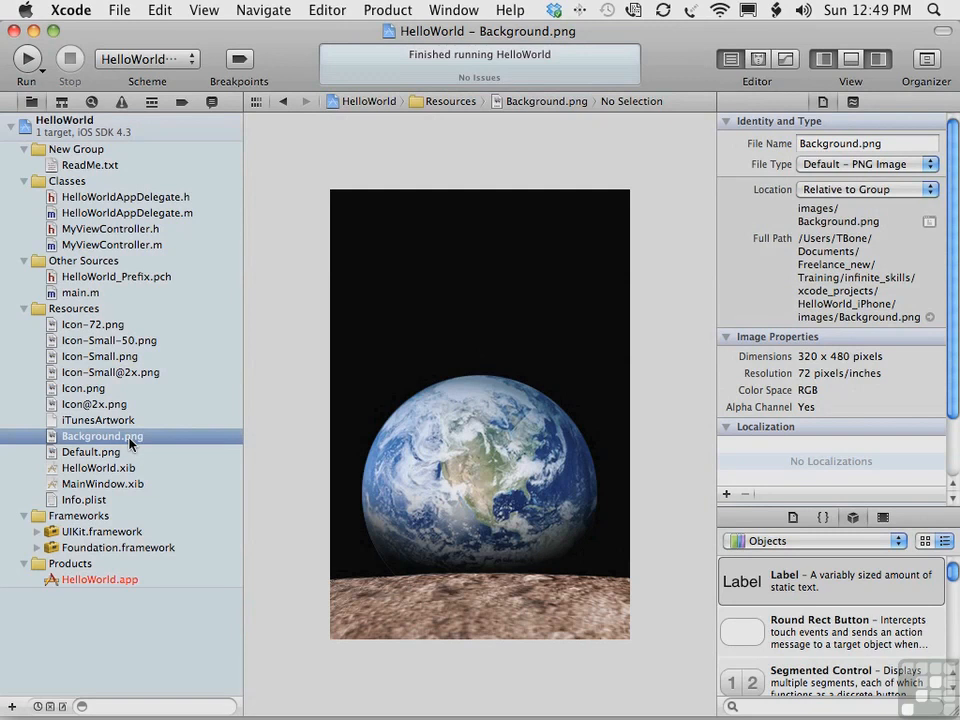
{"action": "mouse_move", "coordinate": [100, 470]}
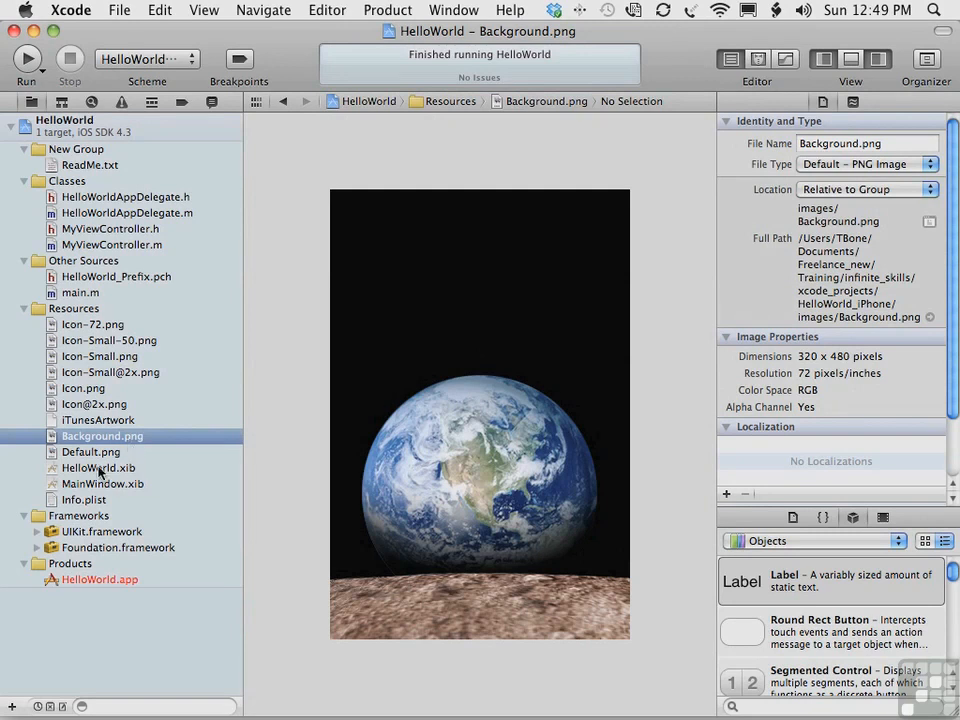
{"action": "left_click", "coordinate": [98, 468]}
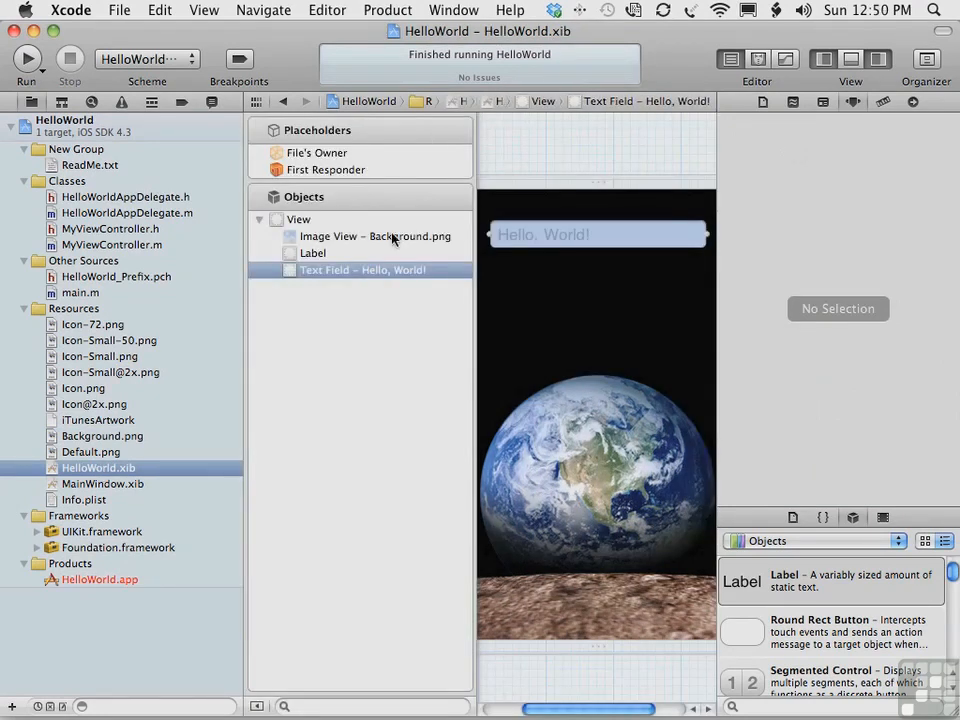
{"action": "left_click", "coordinate": [376, 236]}
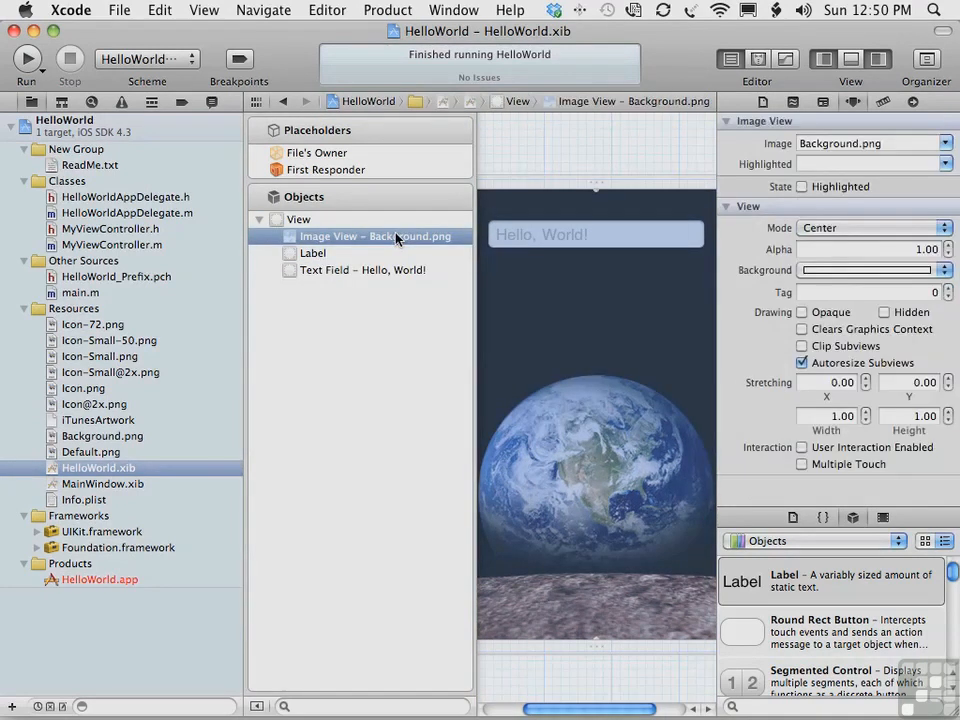
{"action": "mouse_move", "coordinate": [436, 244]}
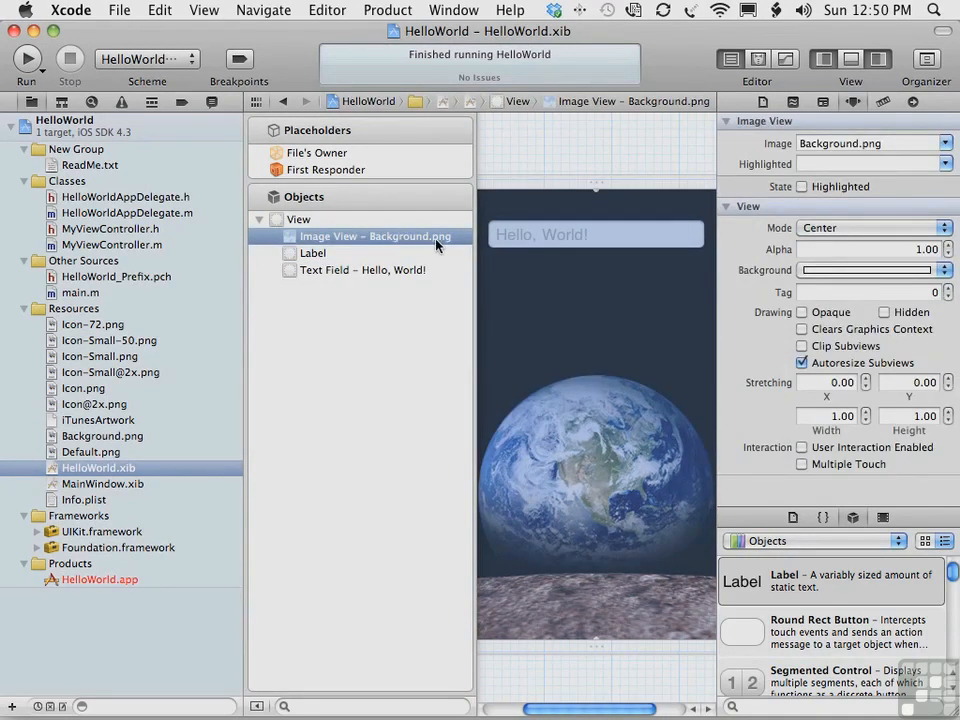
{"action": "left_click", "coordinate": [312, 252]}
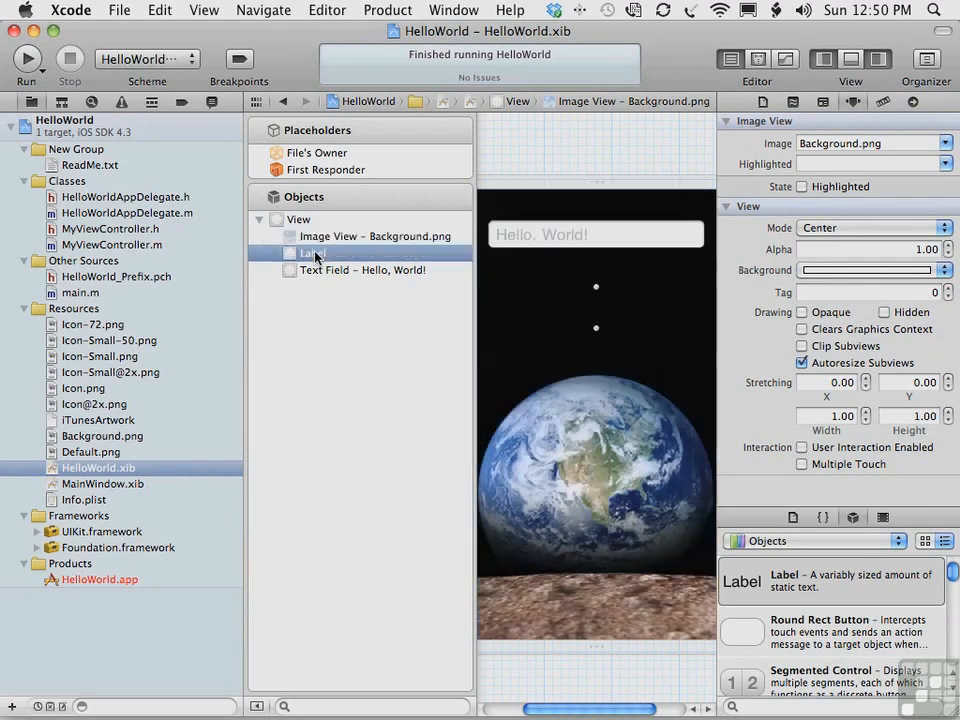
Step: Inspect the label's and the 'Hello, World!' text field's attributes in turn
{"action": "left_click", "coordinate": [362, 270]}
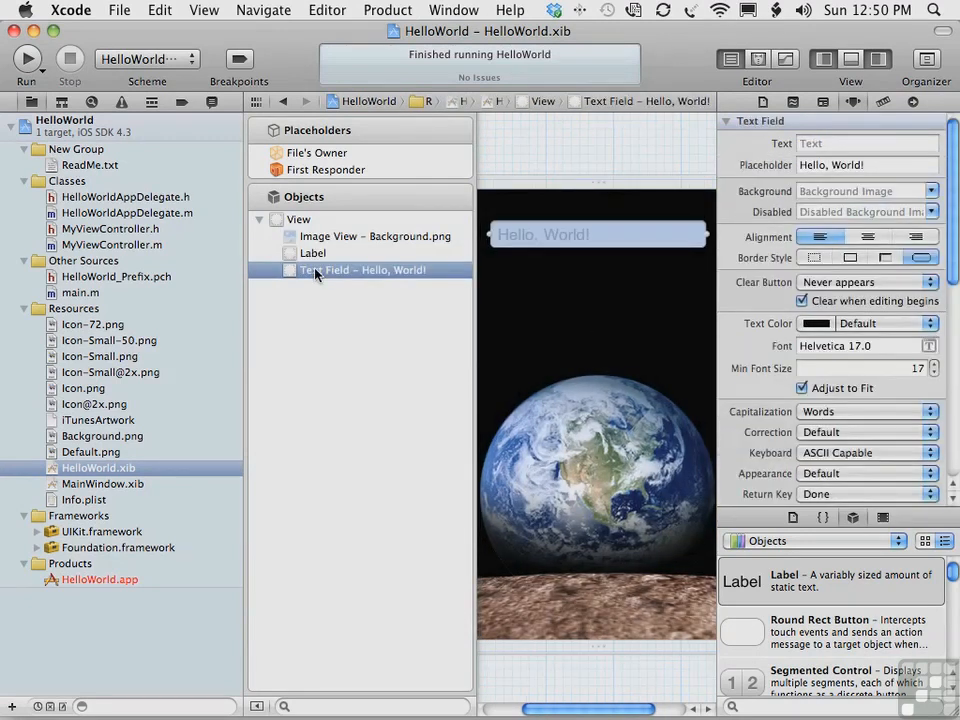
{"action": "left_click", "coordinate": [312, 252]}
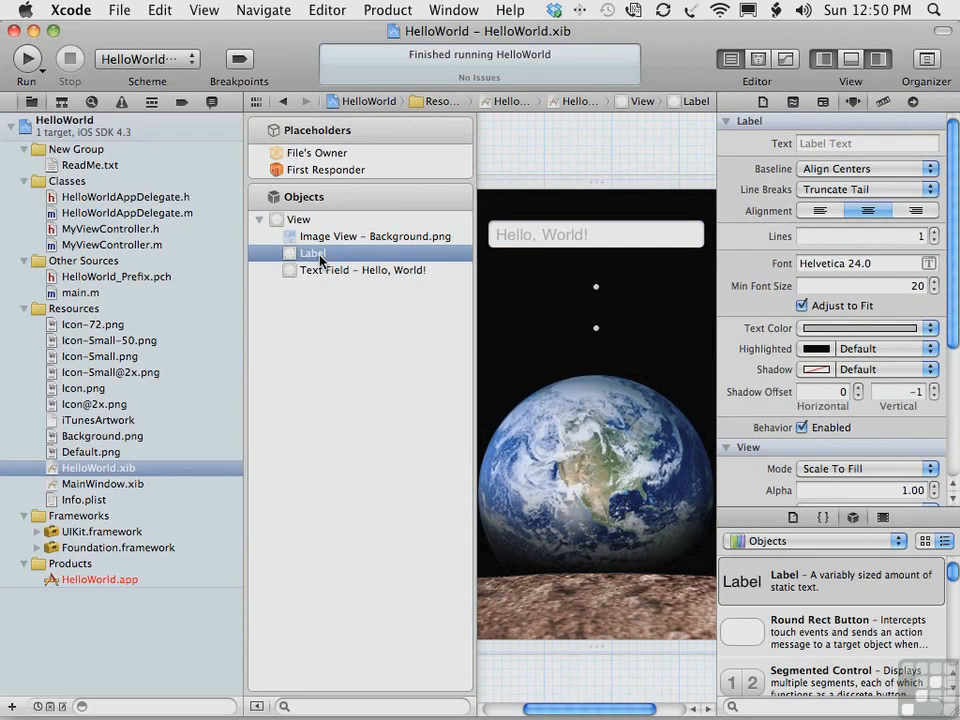
{"action": "left_click", "coordinate": [362, 270]}
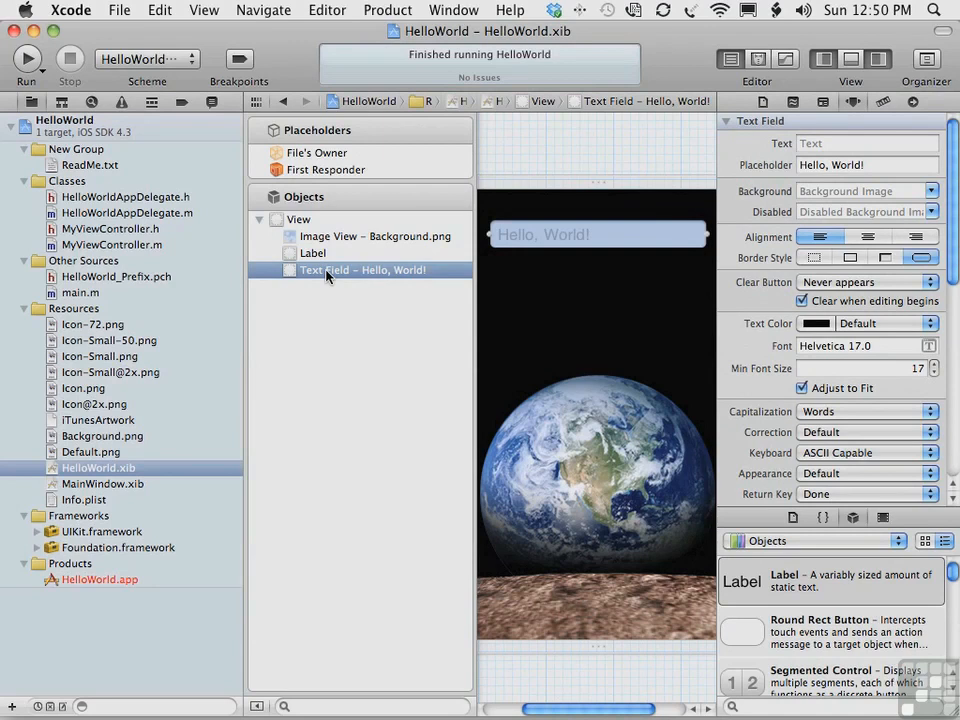
{"action": "mouse_move", "coordinate": [348, 280]}
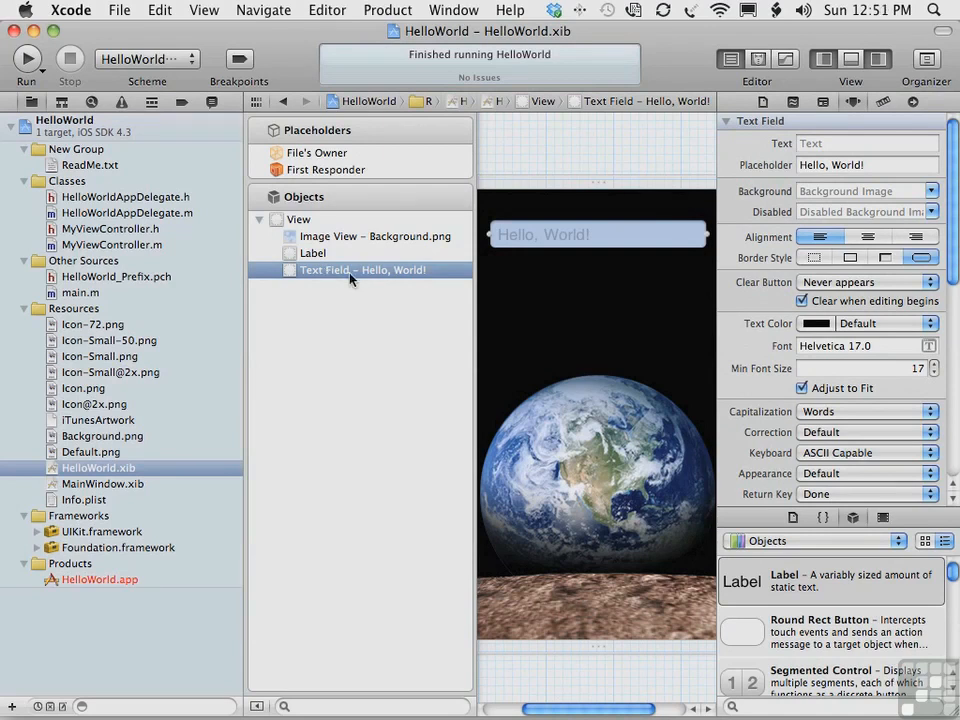
{"action": "left_click", "coordinate": [866, 164]}
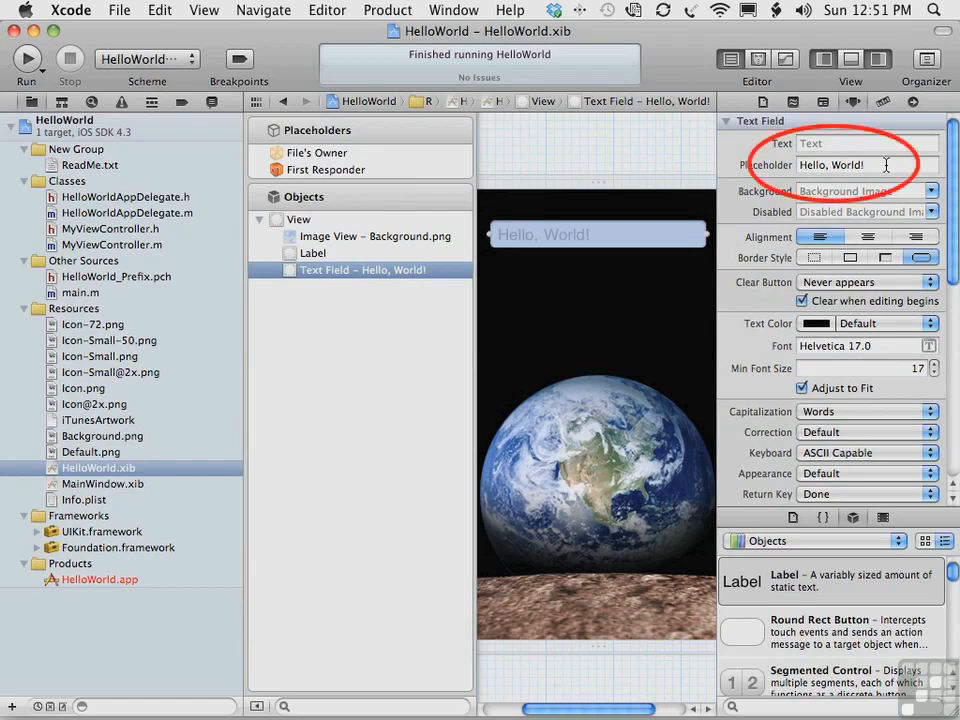
{"action": "left_click", "coordinate": [830, 164]}
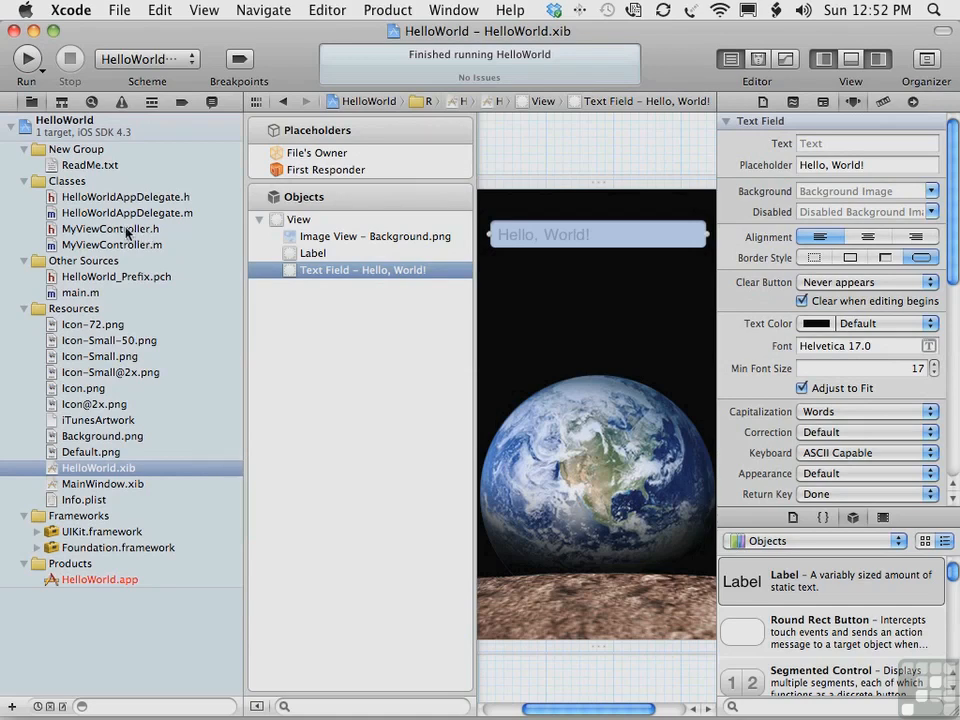
Step: Open MyViewController.h showing its textField, label and string properties and updateString method
{"action": "left_click", "coordinate": [110, 228]}
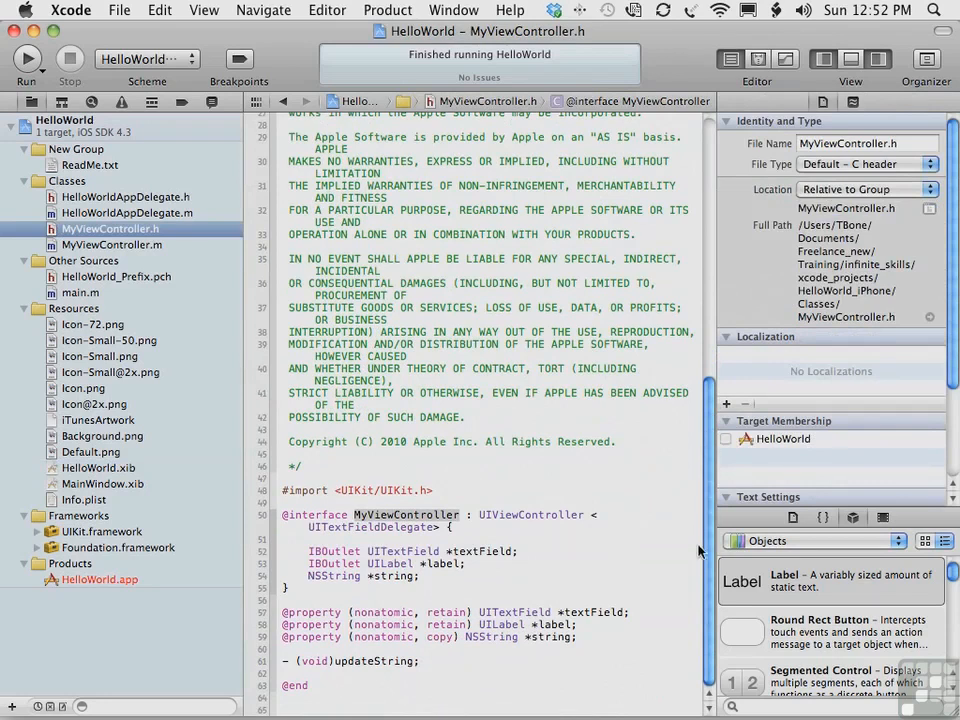
{"action": "mouse_move", "coordinate": [600, 538]}
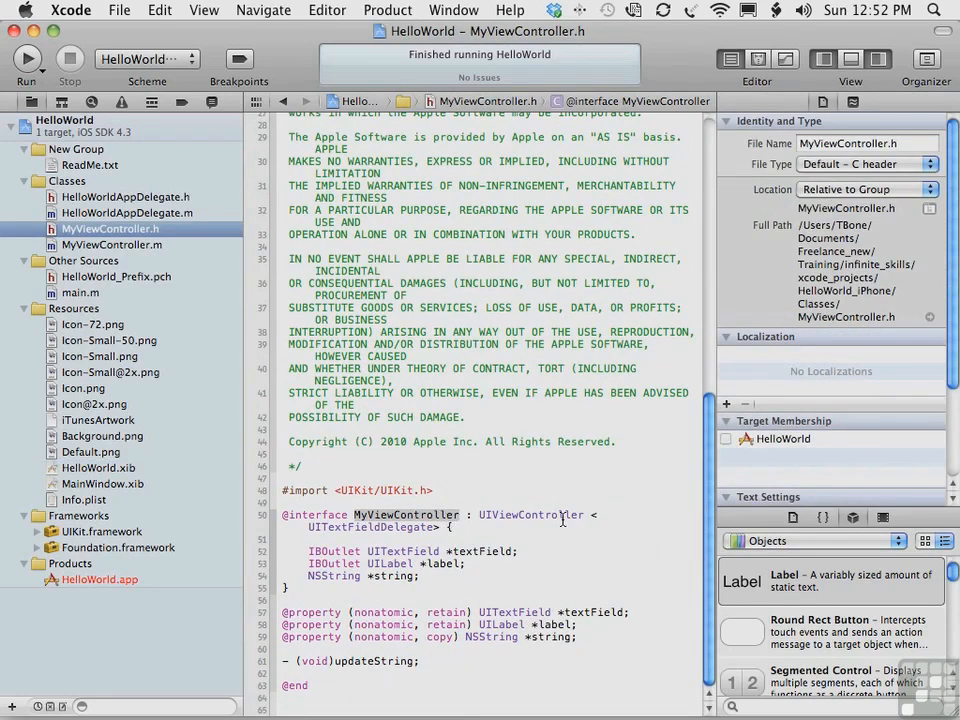
{"action": "mouse_move", "coordinate": [560, 520]}
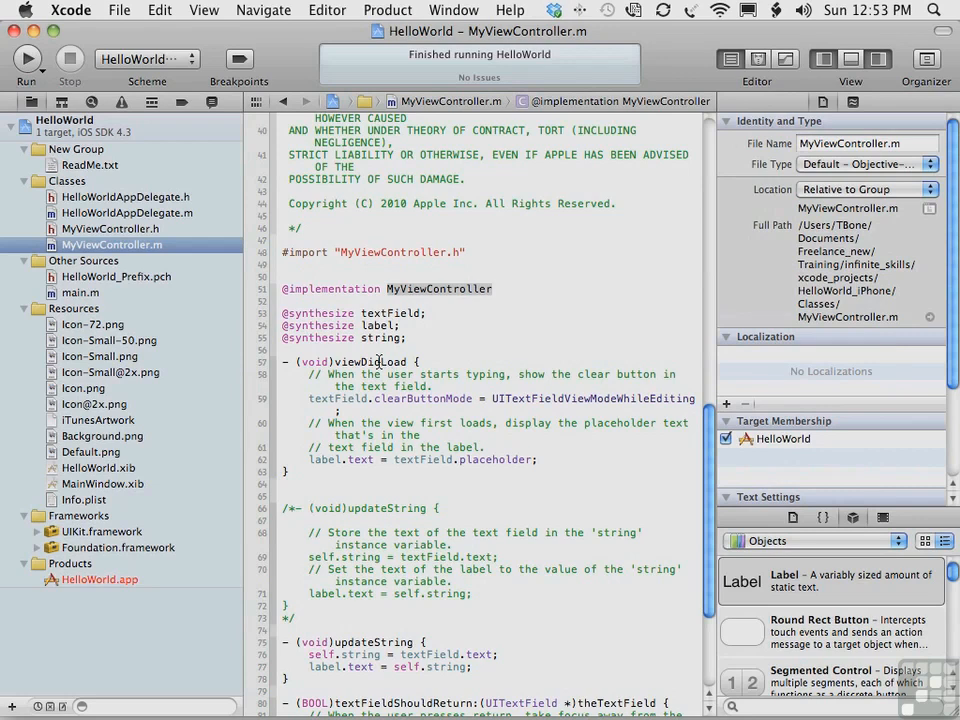
{"action": "scroll", "scroll_direction": "down", "scroll_amount": 3}
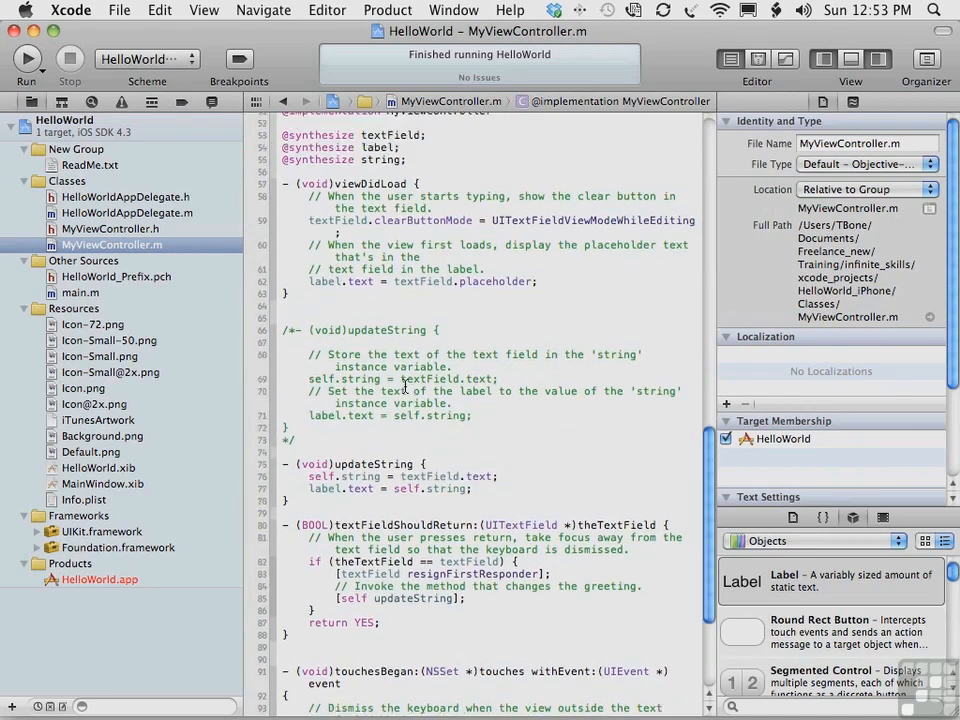
{"action": "scroll", "scroll_direction": "down", "scroll_amount": 3}
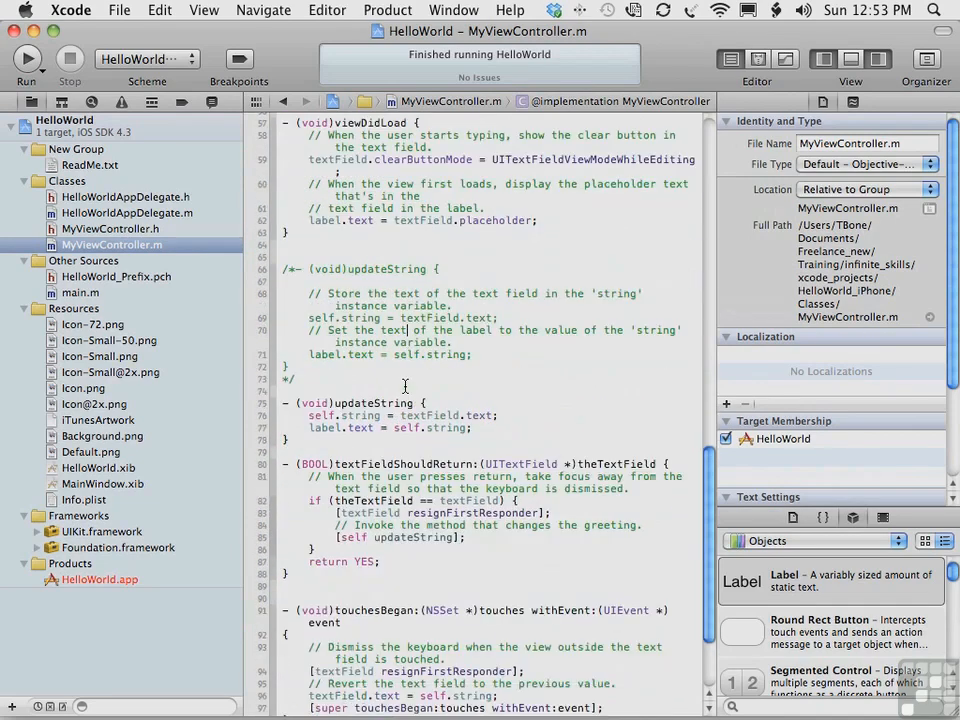
{"action": "scroll", "scroll_direction": "down", "scroll_amount": 3}
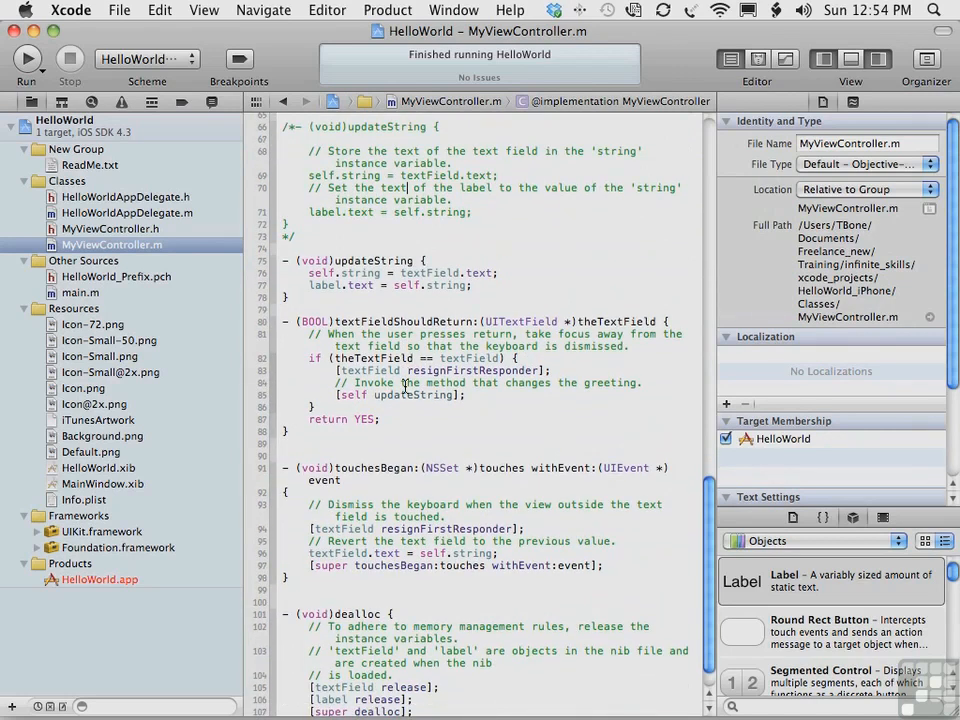
{"action": "scroll", "scroll_direction": "down", "scroll_amount": 3}
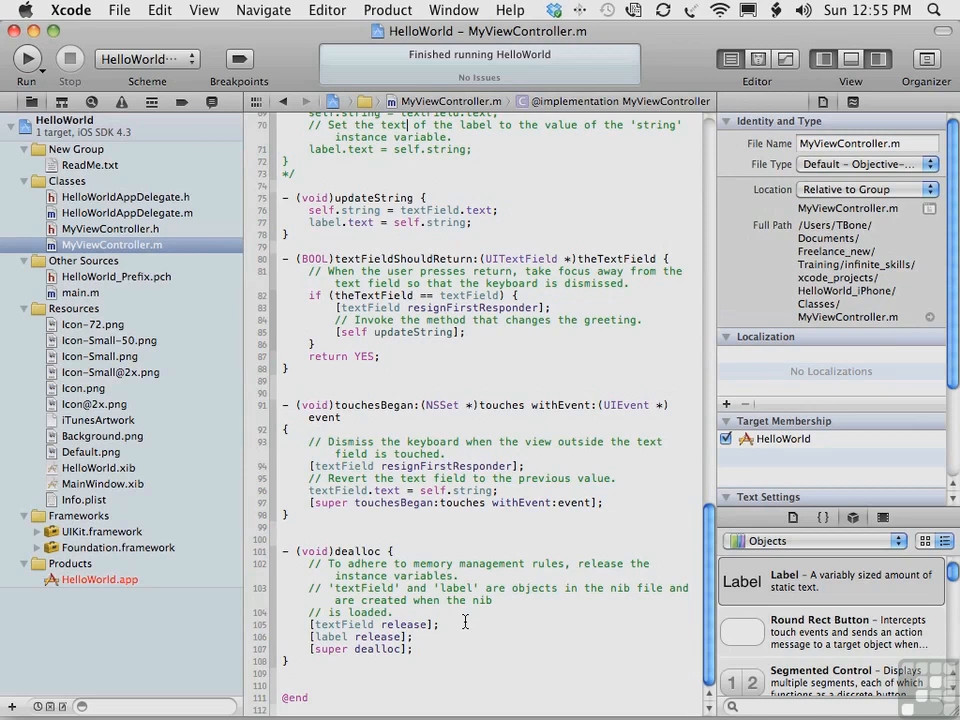
{"action": "mouse_move", "coordinate": [608, 620]}
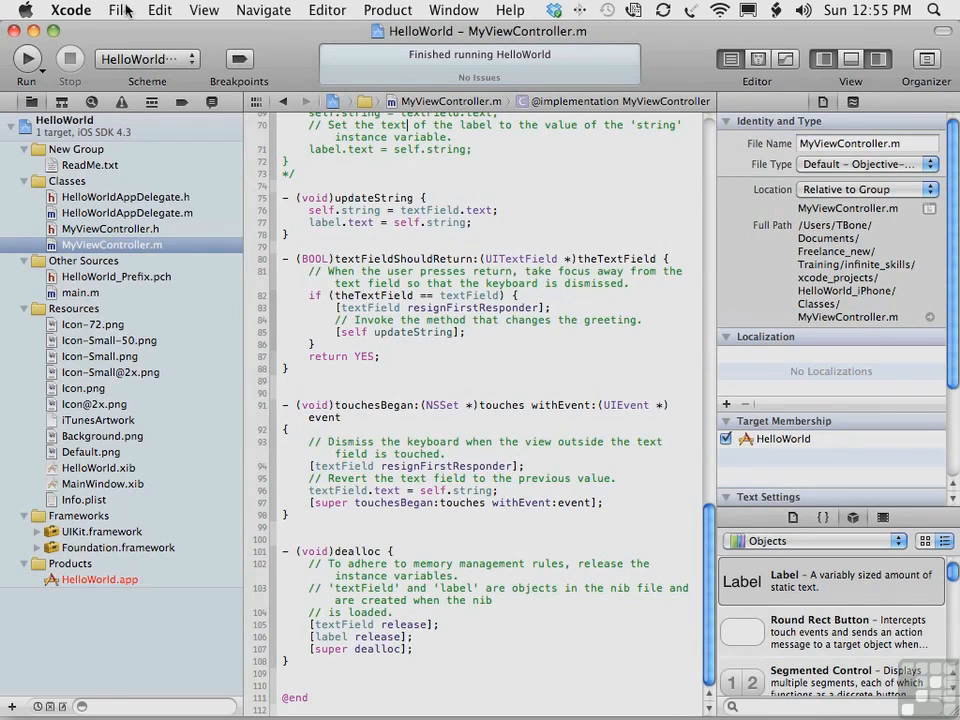
Step: Start a new project from the File menu and select the iOS Utility Application template
{"action": "left_click", "coordinate": [120, 10]}
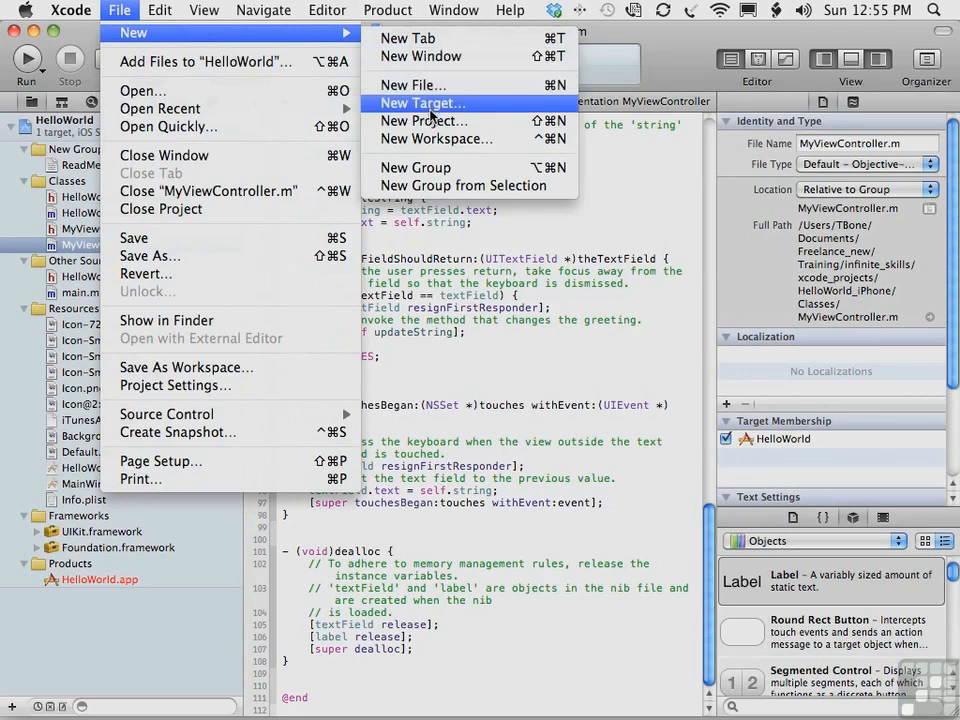
{"action": "left_click", "coordinate": [420, 120]}
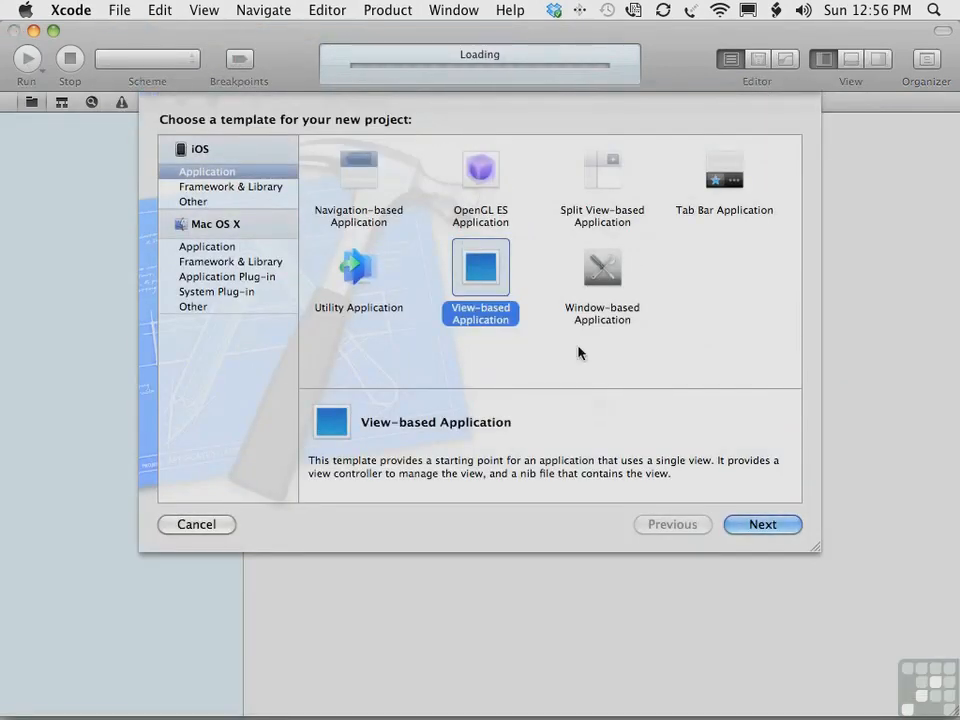
{"action": "mouse_move", "coordinate": [500, 330]}
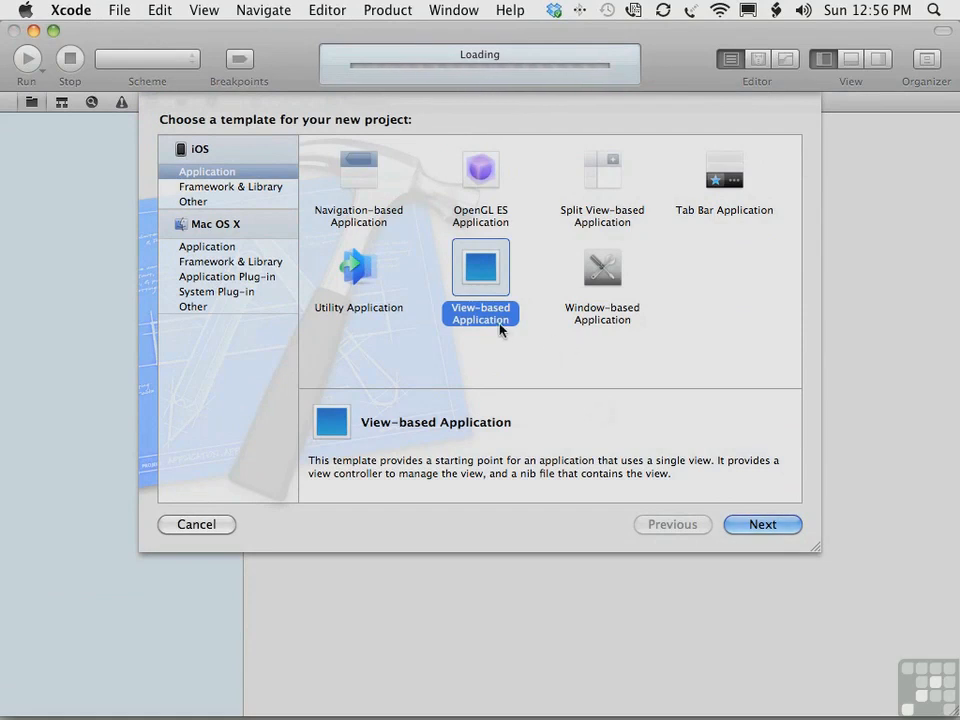
{"action": "mouse_move", "coordinate": [210, 180]}
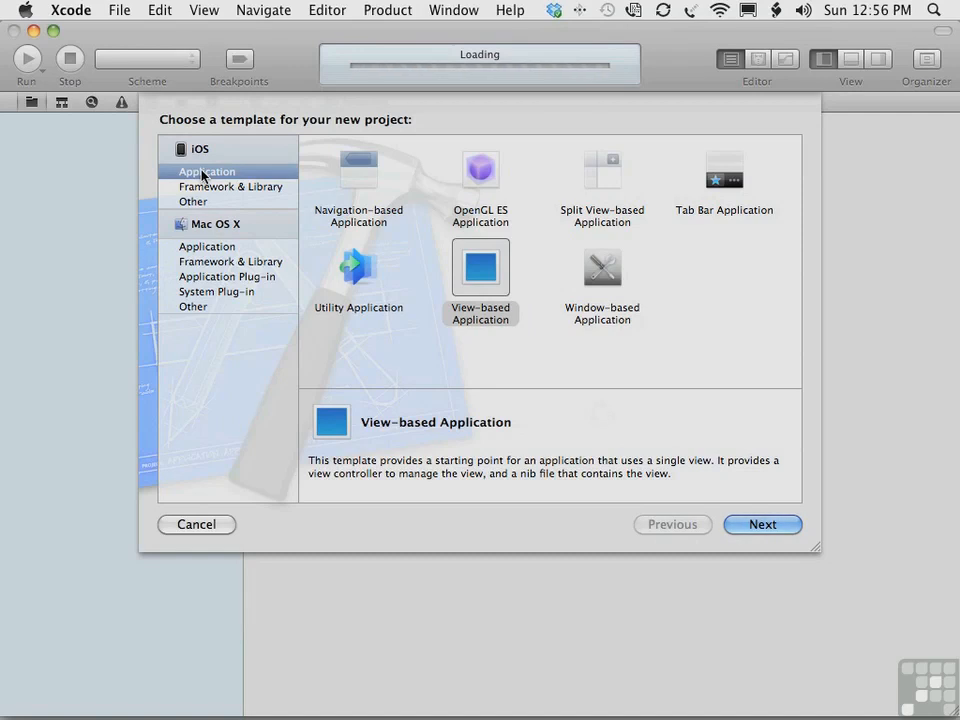
{"action": "mouse_move", "coordinate": [400, 224]}
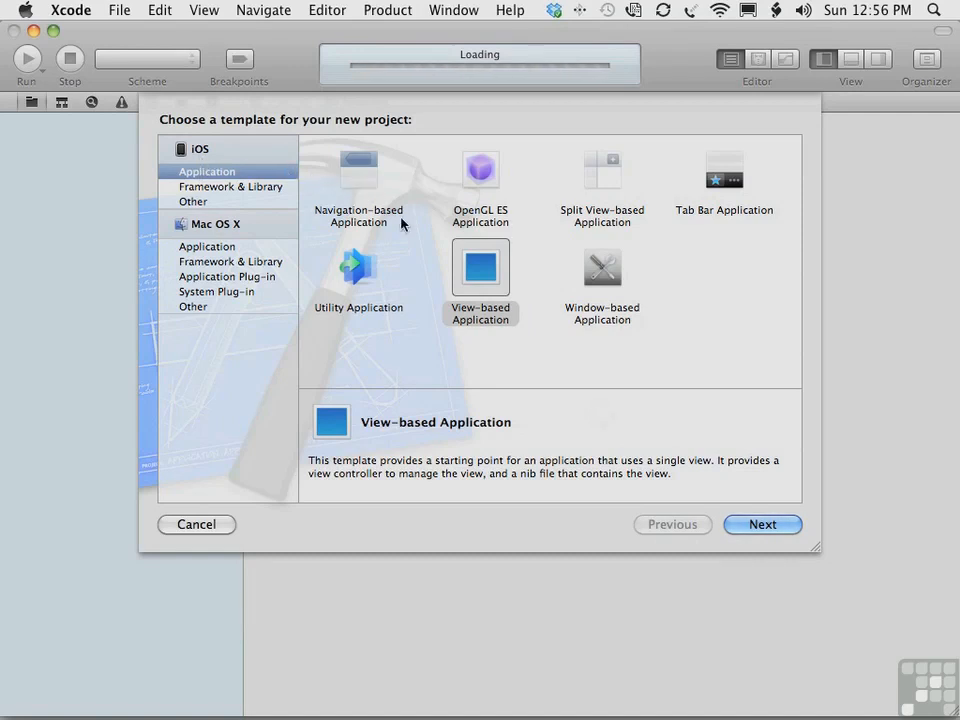
{"action": "left_click", "coordinate": [358, 268]}
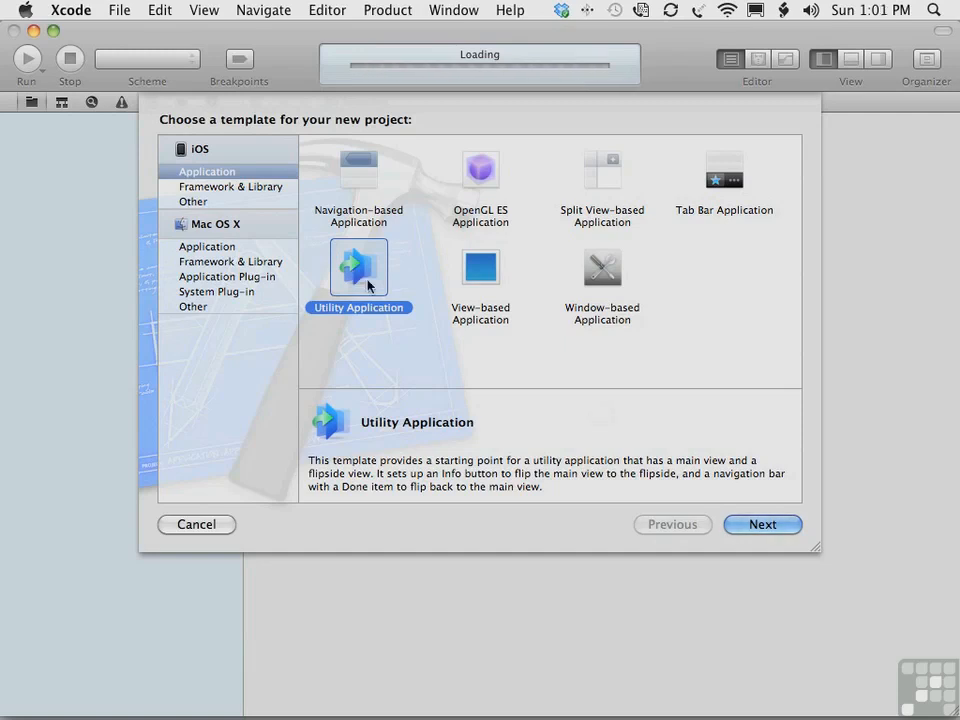
{"action": "mouse_move", "coordinate": [410, 468]}
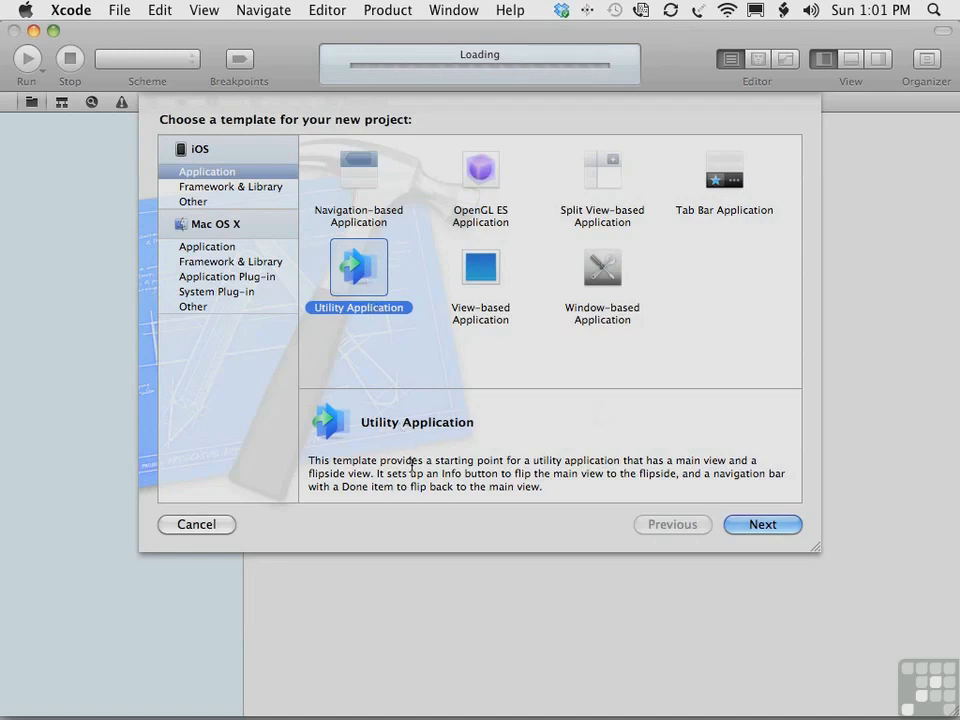
{"action": "mouse_move", "coordinate": [616, 476]}
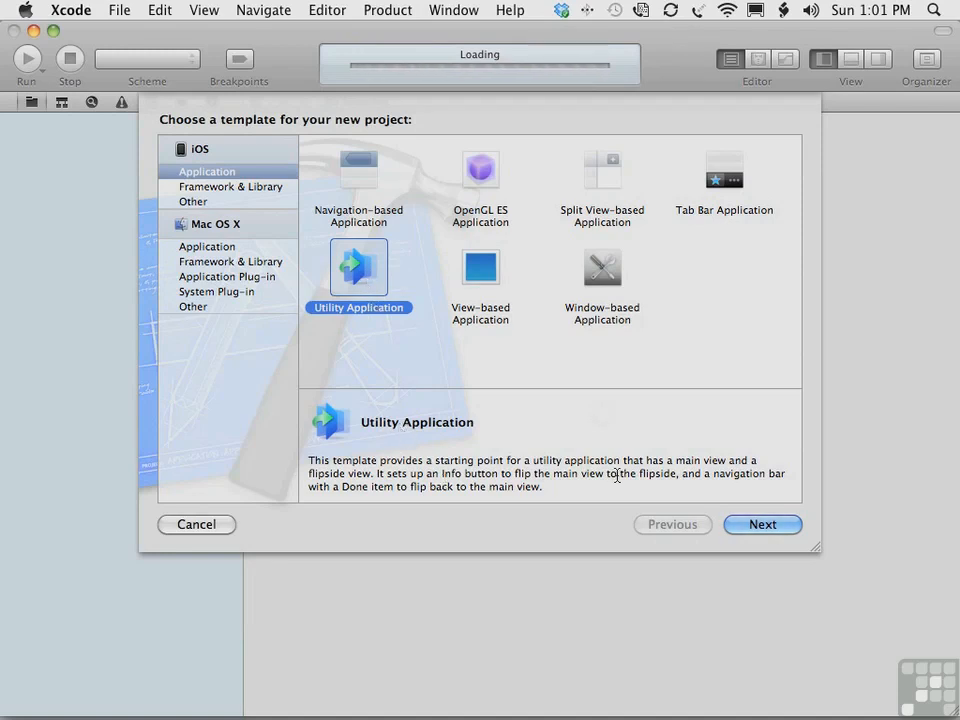
{"action": "left_click", "coordinate": [480, 268]}
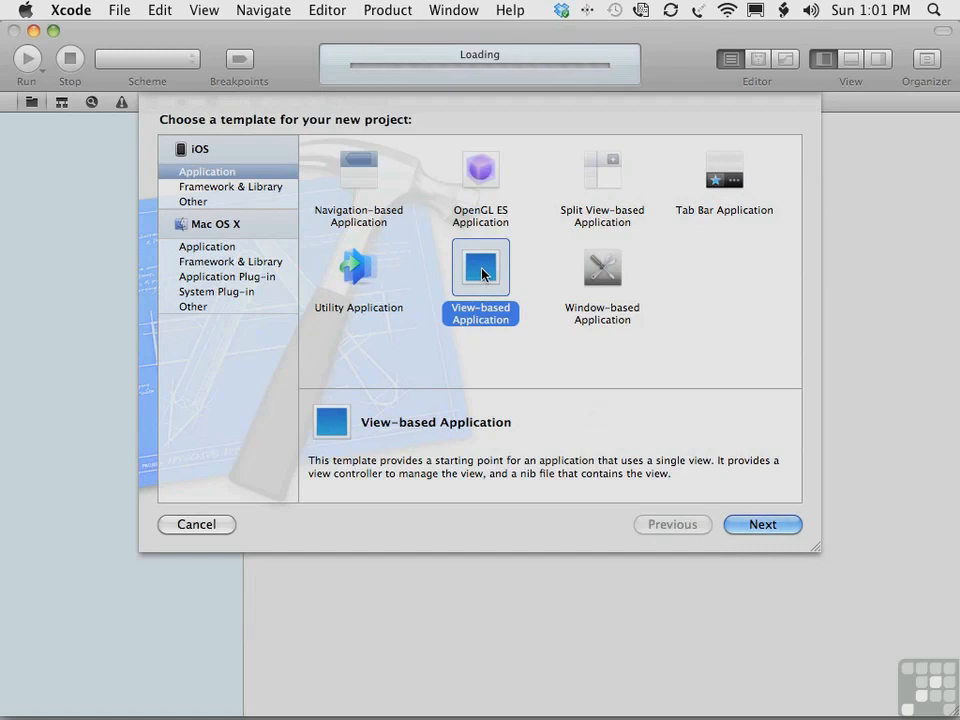
{"action": "left_click", "coordinate": [602, 268]}
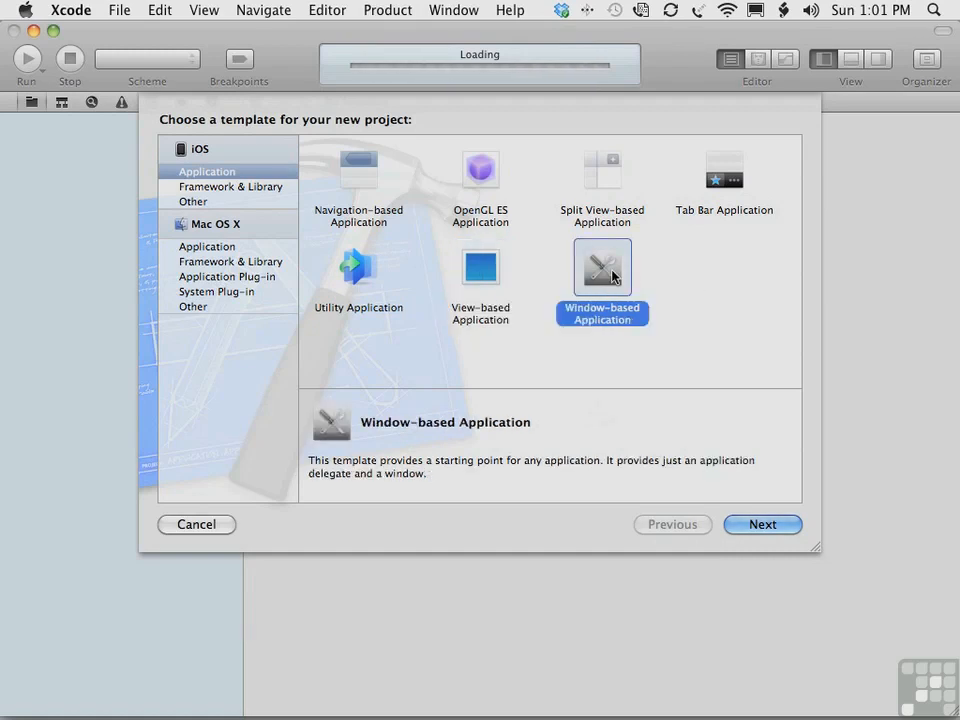
{"action": "mouse_move", "coordinate": [596, 176]}
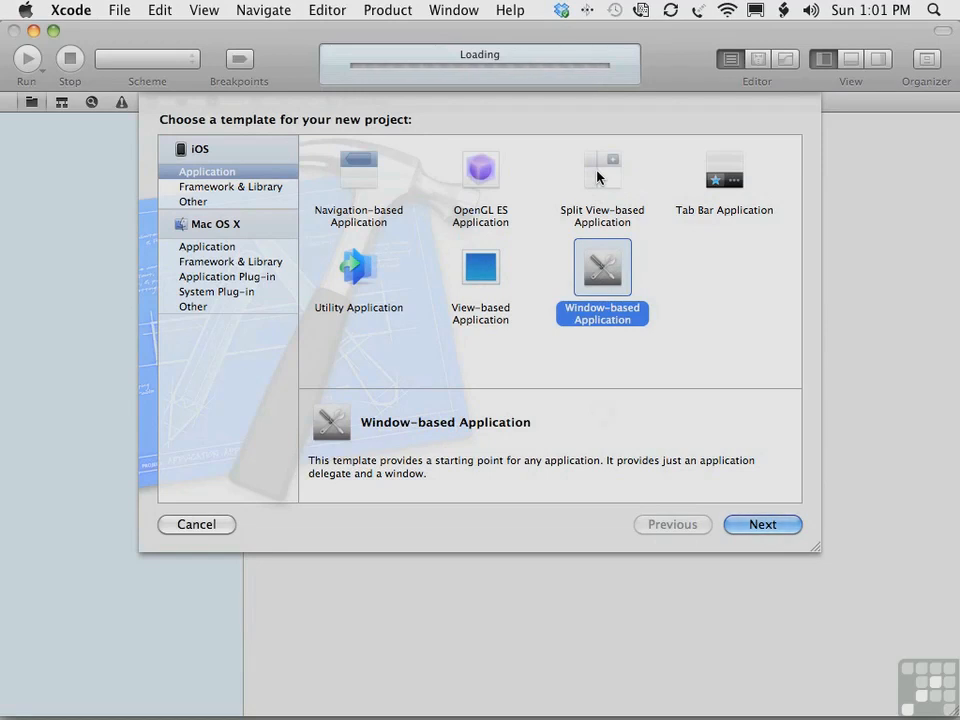
{"action": "left_click", "coordinate": [602, 176]}
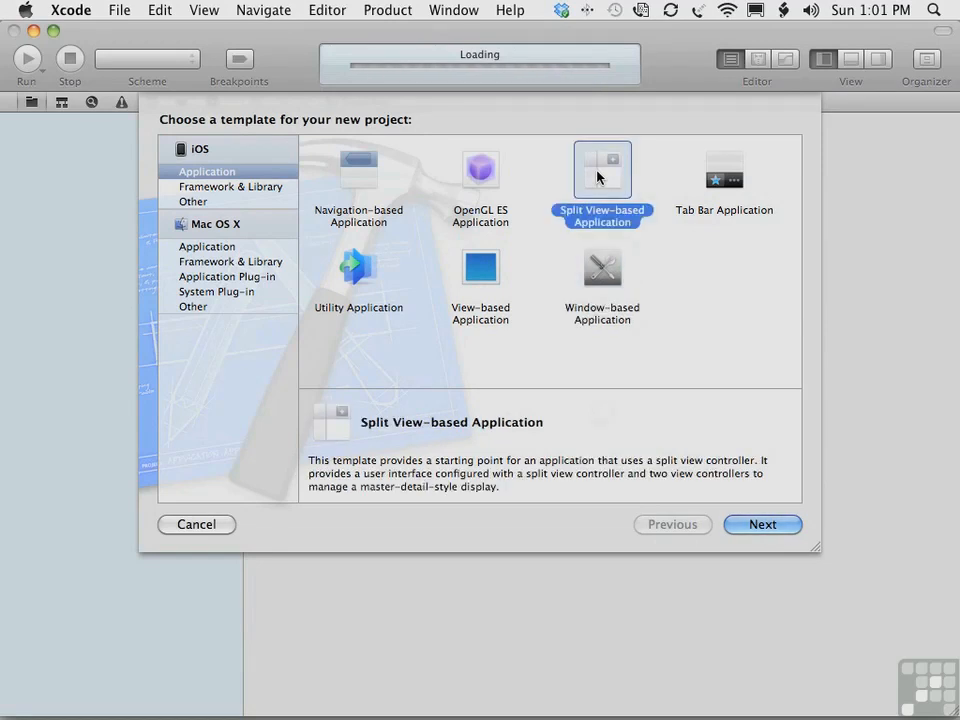
{"action": "left_click", "coordinate": [724, 168]}
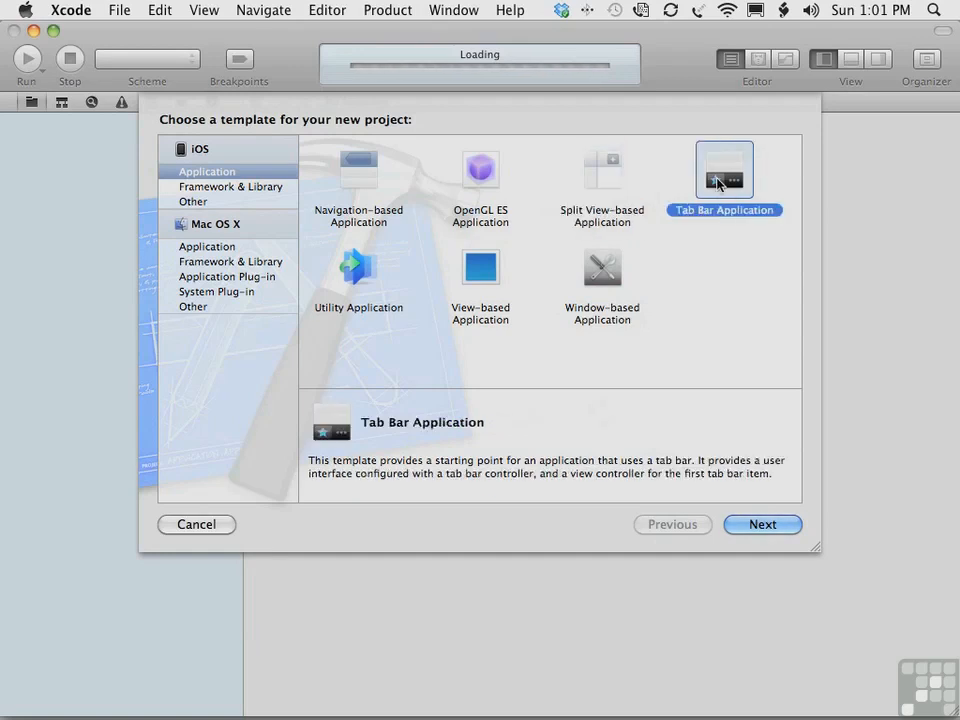
{"action": "mouse_move", "coordinate": [368, 178]}
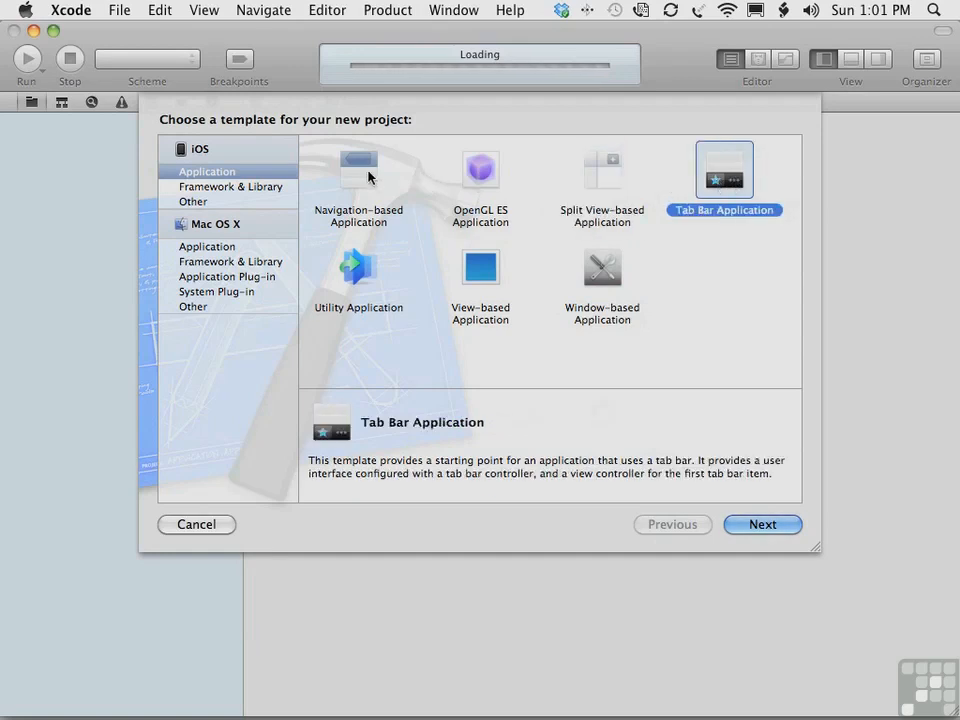
{"action": "left_click", "coordinate": [358, 170]}
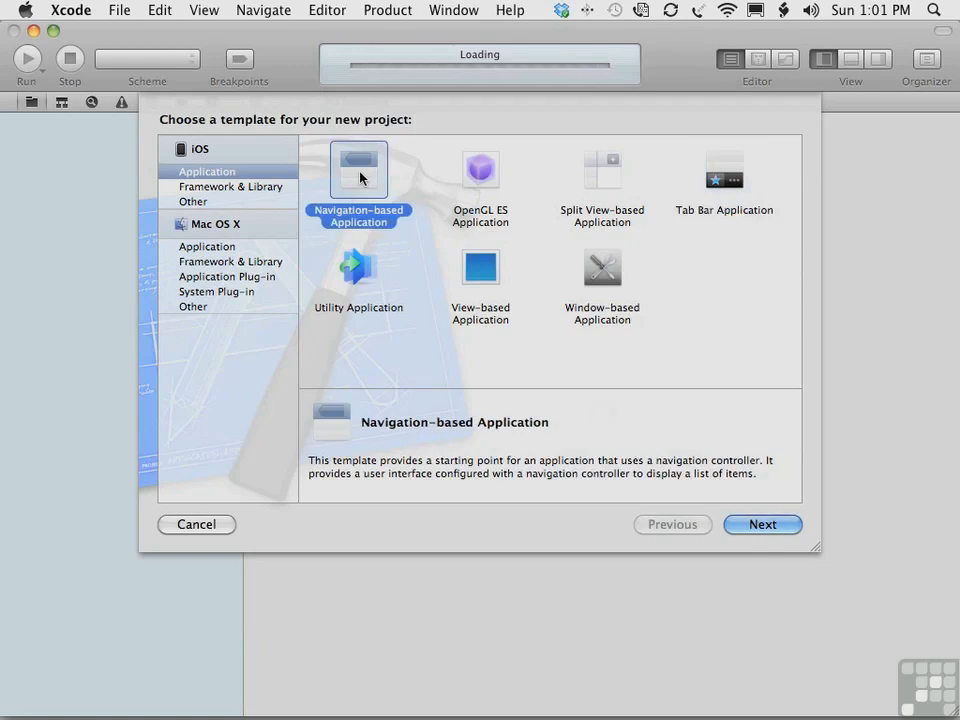
{"action": "left_click", "coordinate": [480, 268]}
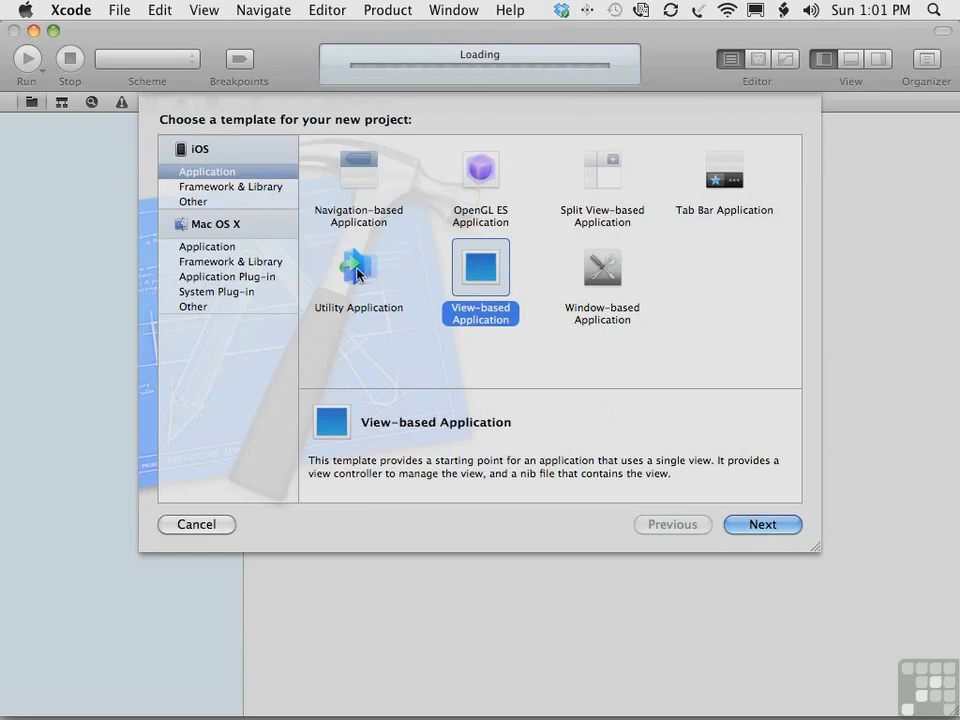
{"action": "left_click", "coordinate": [358, 270]}
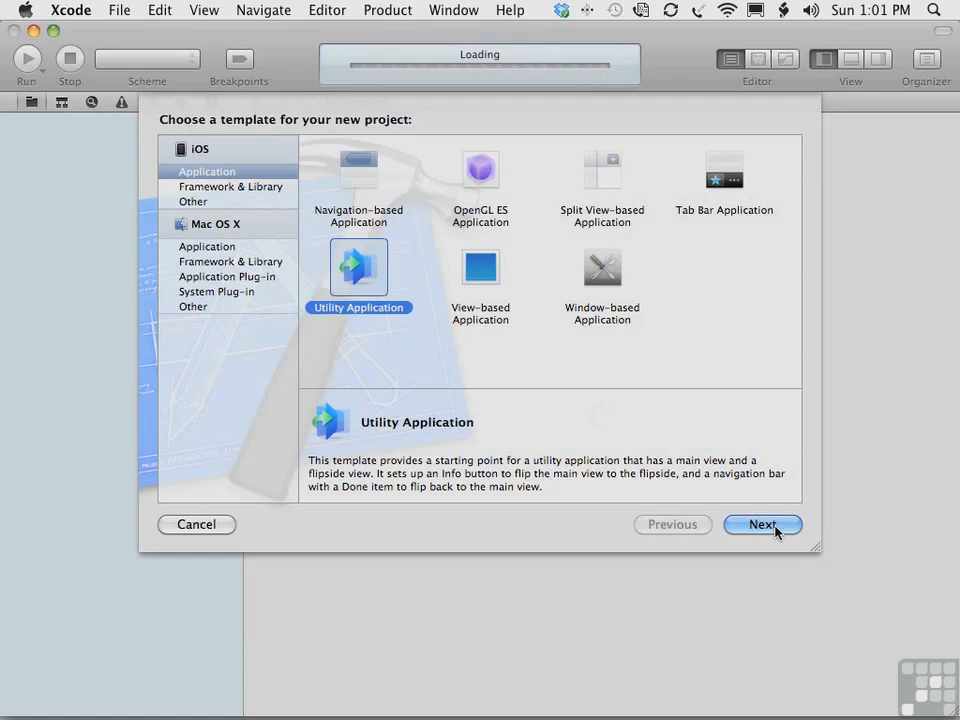
Step: Name the product MyWorld, leave Core Data and unit tests off, and continue to the save-location dialog
{"action": "left_click", "coordinate": [762, 524]}
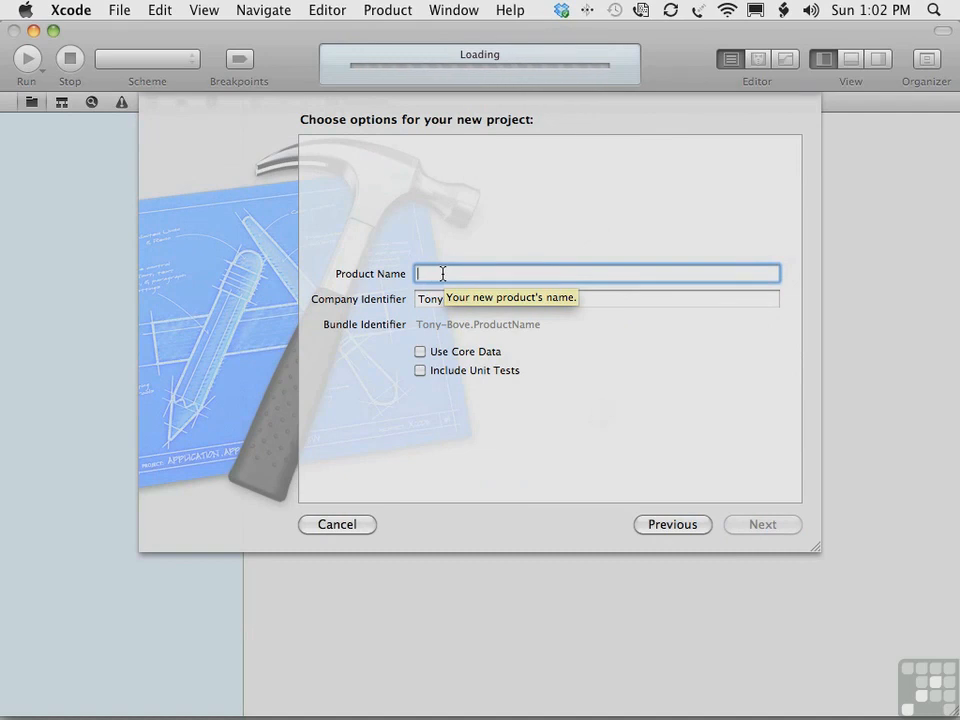
{"action": "type", "text": "MyWorld"}
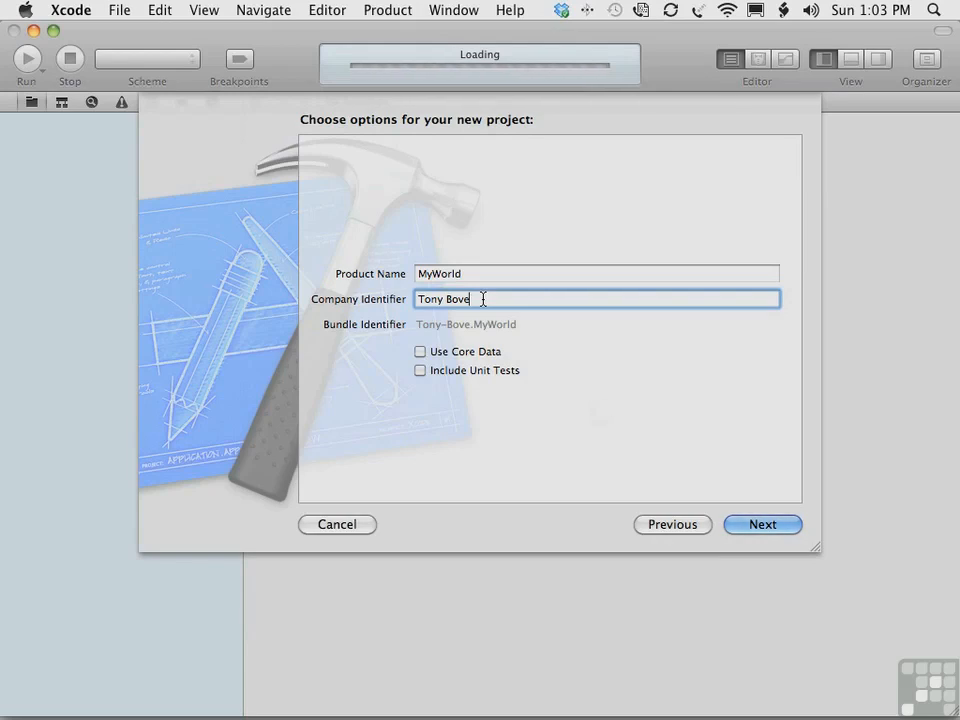
{"action": "mouse_move", "coordinate": [420, 352]}
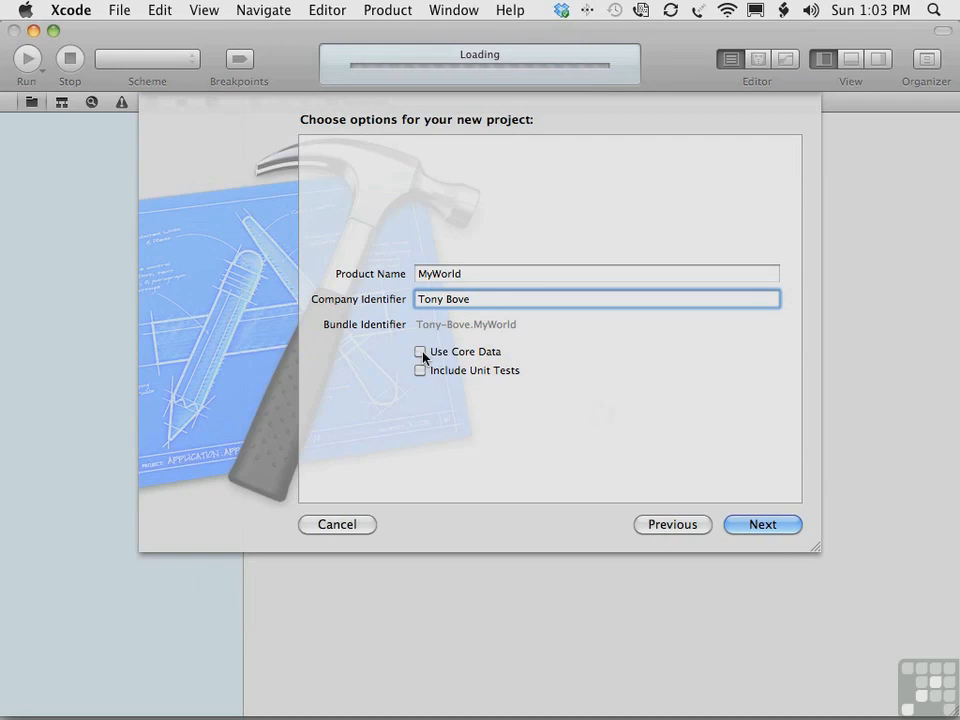
{"action": "mouse_move", "coordinate": [420, 376]}
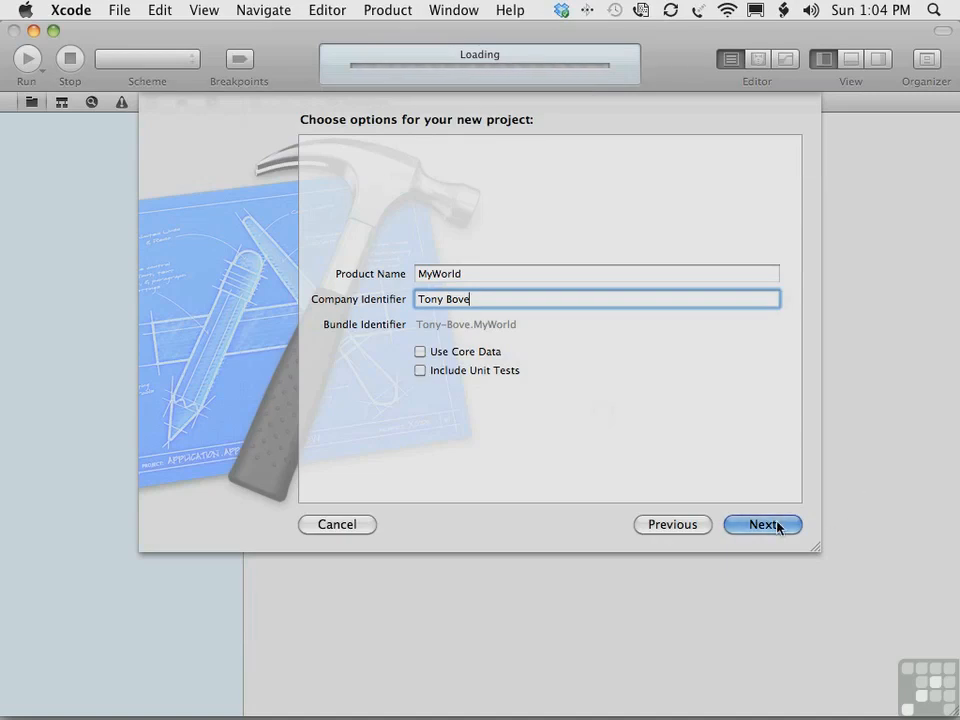
{"action": "left_click", "coordinate": [762, 524]}
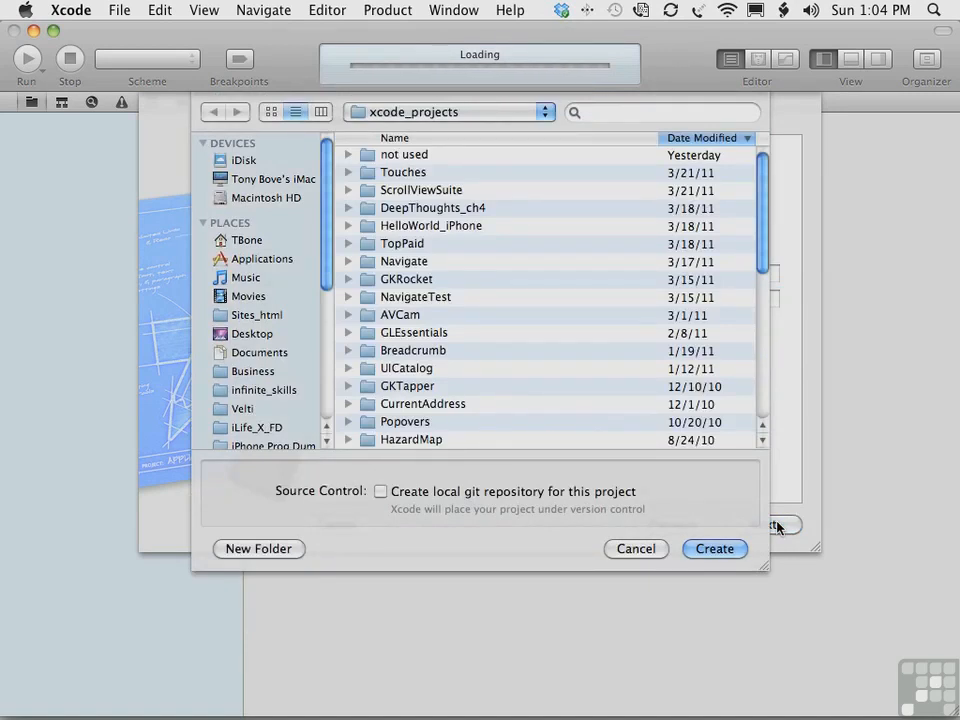
{"action": "mouse_move", "coordinate": [540, 534]}
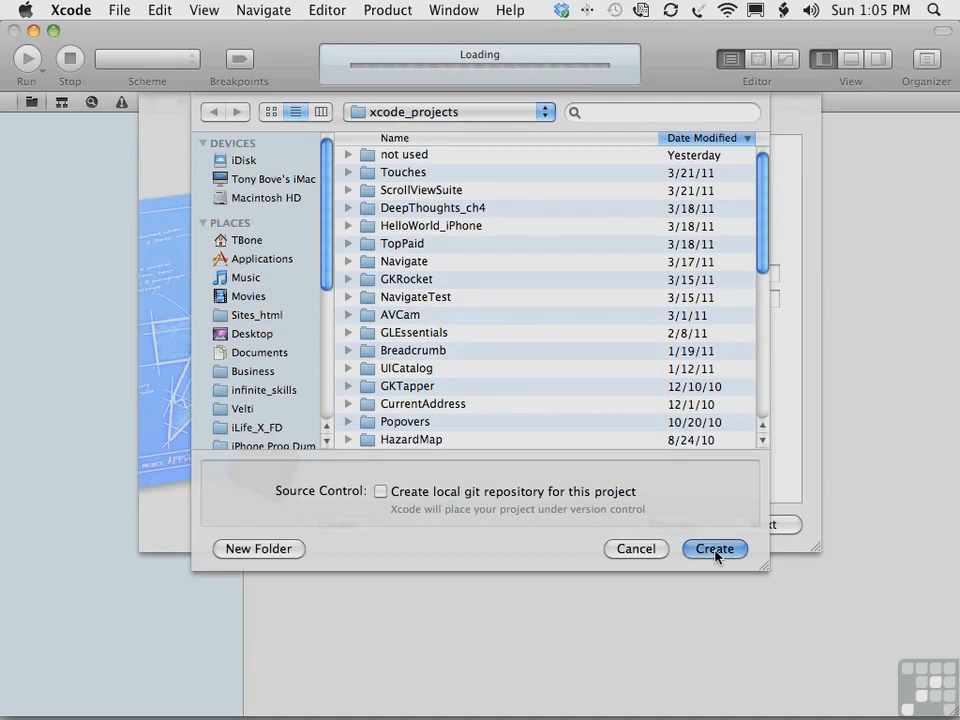
Step: Create the MyWorld project in xcode_projects and view MainViewController.h with its showInfo action
{"action": "left_click", "coordinate": [714, 548]}
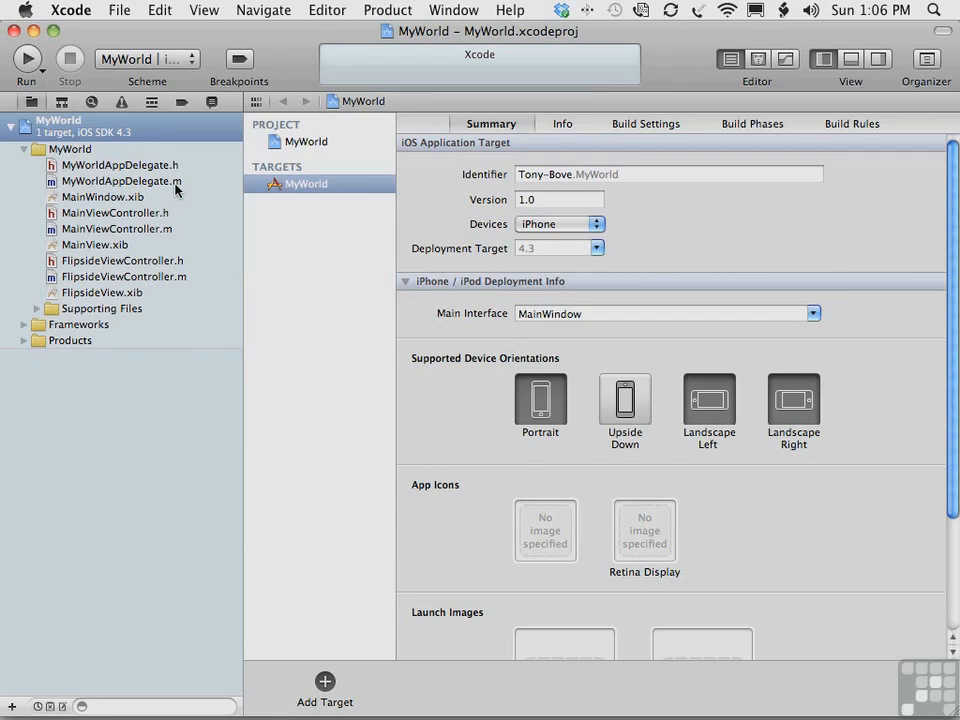
{"action": "mouse_move", "coordinate": [148, 228]}
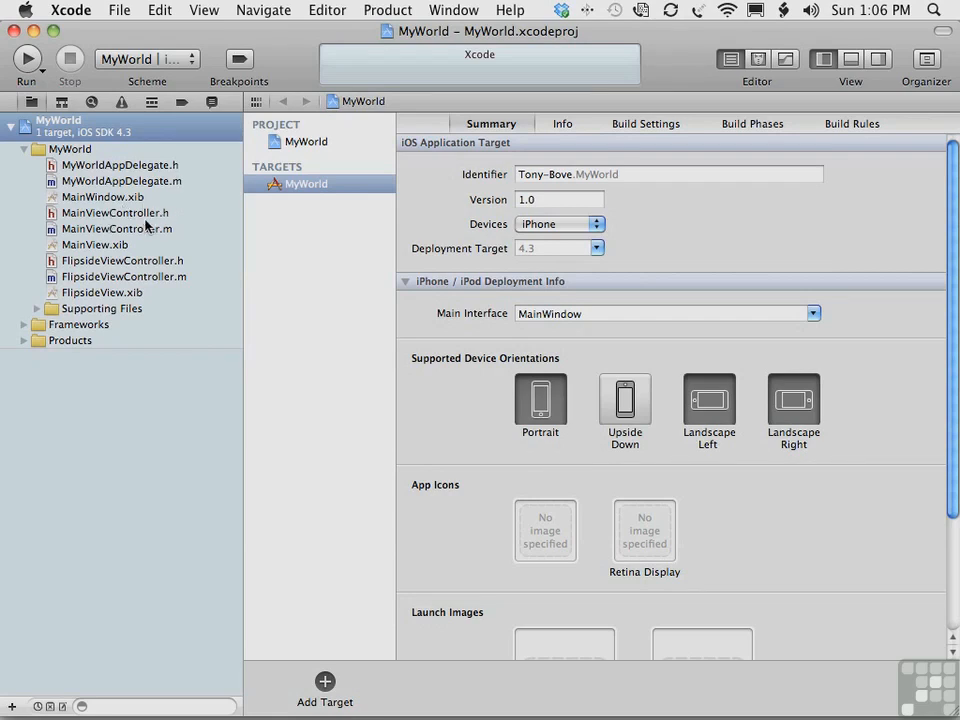
{"action": "mouse_move", "coordinate": [148, 236]}
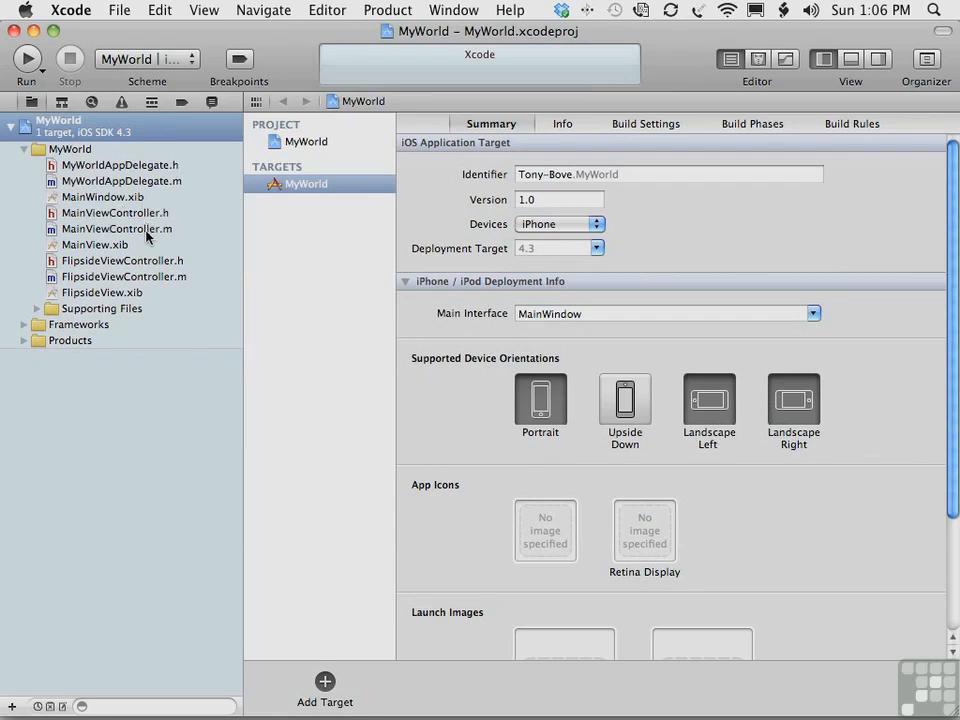
{"action": "mouse_move", "coordinate": [160, 272]}
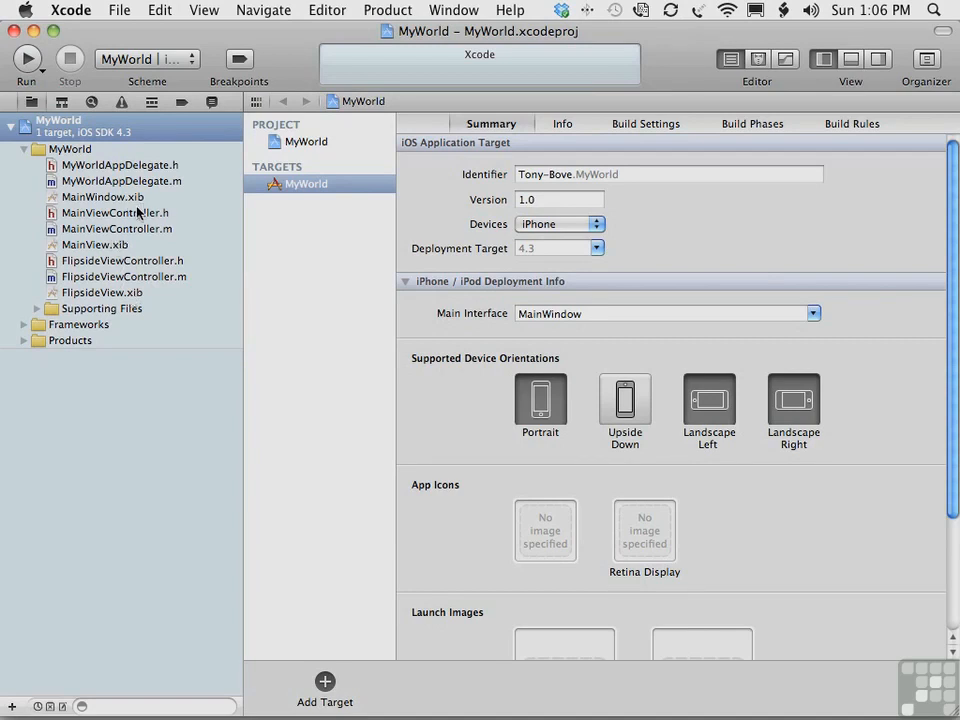
{"action": "left_click", "coordinate": [114, 212]}
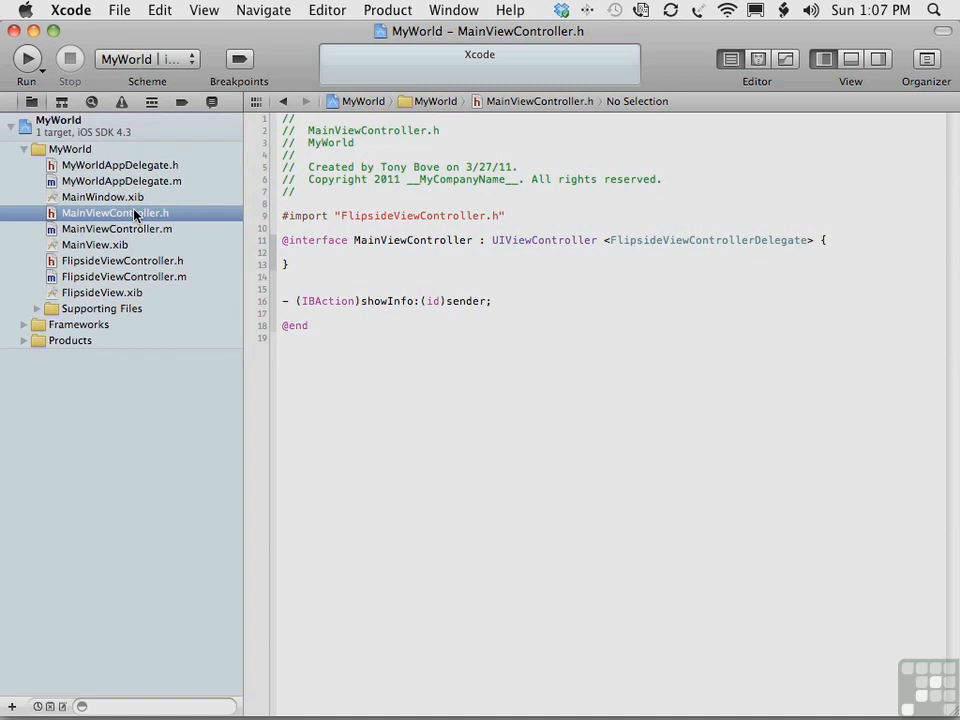
Step: Inspect showInfo, MyWorldAppDelegate.h and .m, then show the MainView.xib layout with its info button
{"action": "double_click", "coordinate": [384, 300]}
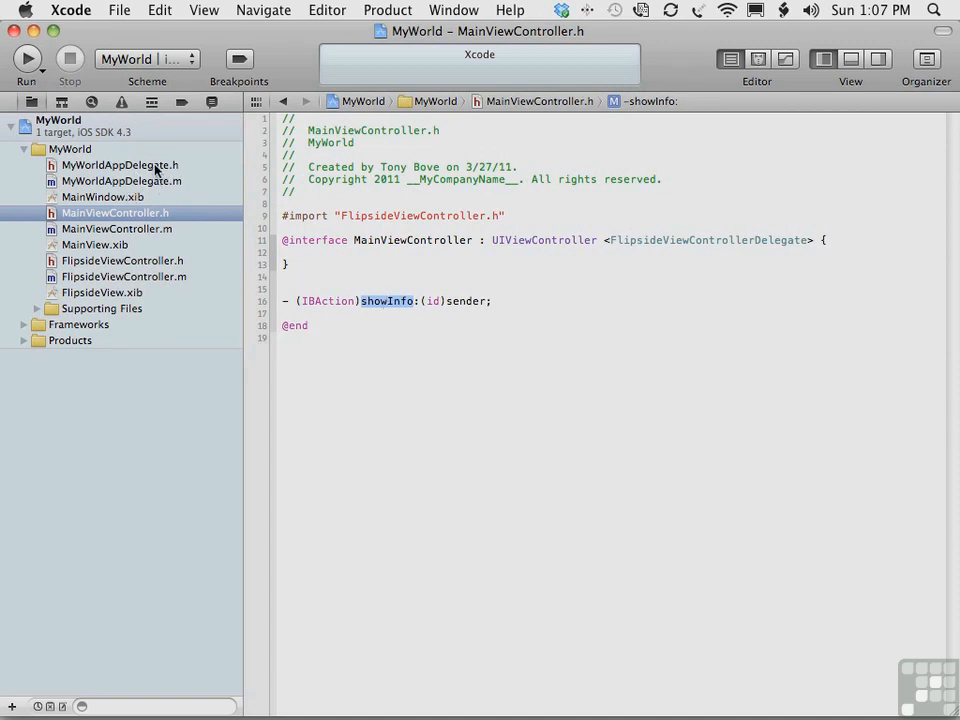
{"action": "left_click", "coordinate": [120, 164]}
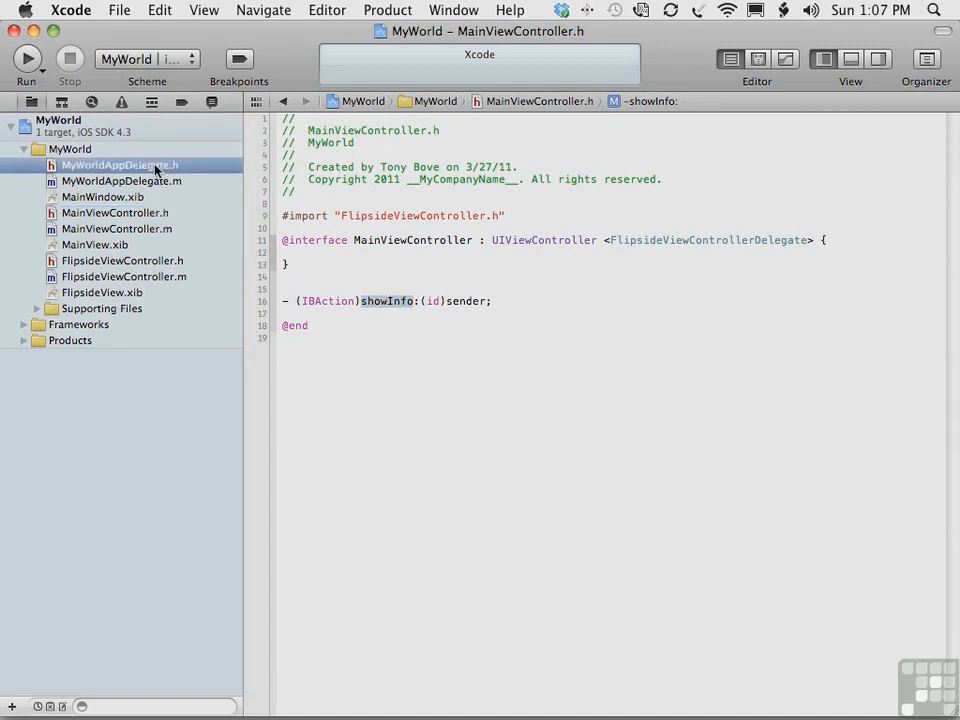
{"action": "left_click", "coordinate": [120, 164]}
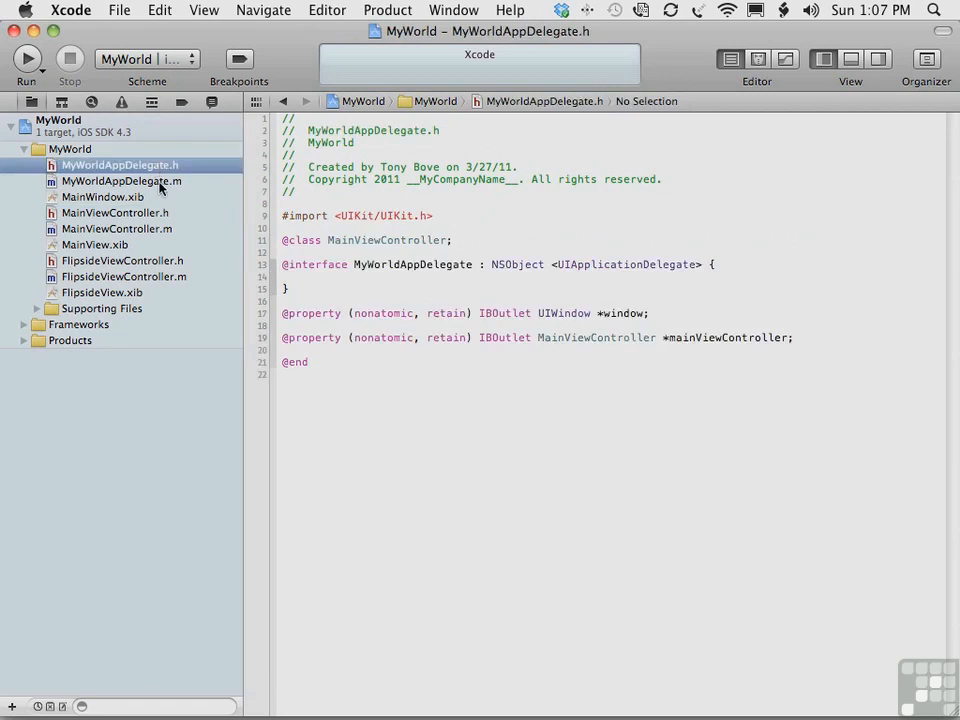
{"action": "left_click", "coordinate": [120, 180]}
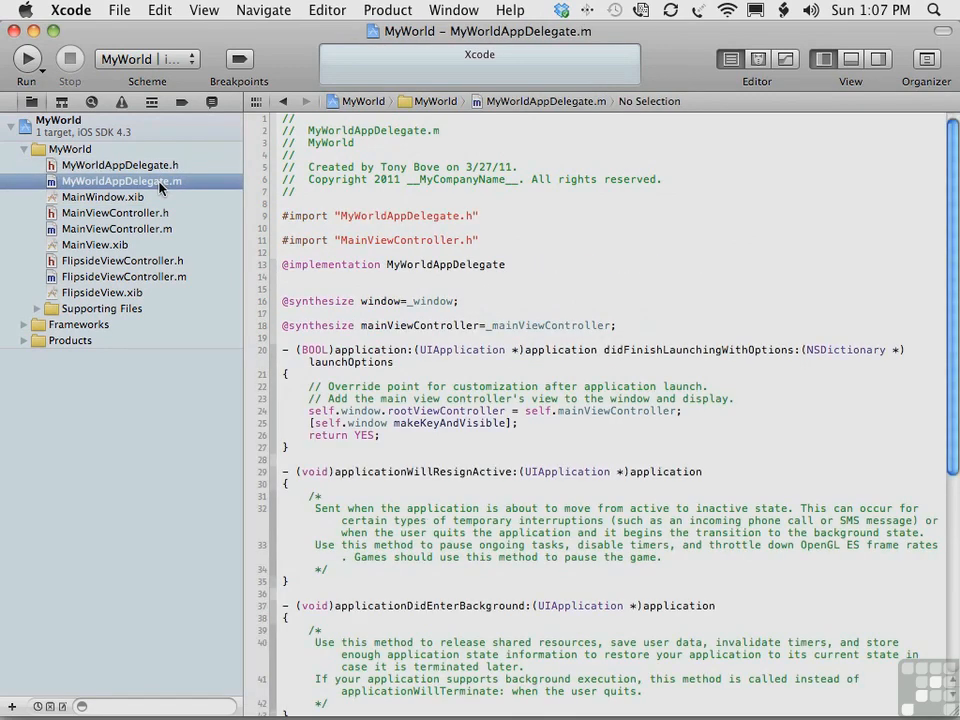
{"action": "mouse_move", "coordinate": [150, 244]}
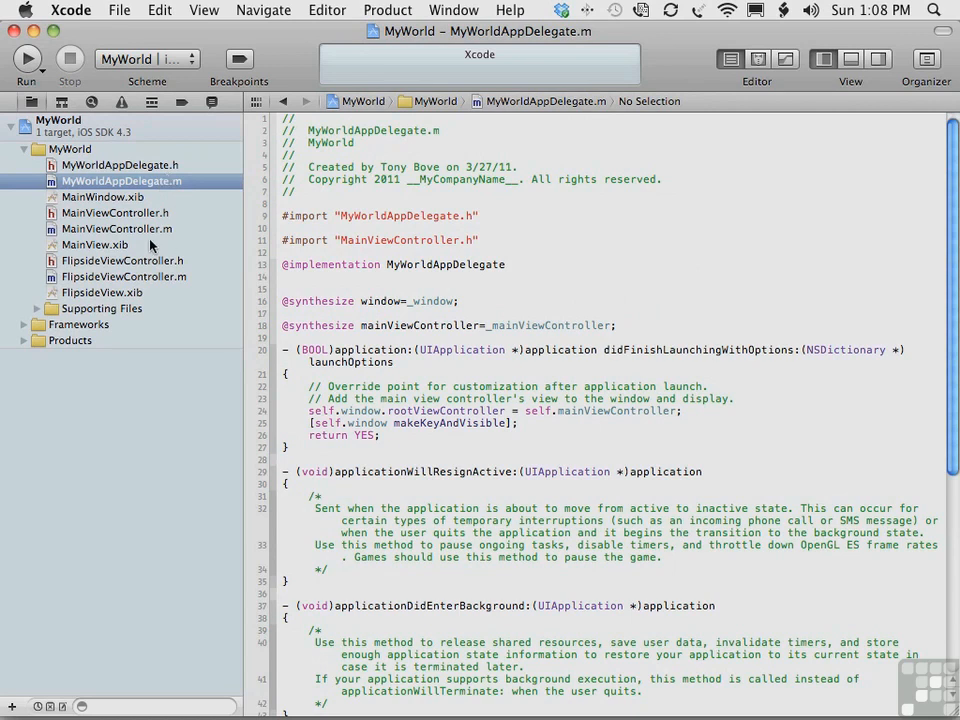
{"action": "left_click", "coordinate": [96, 244]}
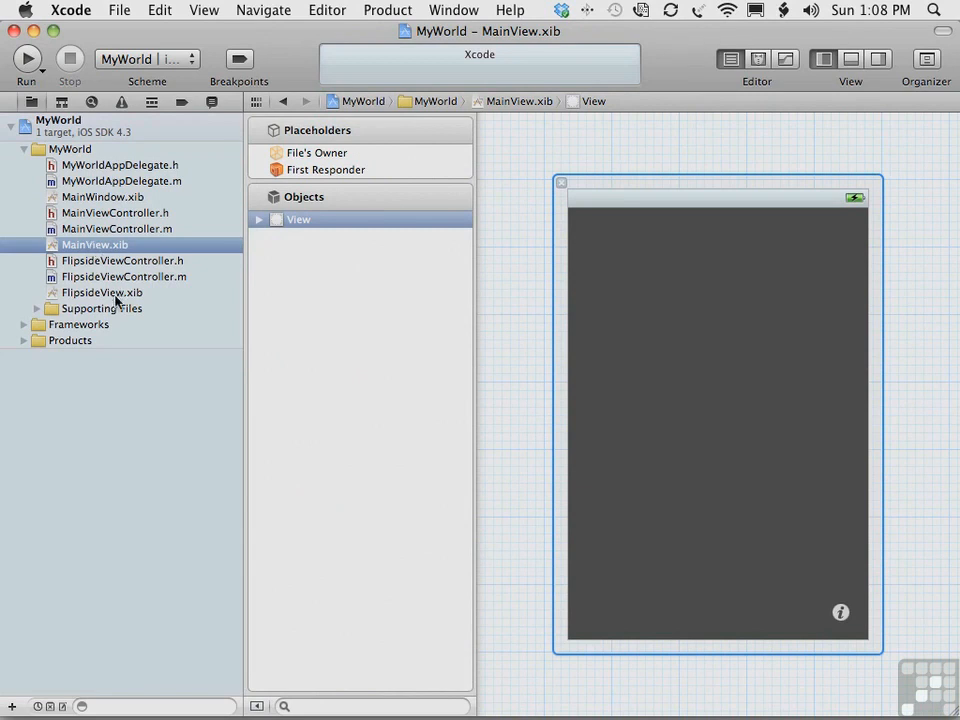
Step: View FlipsideView.xib's layout with its Done button, then MyWorld-Info.plist's bundle settings
{"action": "left_click", "coordinate": [102, 292]}
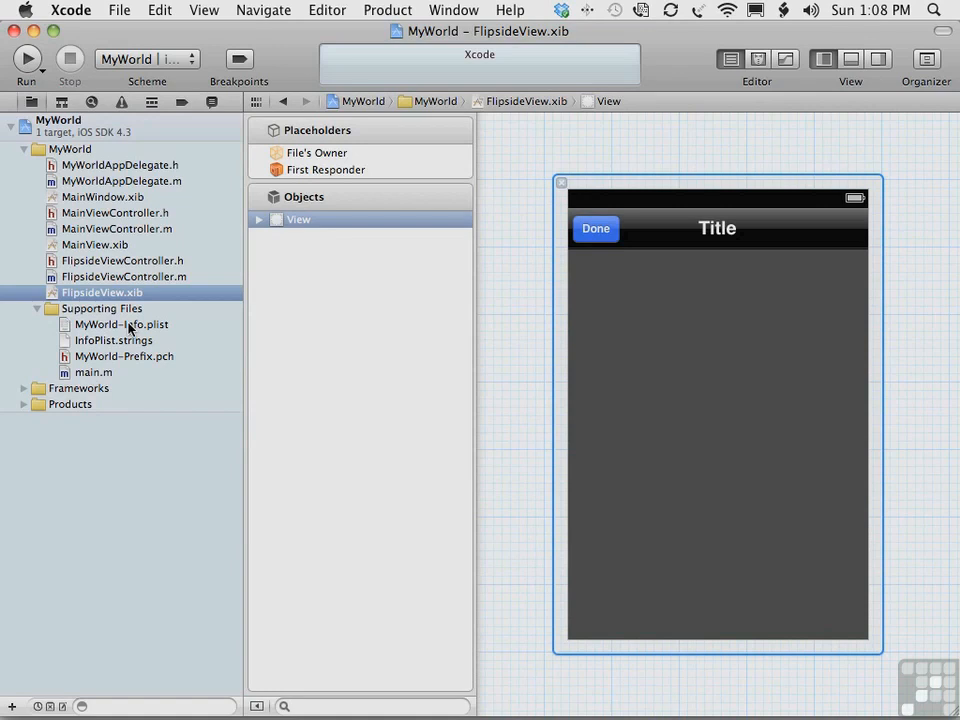
{"action": "left_click", "coordinate": [120, 324]}
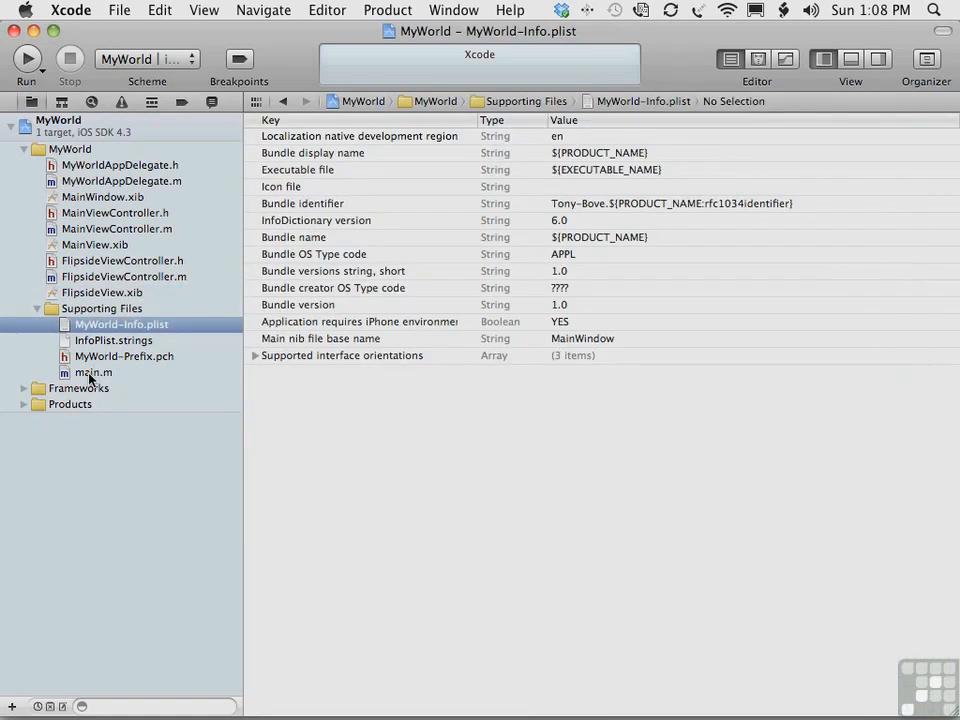
Step: Show main.m and expand Frameworks and Products to reveal UIKit, Foundation, CoreGraphics and MyWorld.app
{"action": "left_click", "coordinate": [94, 372]}
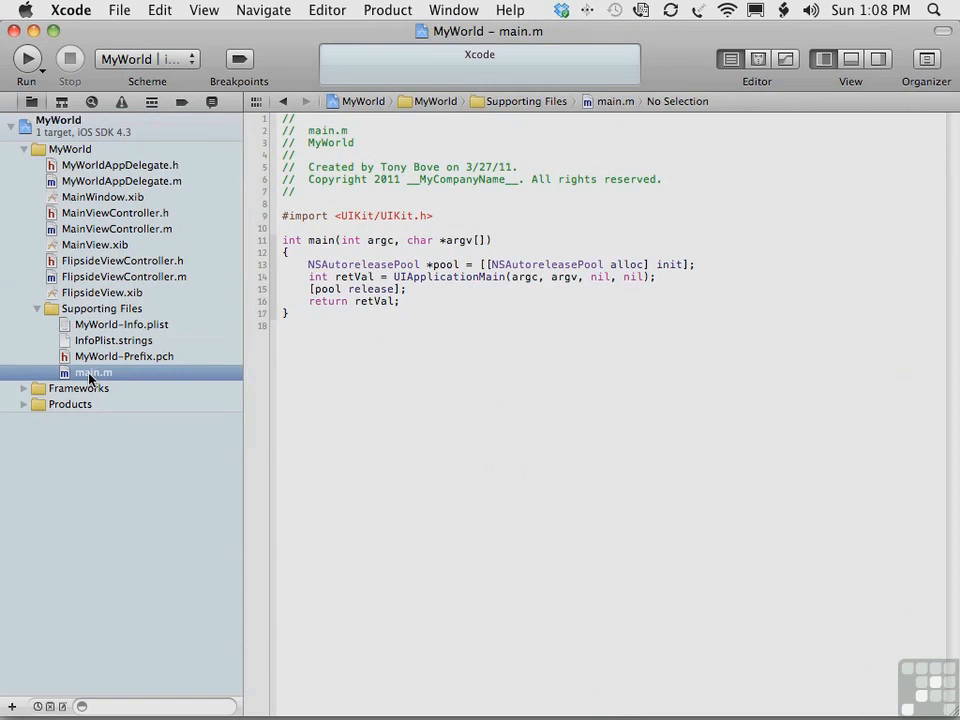
{"action": "left_click", "coordinate": [24, 388]}
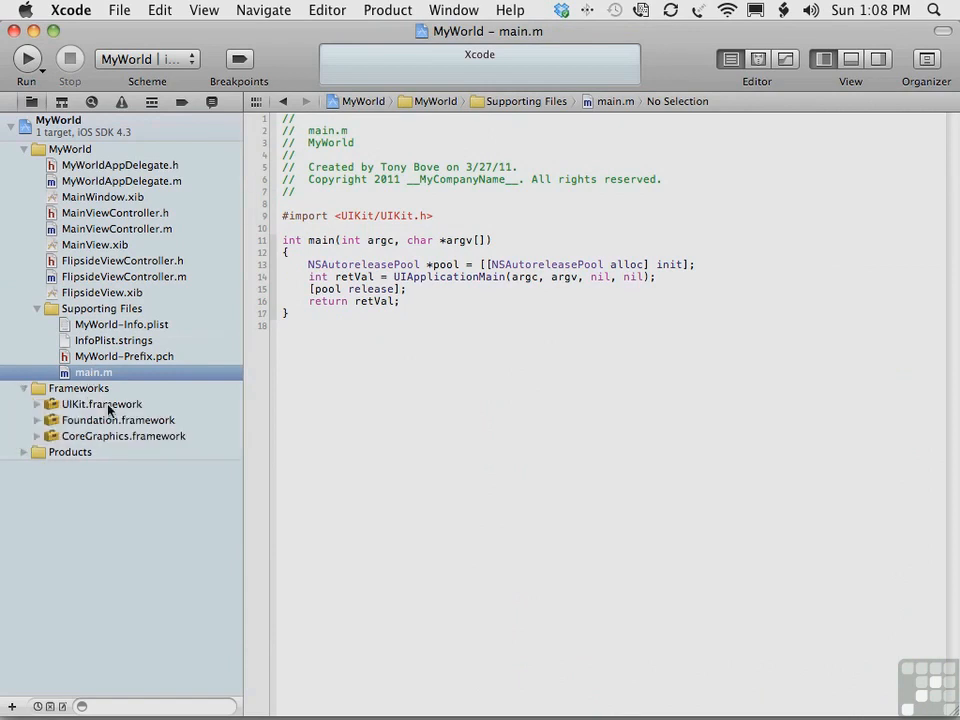
{"action": "mouse_move", "coordinate": [122, 408]}
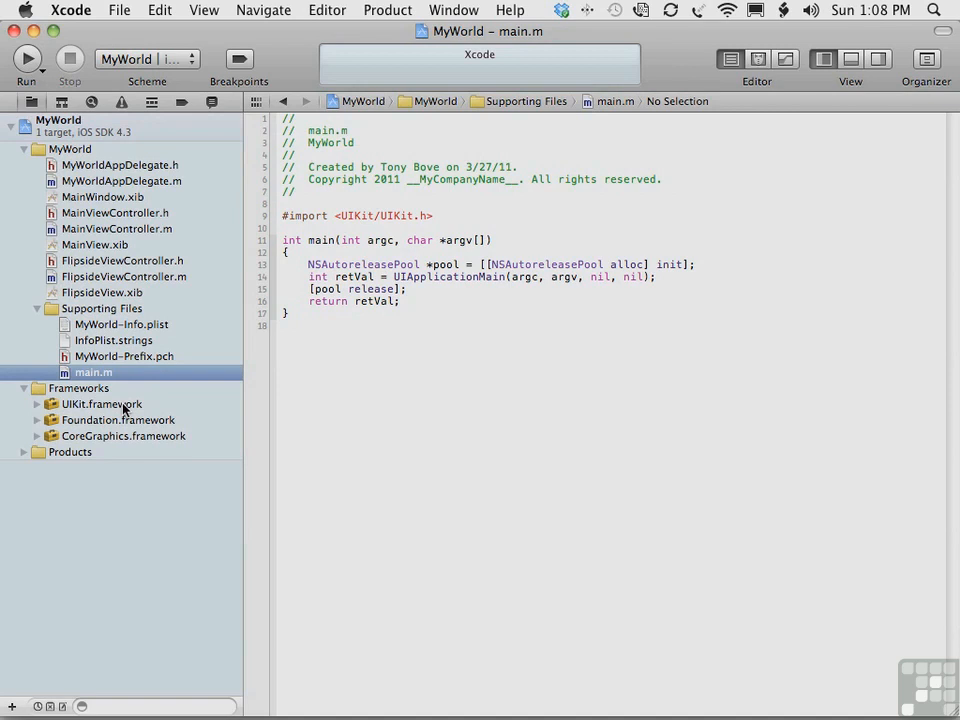
{"action": "mouse_move", "coordinate": [150, 444]}
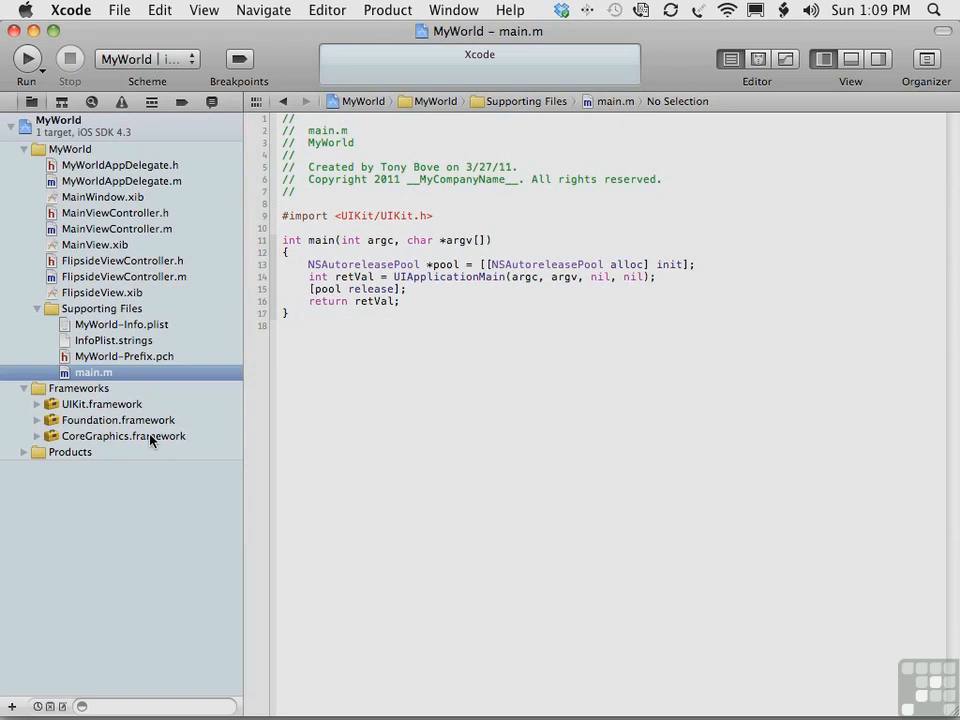
{"action": "left_click", "coordinate": [22, 452]}
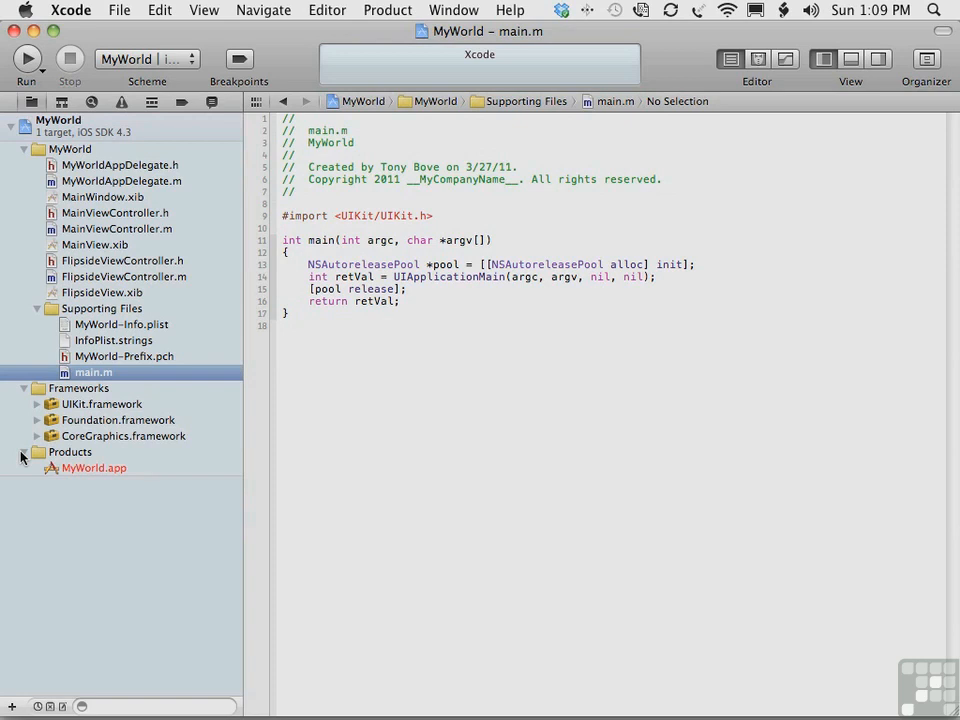
Step: Target the iPhone 4.3 Simulator scheme destination and run MyWorld
{"action": "left_click", "coordinate": [144, 58]}
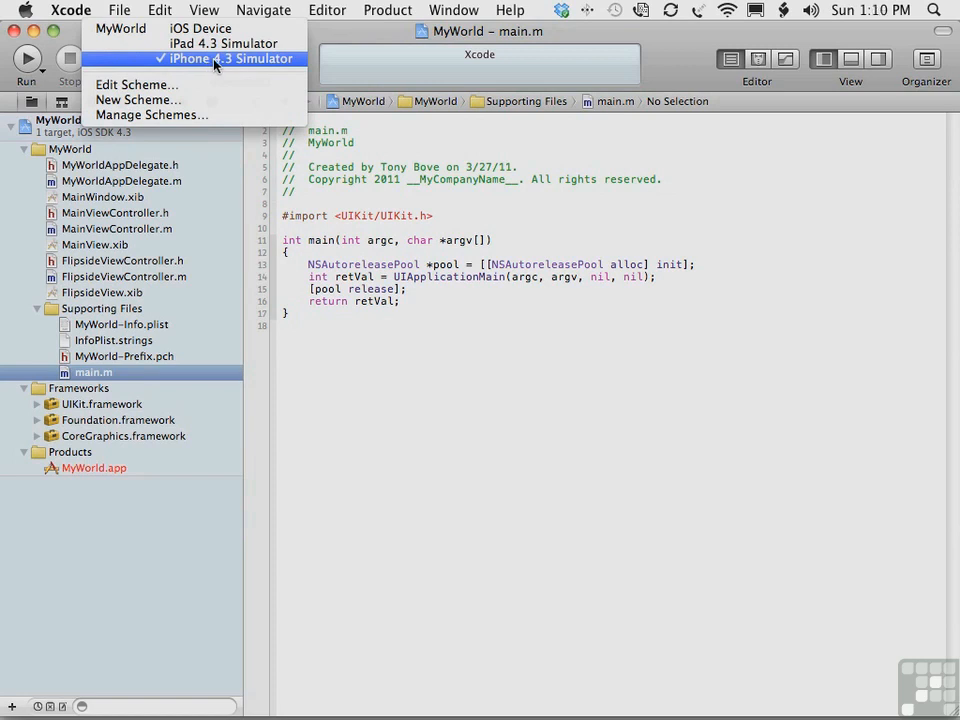
{"action": "left_click", "coordinate": [232, 58]}
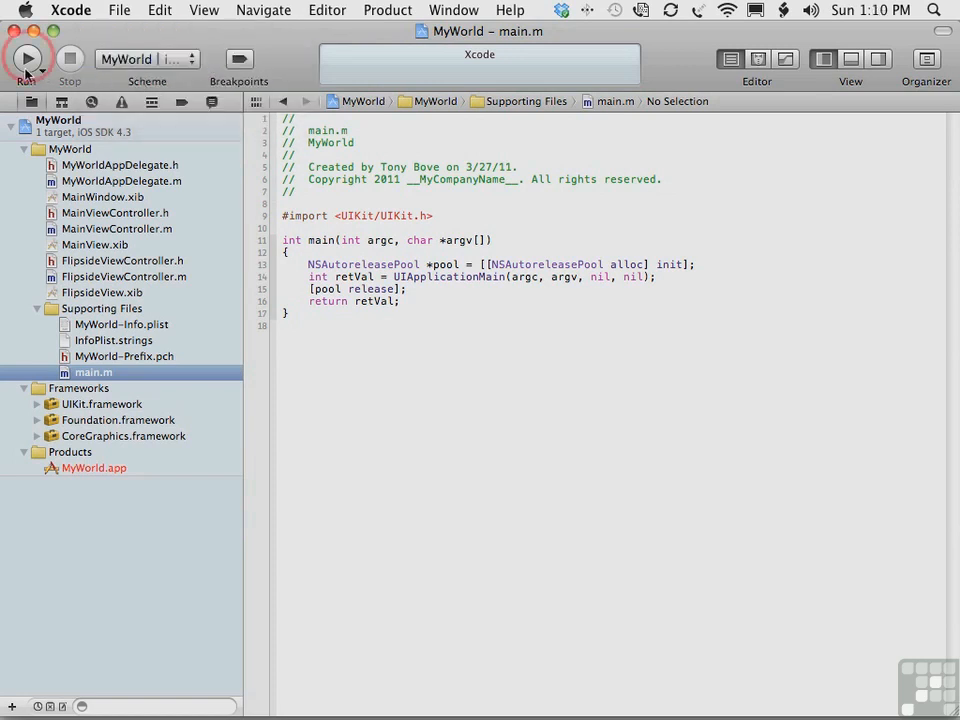
{"action": "mouse_move", "coordinate": [28, 58]}
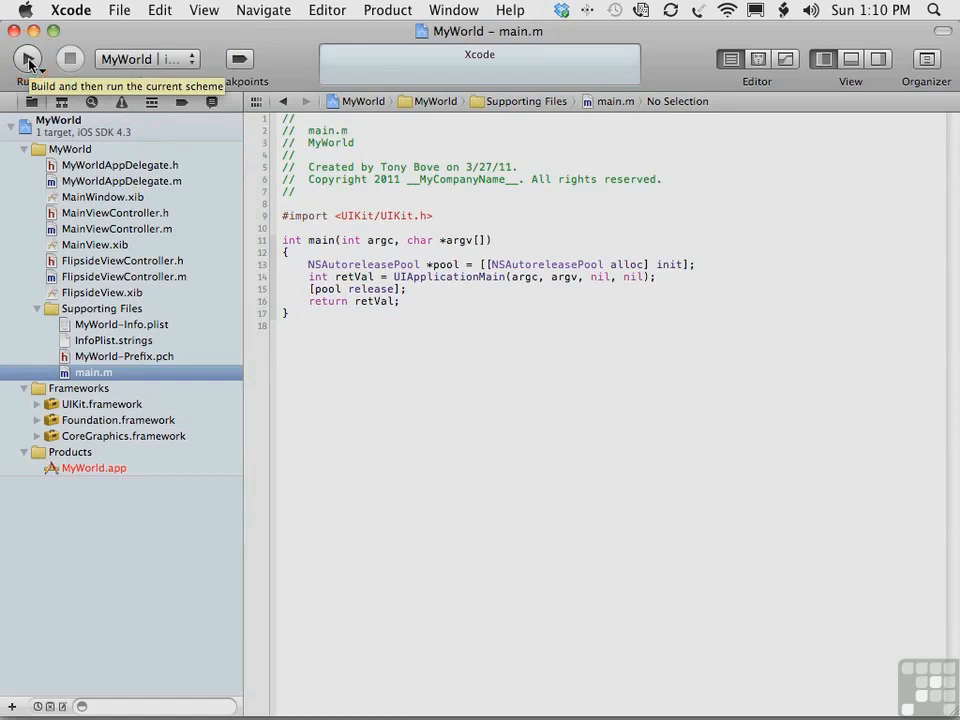
{"action": "left_click", "coordinate": [28, 58]}
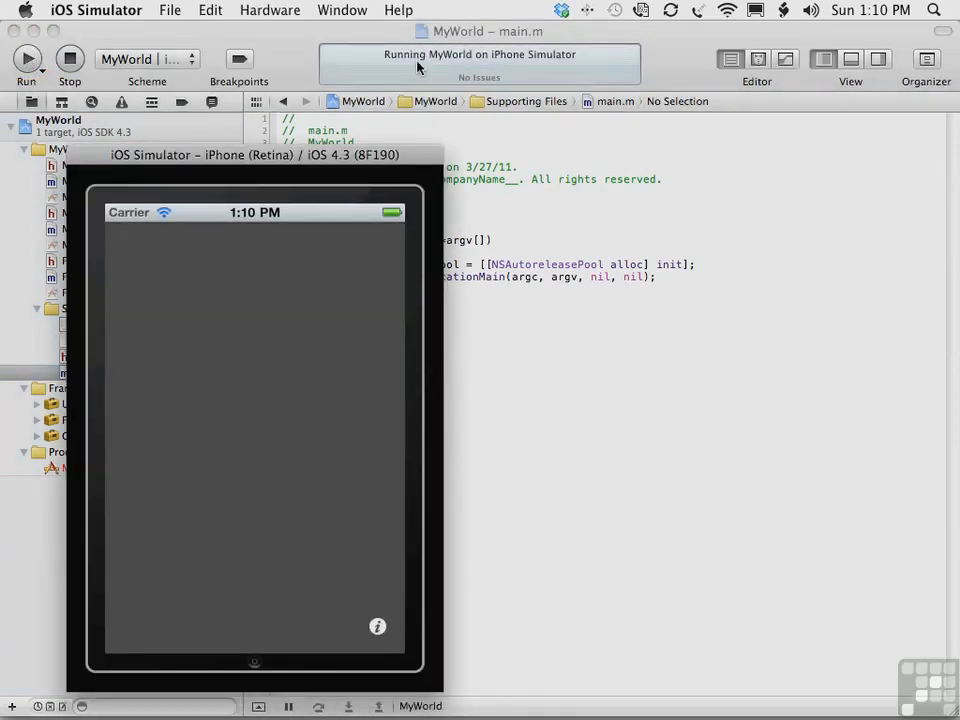
{"action": "mouse_move", "coordinate": [262, 162]}
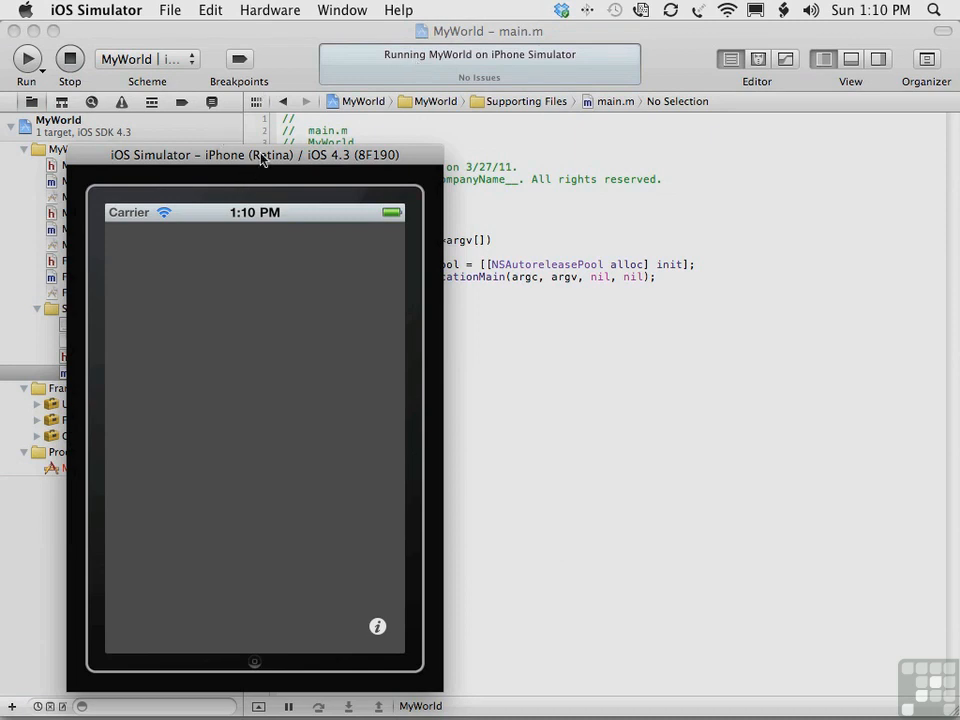
{"action": "mouse_move", "coordinate": [260, 164]}
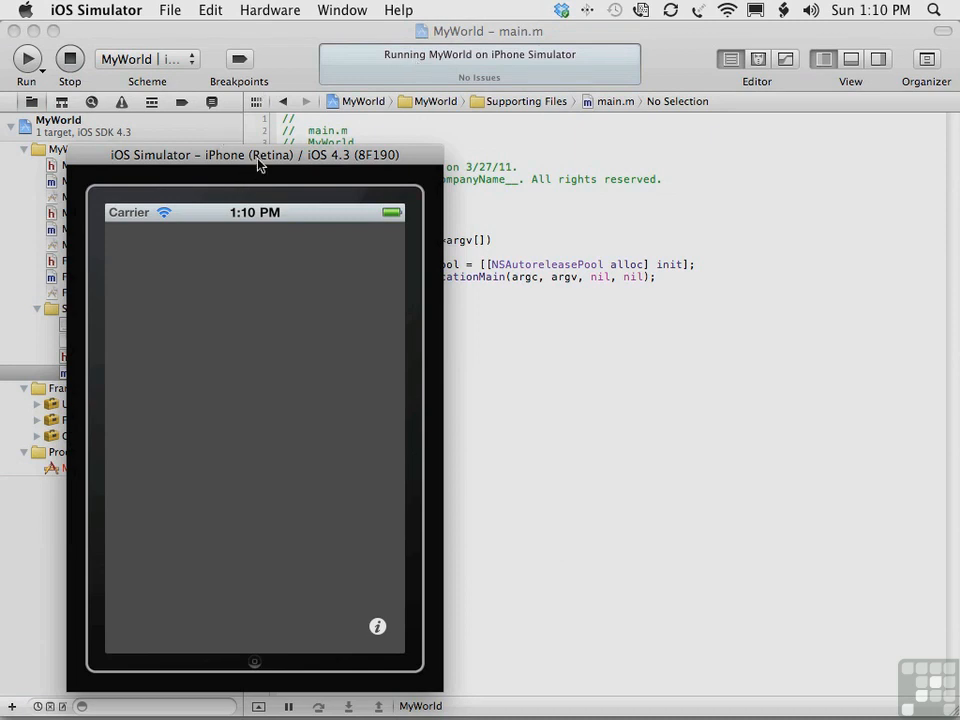
Step: Switch the simulated device to iPhone, back to iPhone (Retina), and relaunch MyWorld from the home screen
{"action": "left_click", "coordinate": [270, 10]}
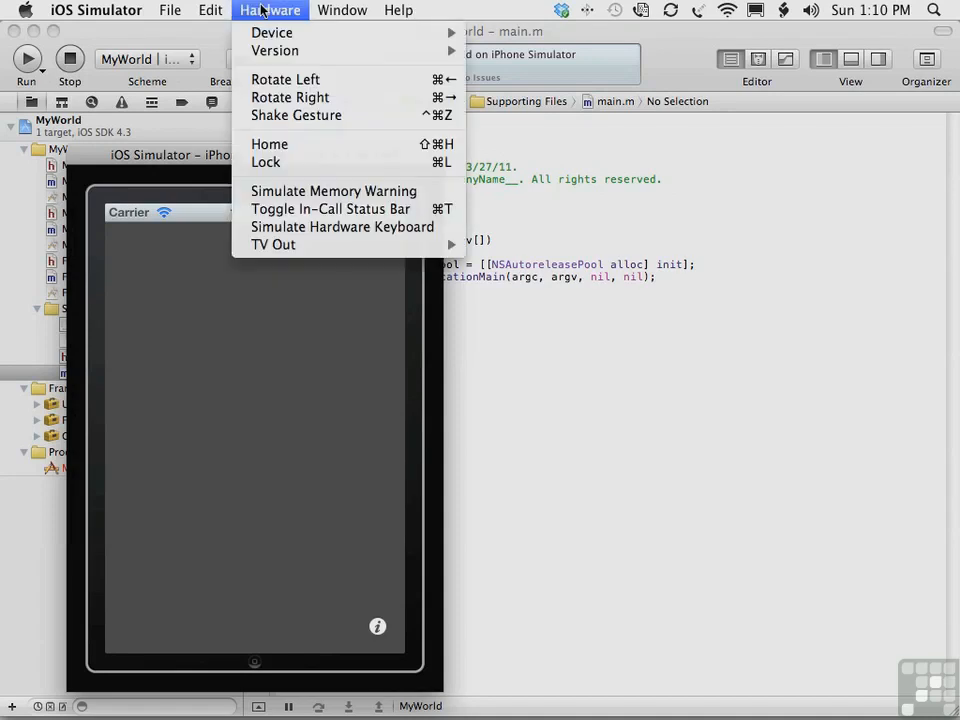
{"action": "mouse_move", "coordinate": [272, 32]}
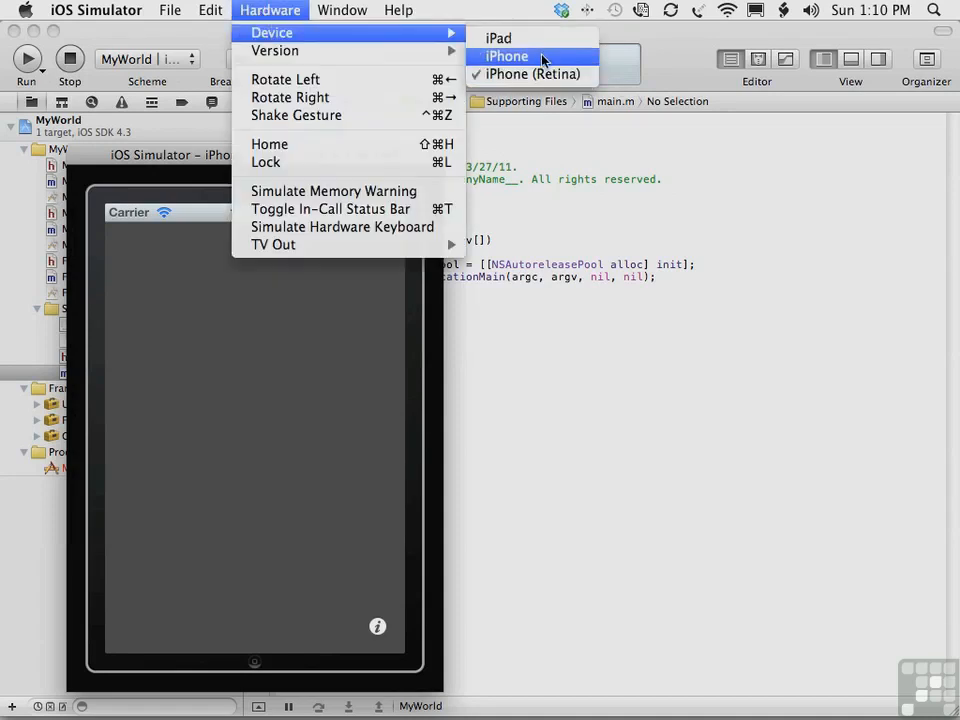
{"action": "left_click", "coordinate": [532, 72]}
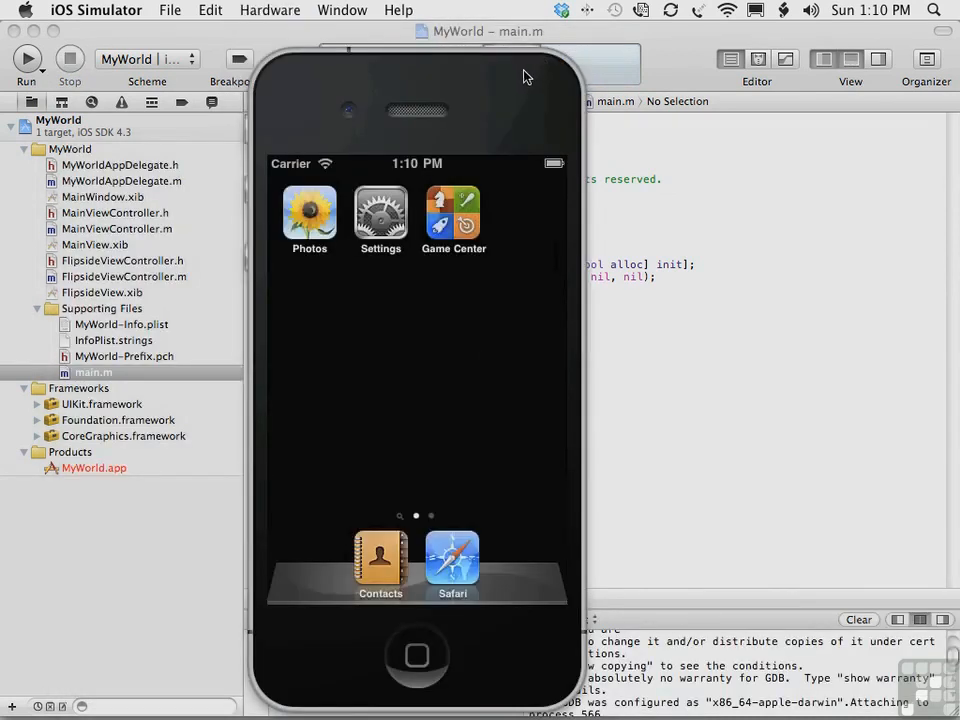
{"action": "mouse_move", "coordinate": [464, 382]}
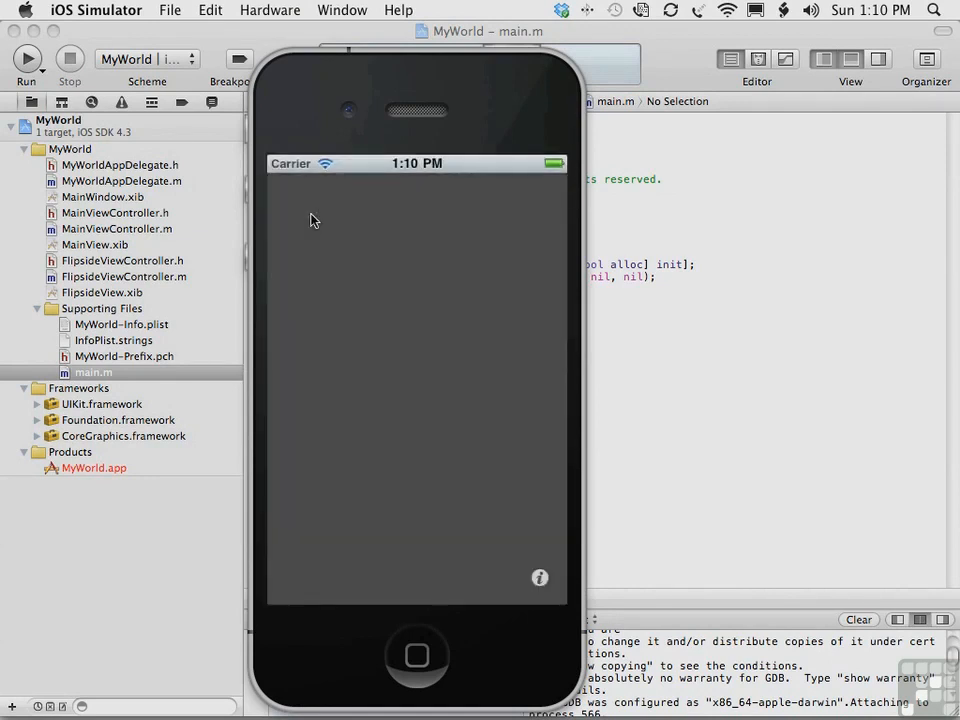
{"action": "left_click", "coordinate": [268, 10]}
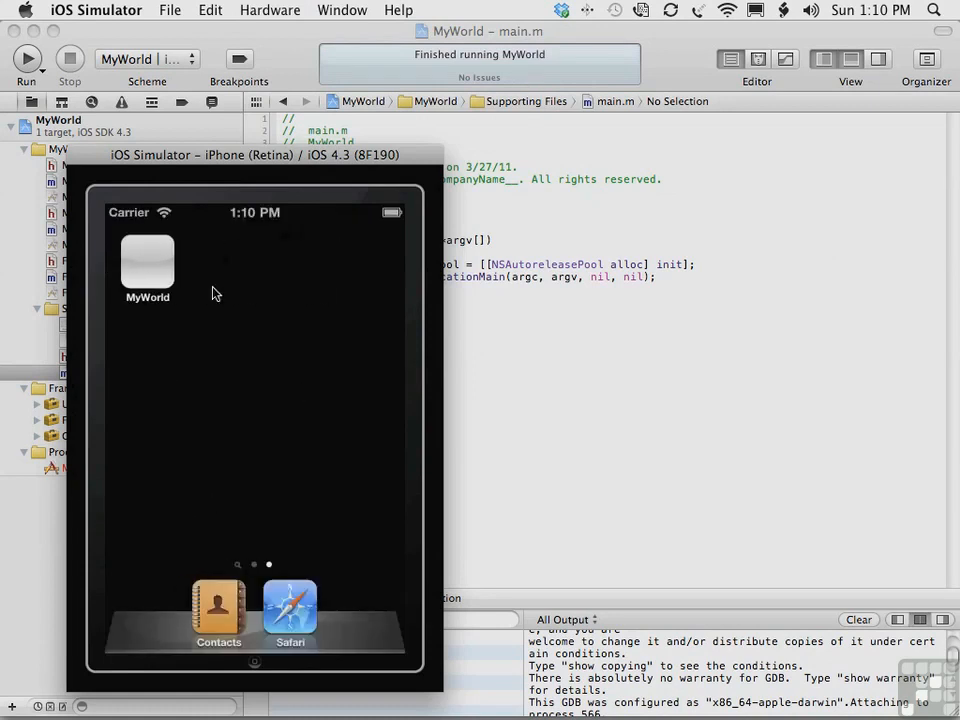
{"action": "left_click", "coordinate": [148, 256]}
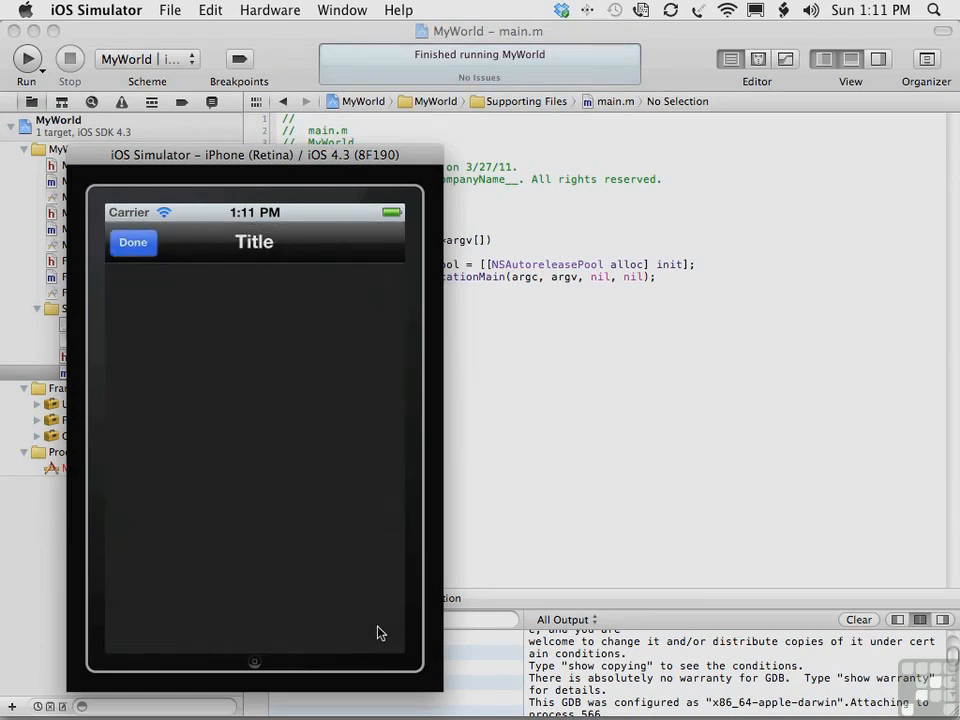
{"action": "mouse_move", "coordinate": [216, 418]}
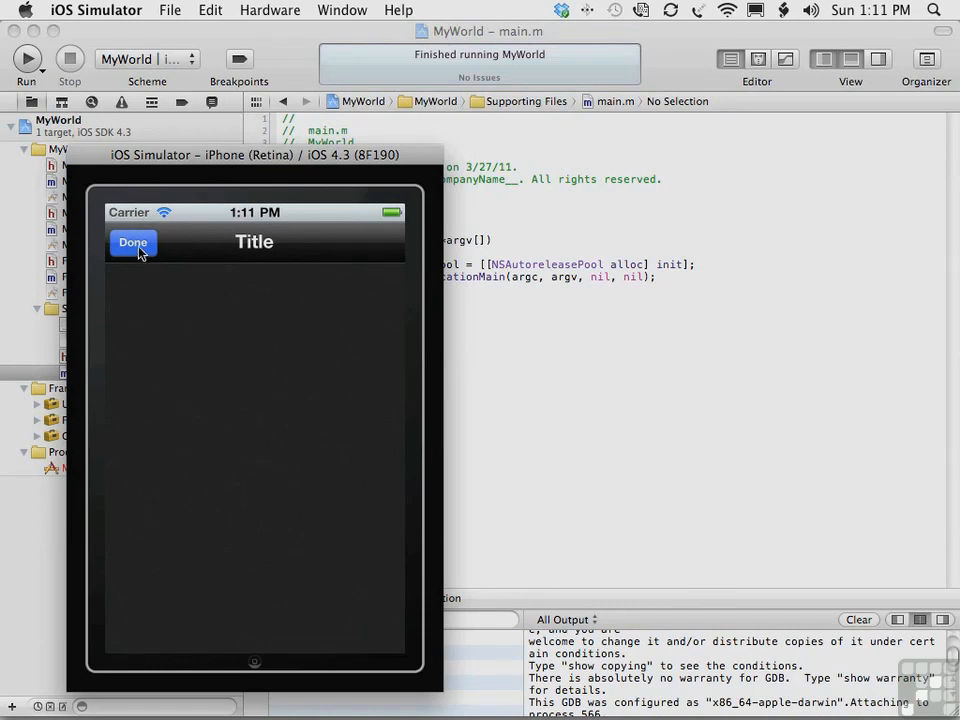
{"action": "left_click", "coordinate": [132, 242]}
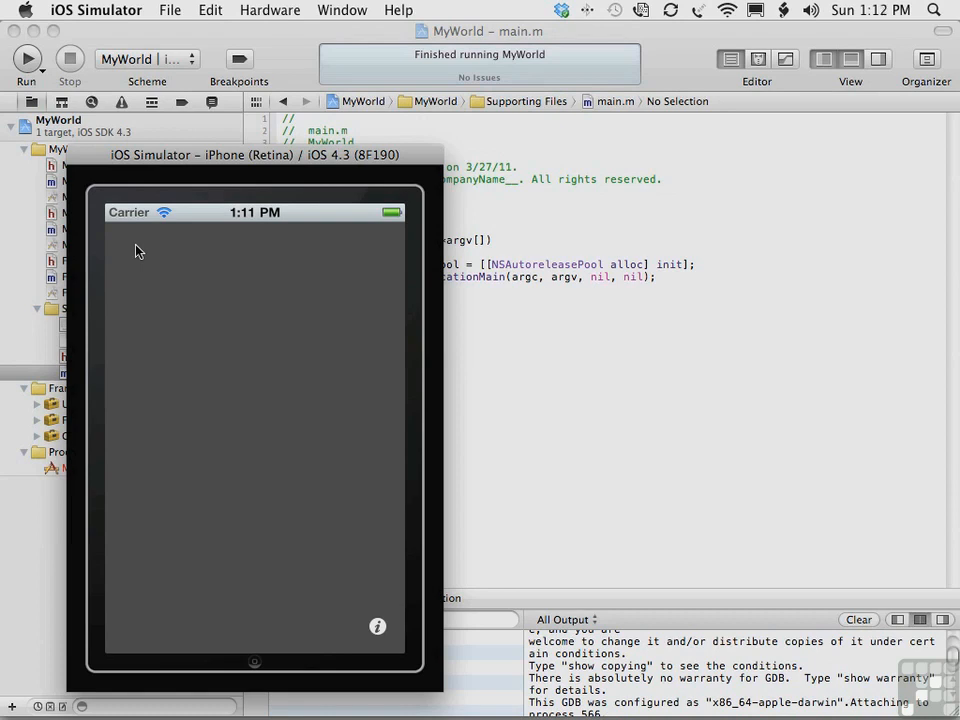
{"action": "mouse_move", "coordinate": [156, 312]}
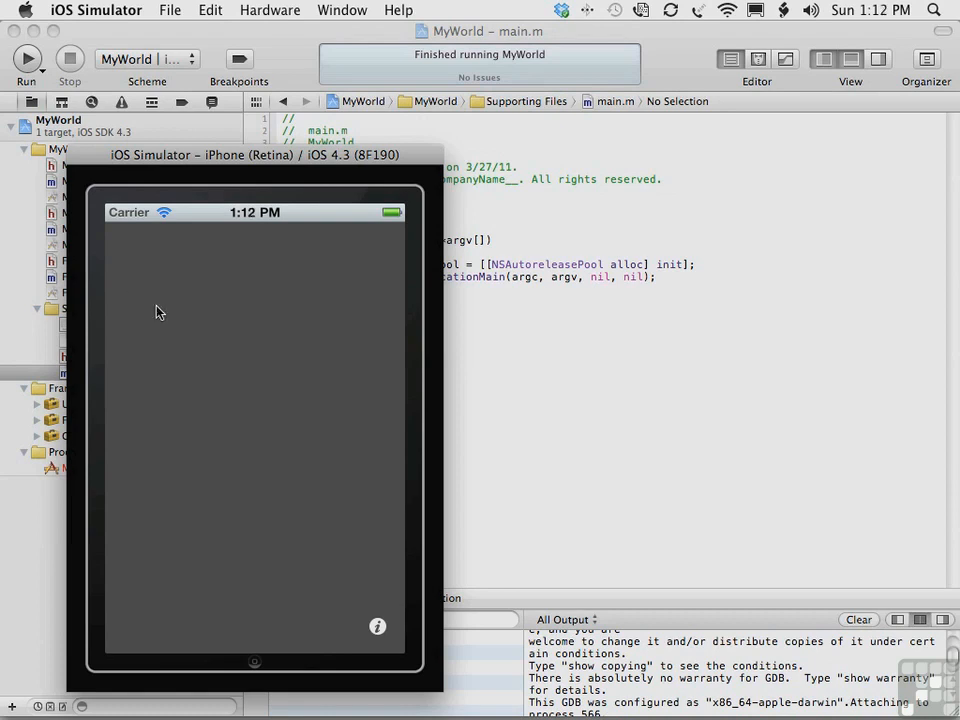
Step: Reset the simulator's content and settings, confirm the erase, then quit iOS Simulator back to Xcode
{"action": "left_click", "coordinate": [96, 8]}
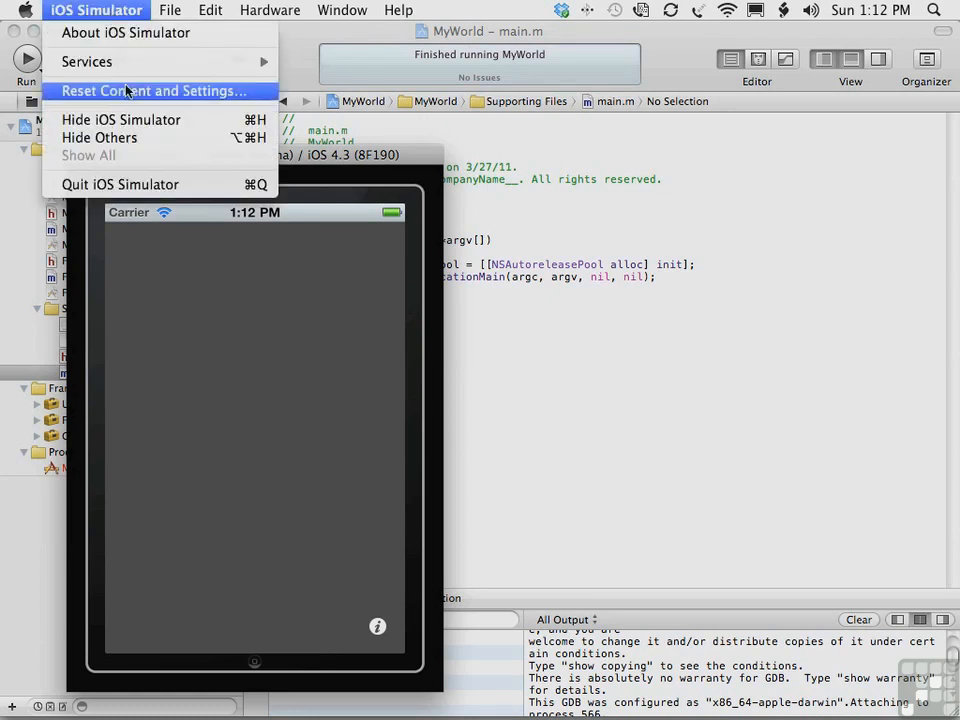
{"action": "left_click", "coordinate": [154, 92]}
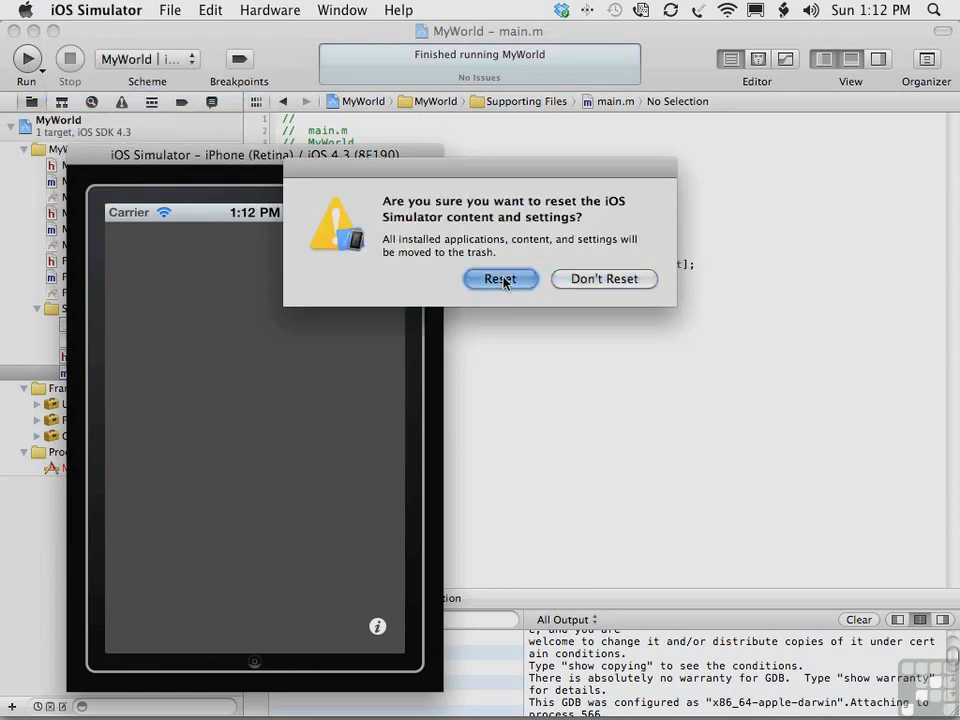
{"action": "left_click", "coordinate": [500, 280]}
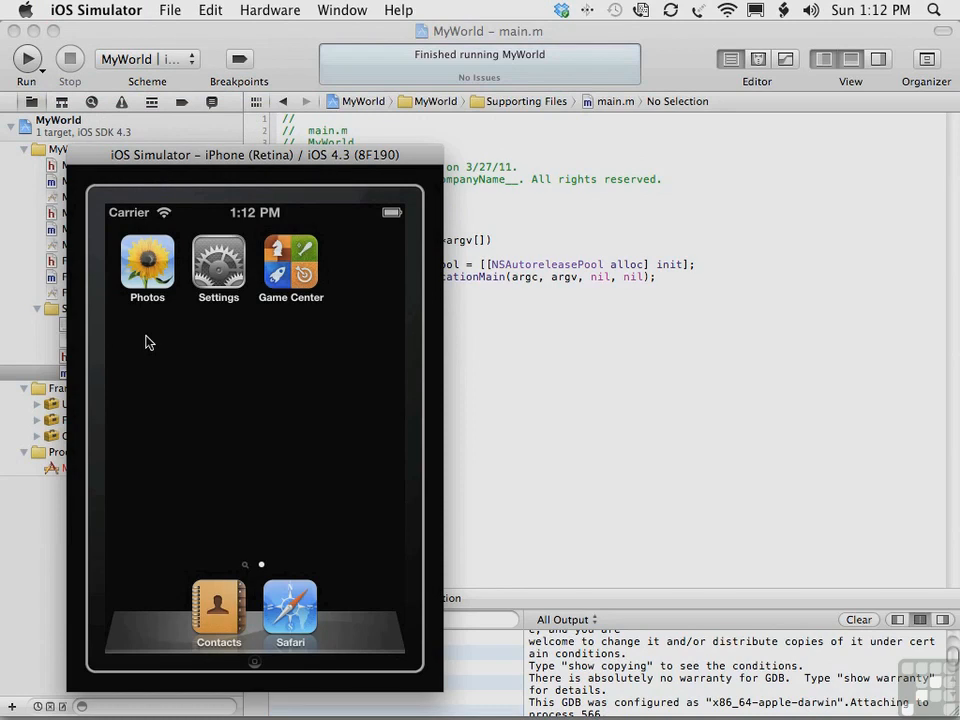
{"action": "left_click", "coordinate": [96, 10]}
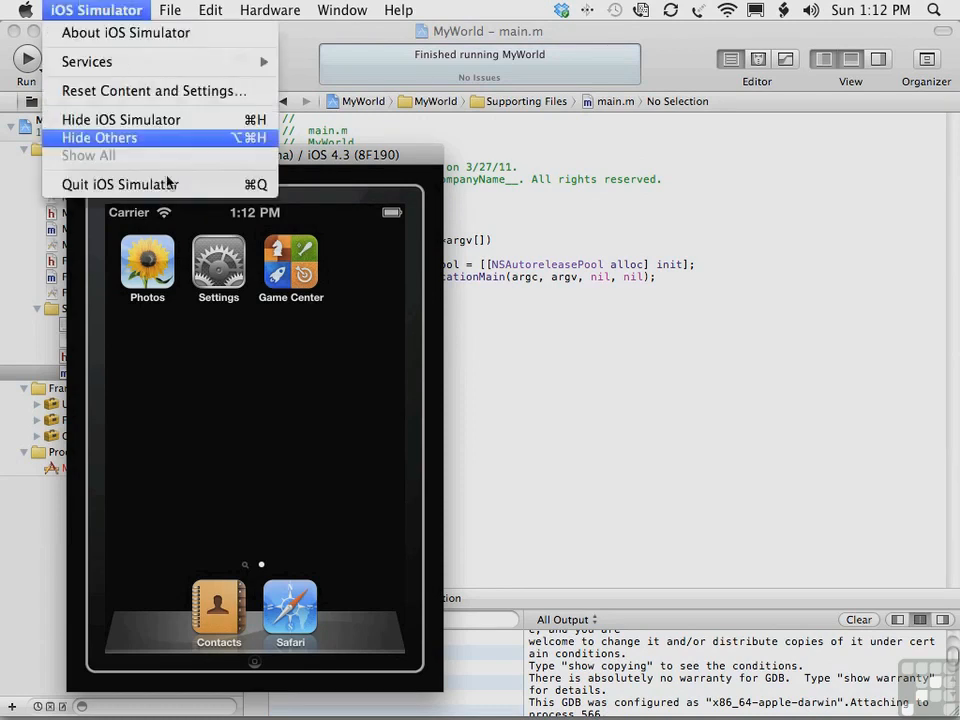
{"action": "left_click", "coordinate": [100, 136]}
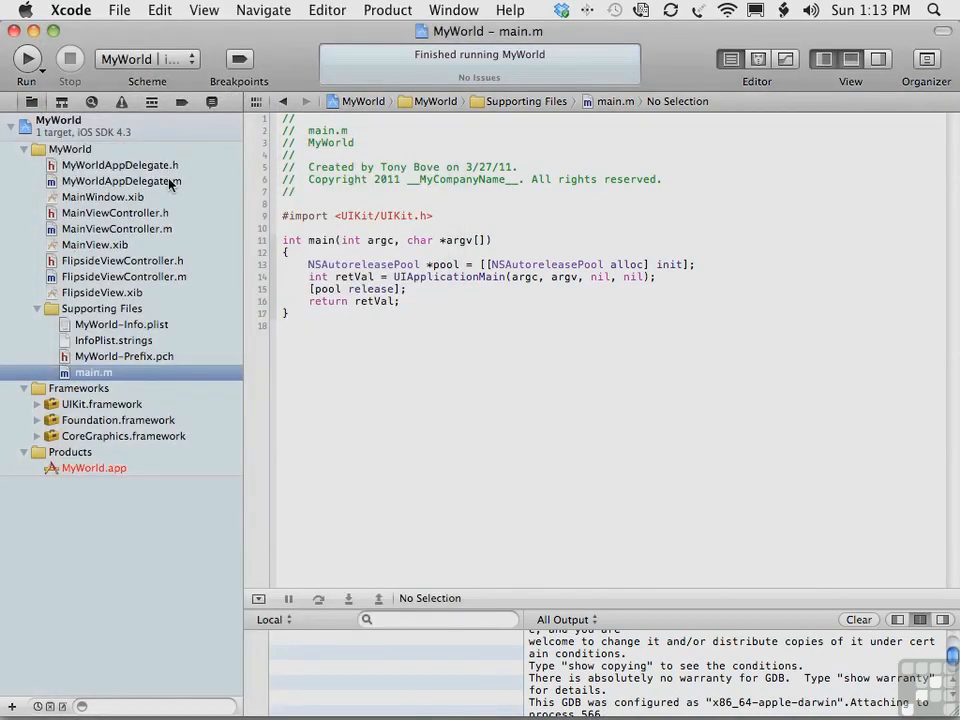